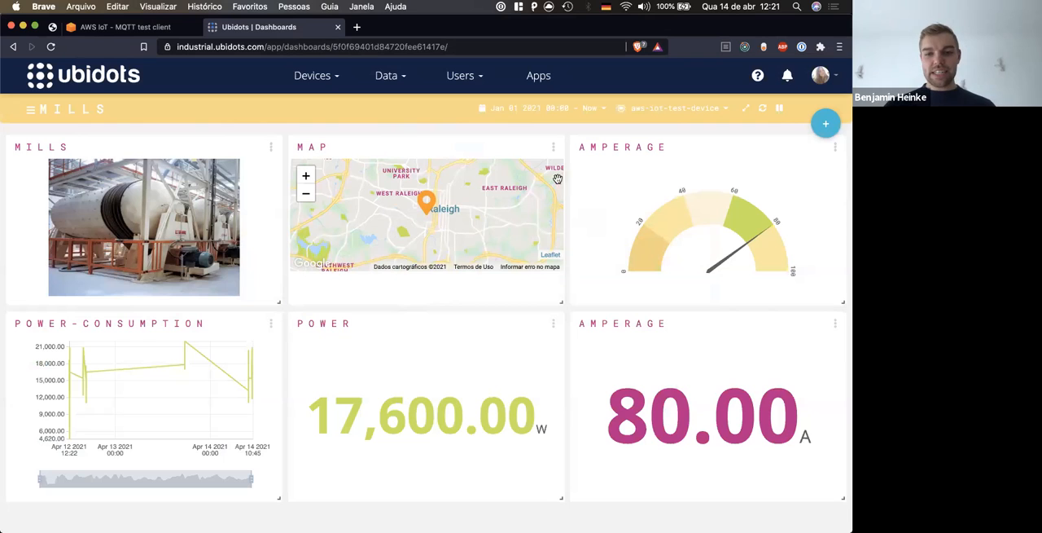
{"action": "mouse_move", "coordinate": [323, 140]}
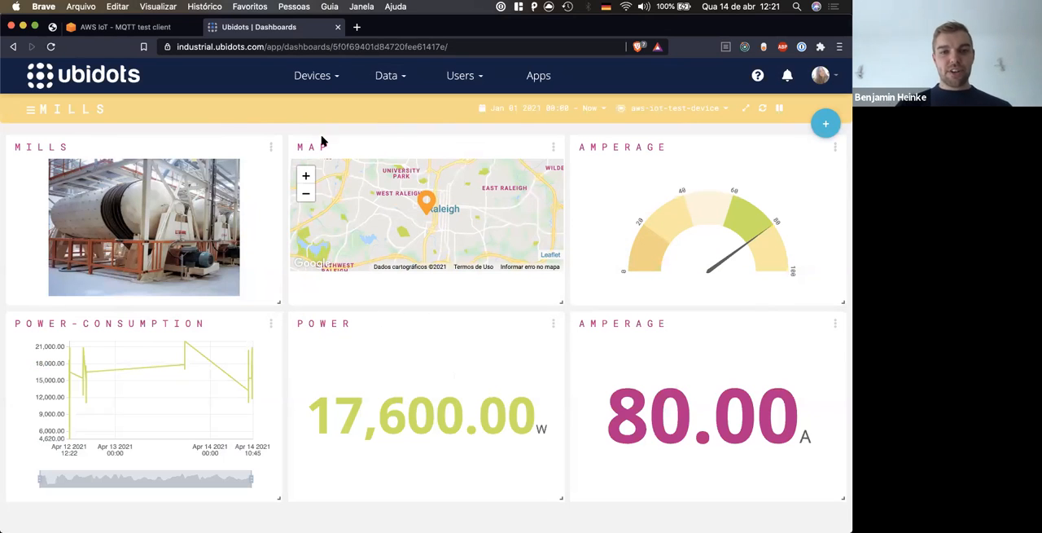
{"action": "mouse_move", "coordinate": [436, 143]}
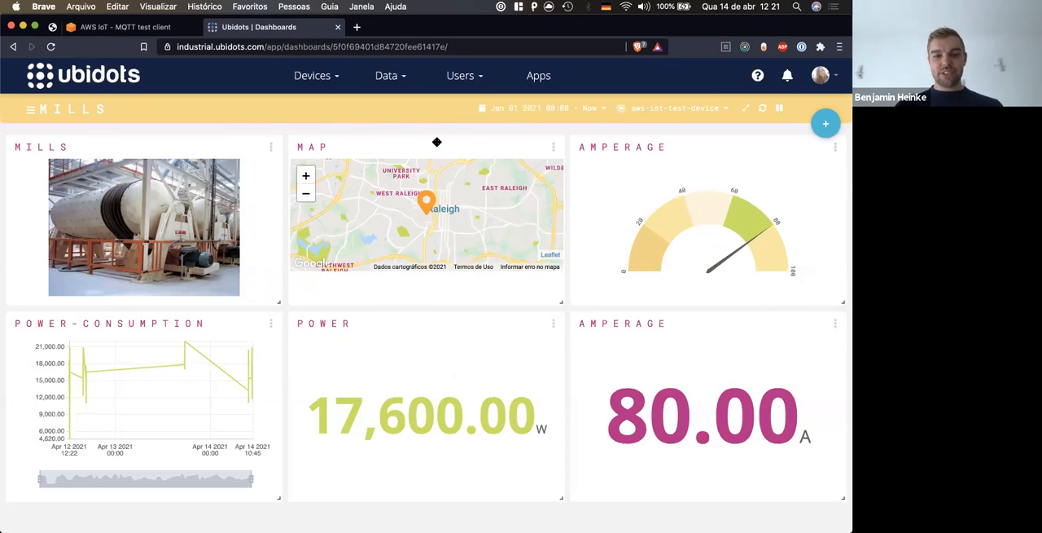
{"action": "mouse_move", "coordinate": [313, 75]}
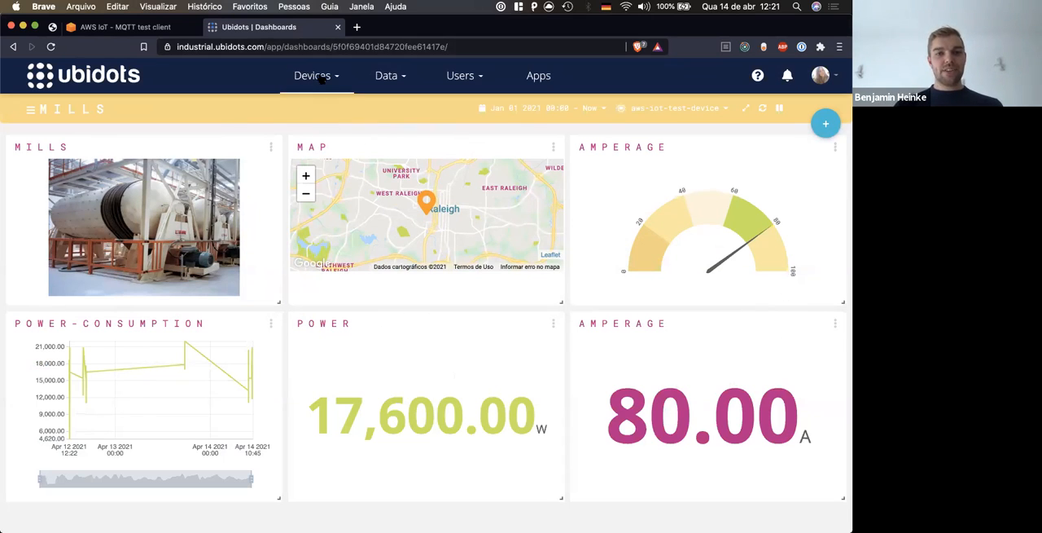
Go to Devices > Plugins, then launch the Ubidots Enterprise Admin bookmark in a new tab
{"action": "left_click", "coordinate": [313, 75]}
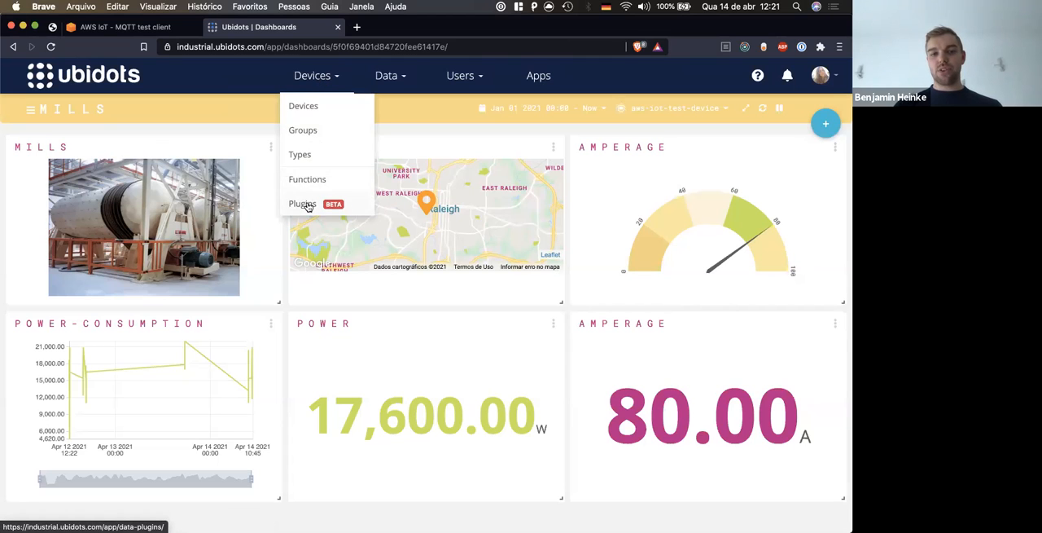
{"action": "left_click", "coordinate": [303, 202]}
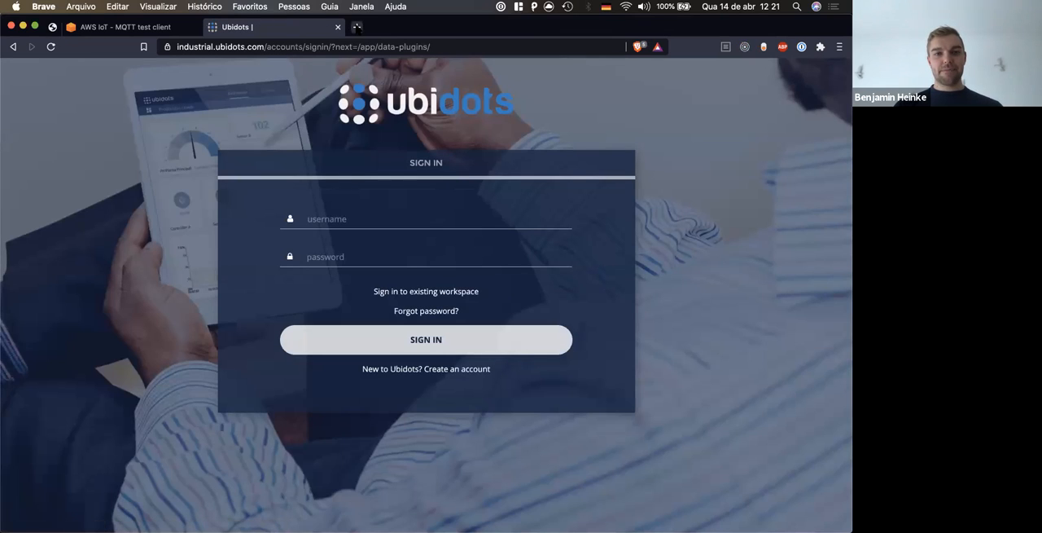
{"action": "left_click", "coordinate": [498, 26]}
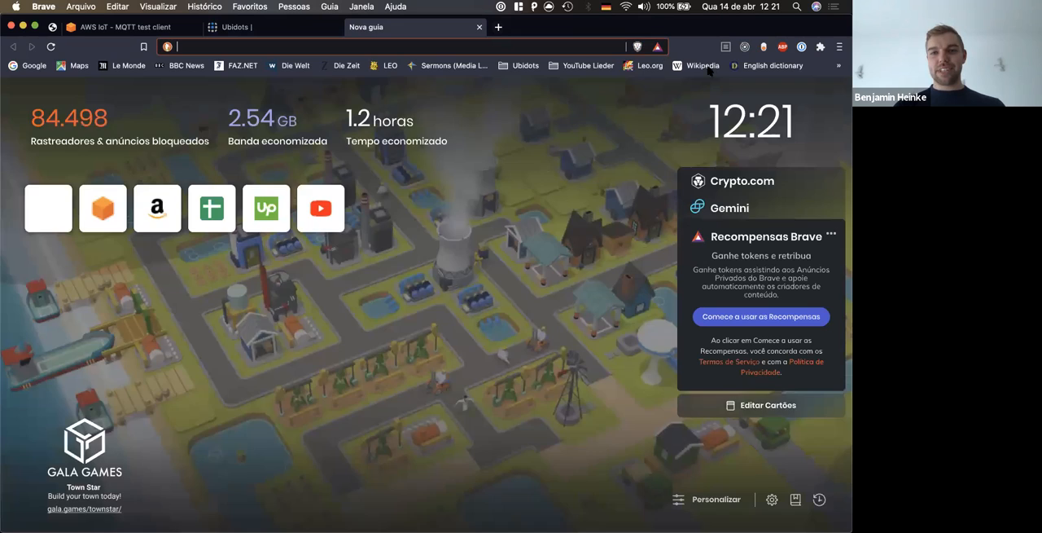
{"action": "left_click", "coordinate": [525, 65]}
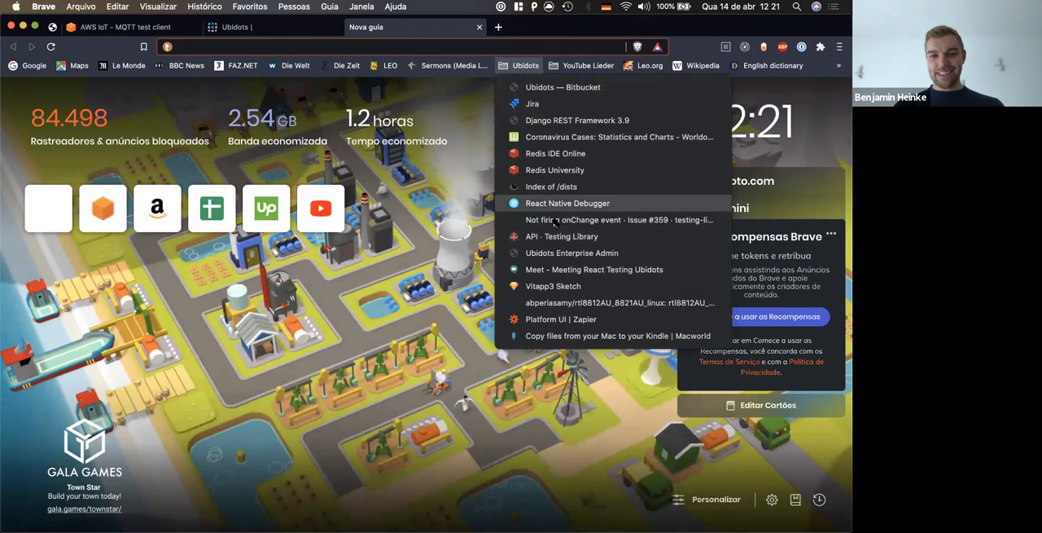
{"action": "left_click", "coordinate": [570, 252]}
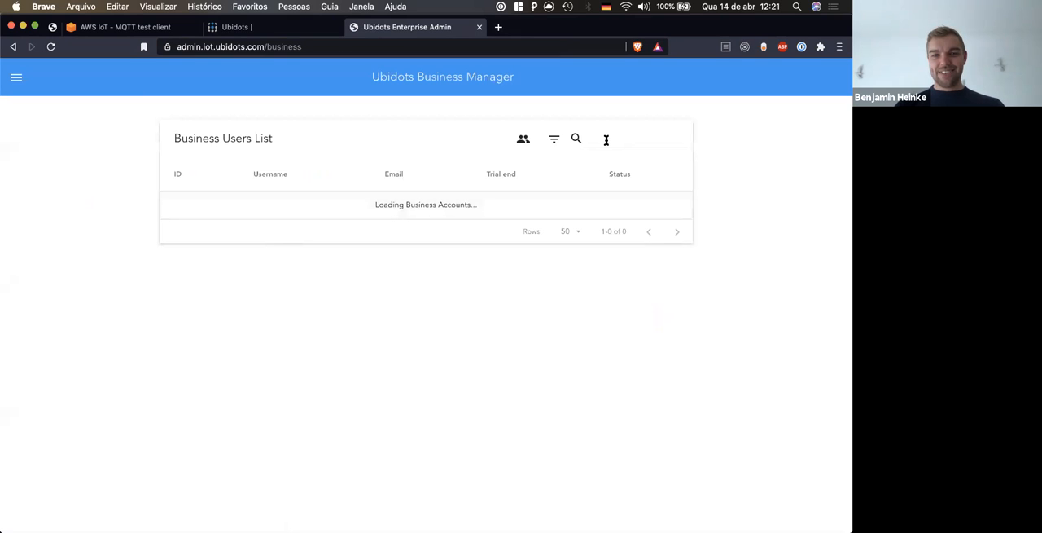
Search 'blum' in Business Users, log in as that user with Quality control as the reason
{"action": "type", "text": "bl"}
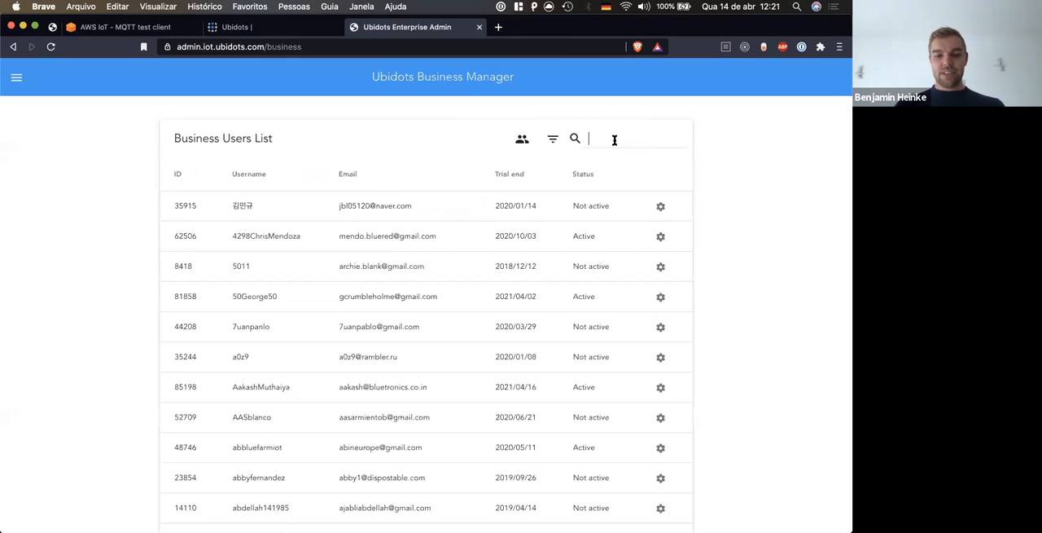
{"action": "type", "text": "blum"}
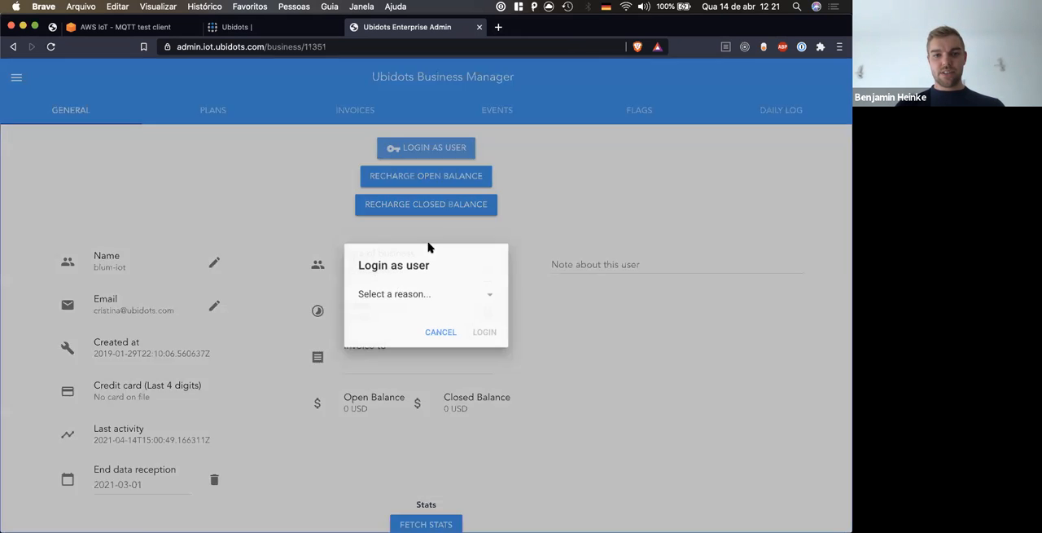
{"action": "left_click", "coordinate": [423, 293]}
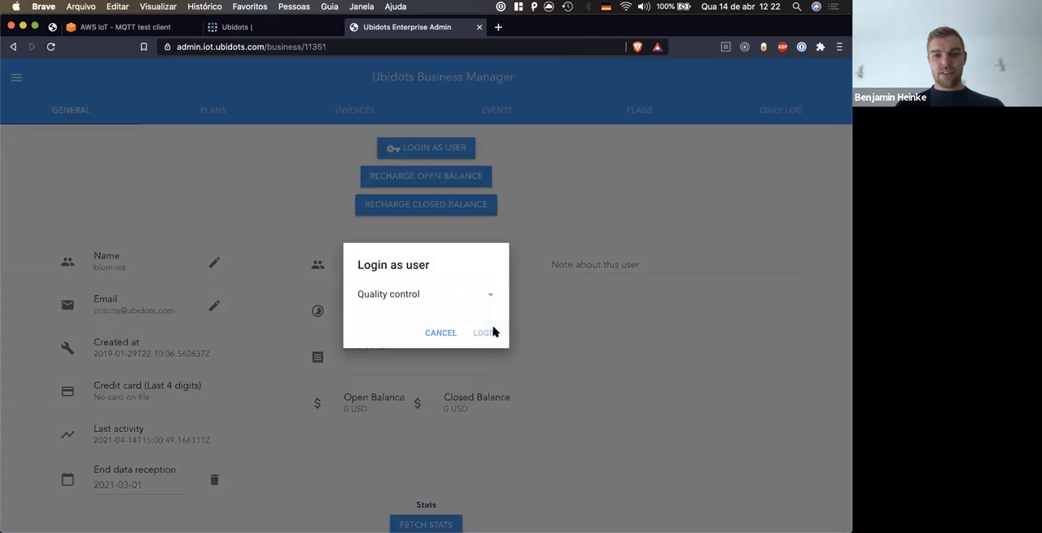
{"action": "left_click", "coordinate": [484, 333]}
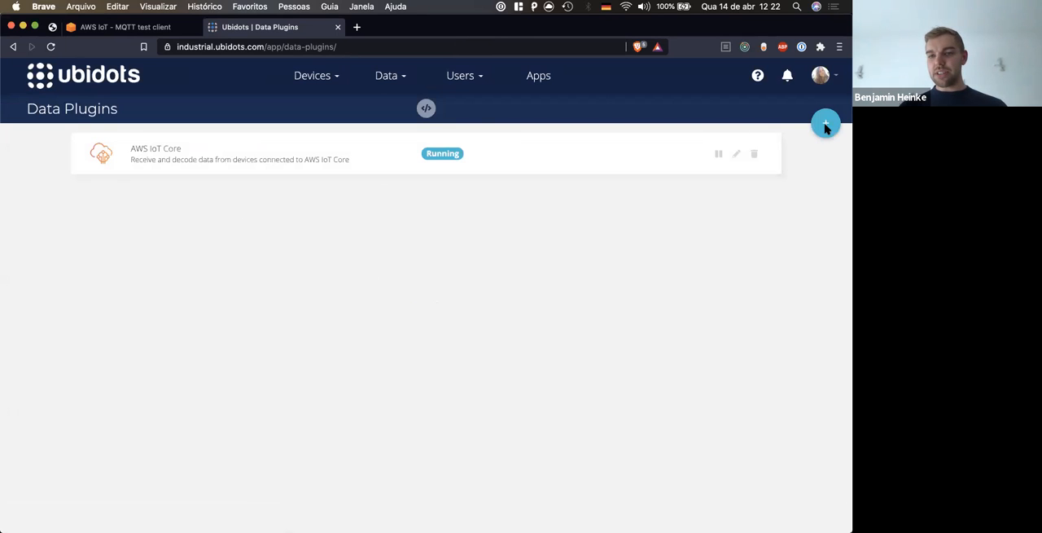
Add a new data plugin and browse the New Data Plugin catalogue
{"action": "left_click", "coordinate": [825, 124]}
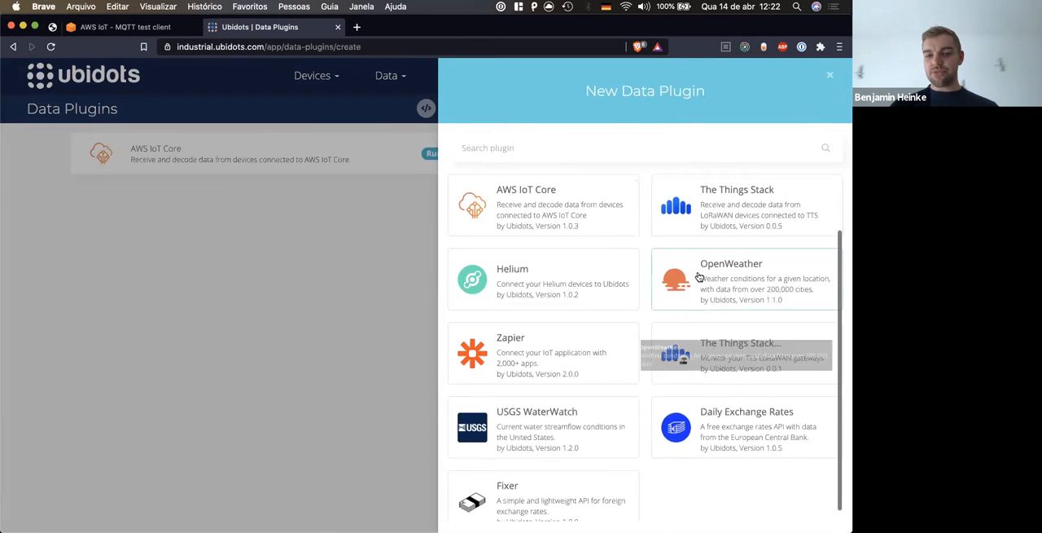
{"action": "scroll", "scroll_direction": "up", "scroll_amount": 3}
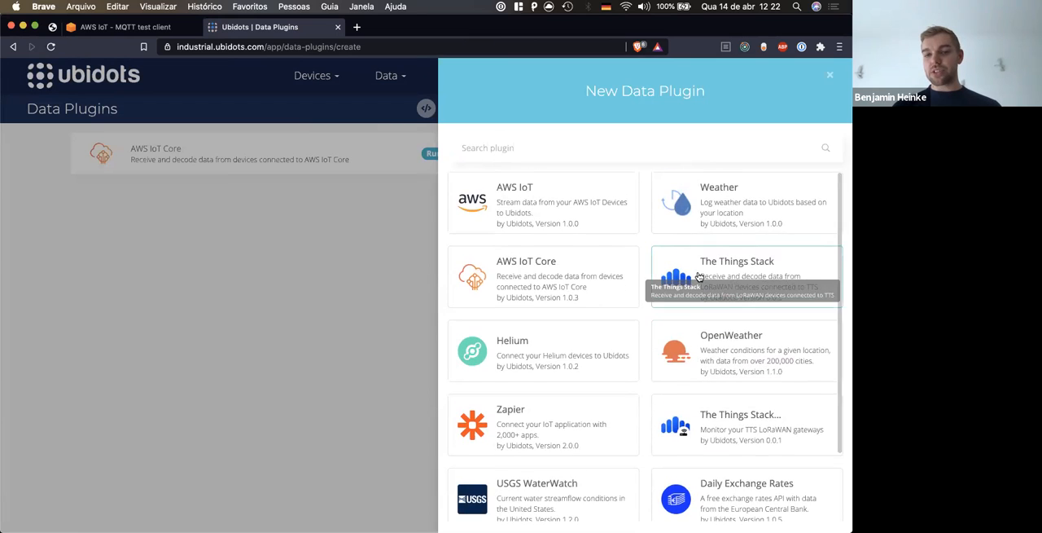
{"action": "scroll", "scroll_direction": "down", "scroll_amount": 3}
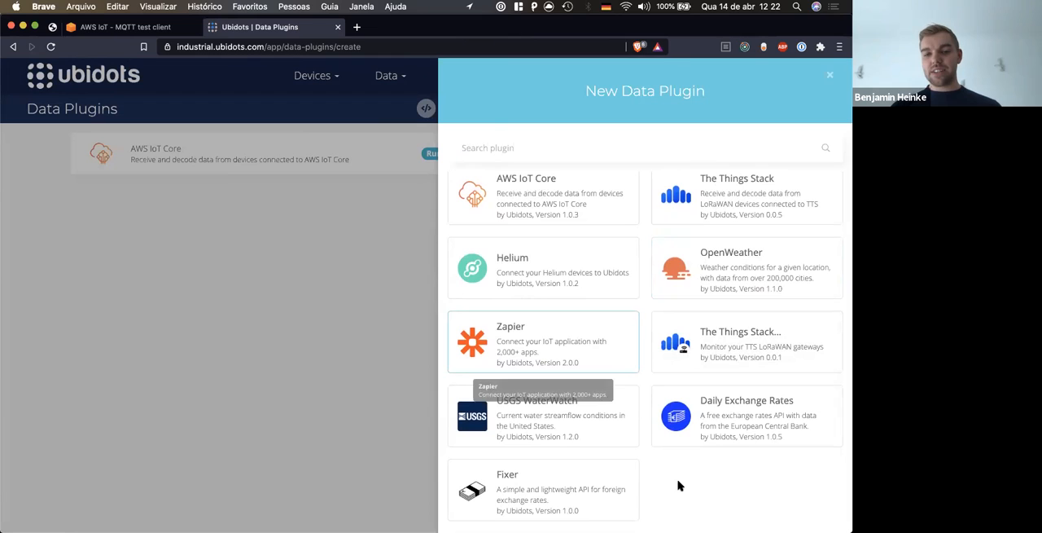
{"action": "mouse_move", "coordinate": [590, 391]}
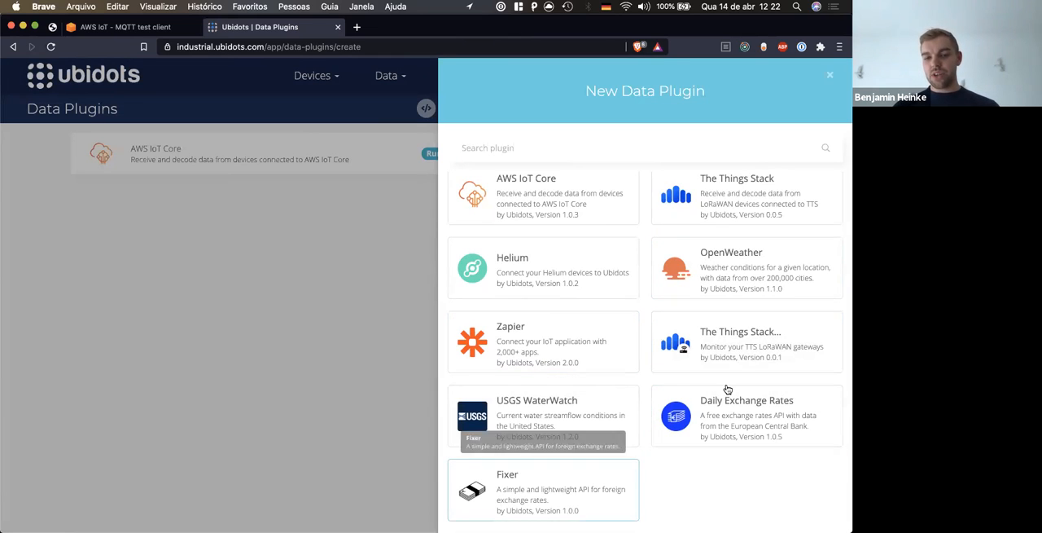
{"action": "scroll", "scroll_direction": "up", "scroll_amount": 3}
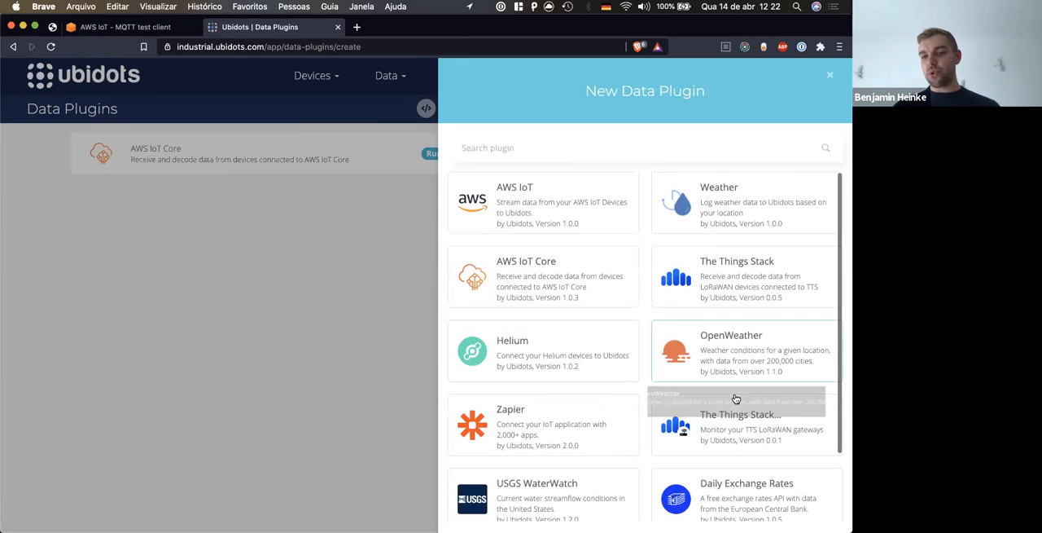
{"action": "mouse_move", "coordinate": [742, 352]}
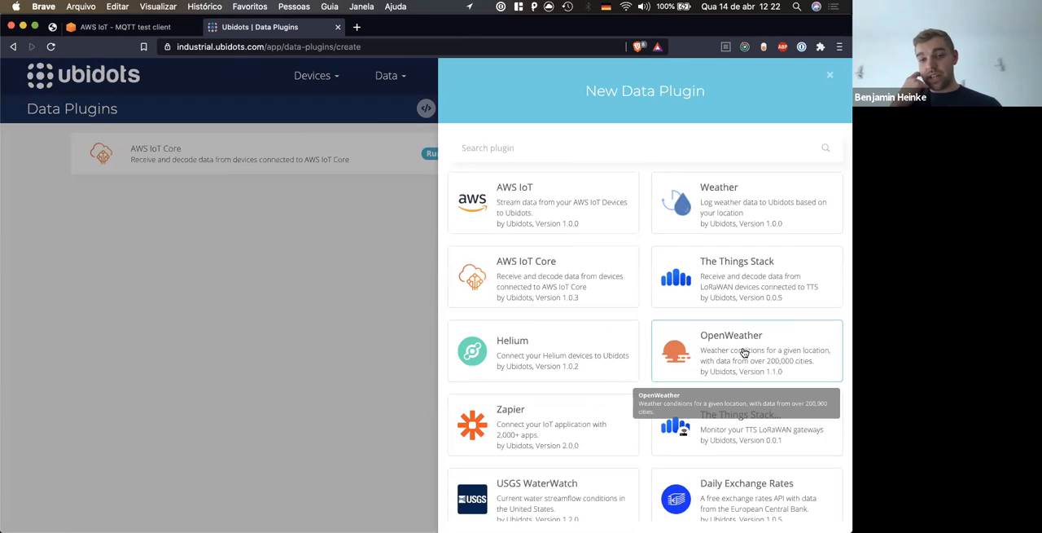
{"action": "mouse_move", "coordinate": [577, 277]}
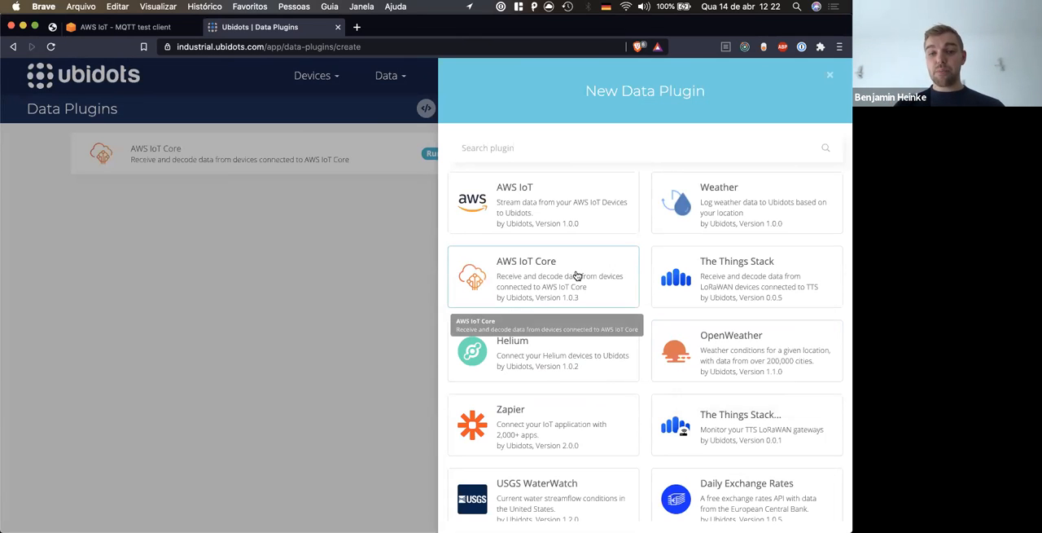
Choose AWS IoT Core, read its Plugin Guide and continue to Connect AWS with Ubidots
{"action": "left_click", "coordinate": [544, 277]}
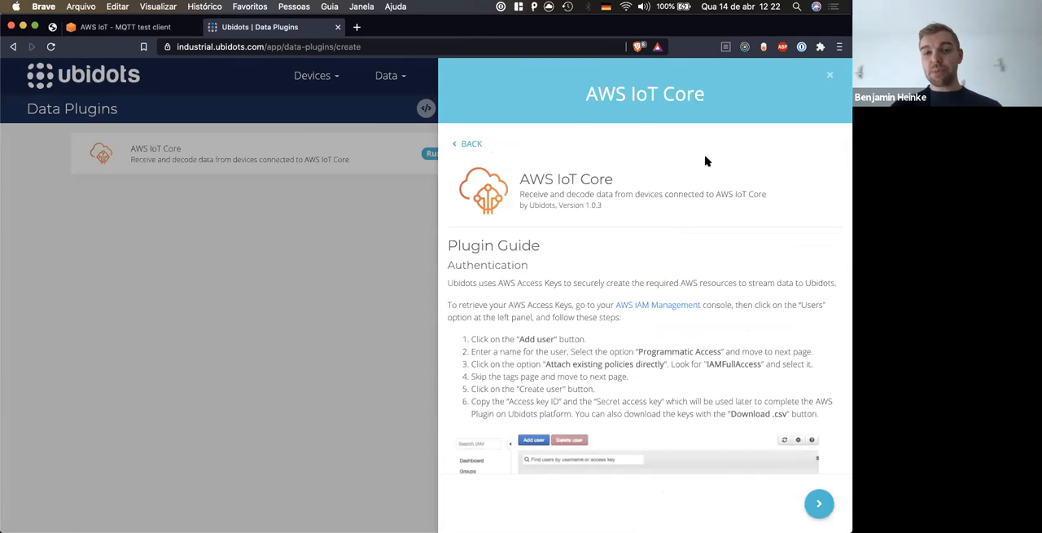
{"action": "scroll", "scroll_direction": "down", "scroll_amount": 3}
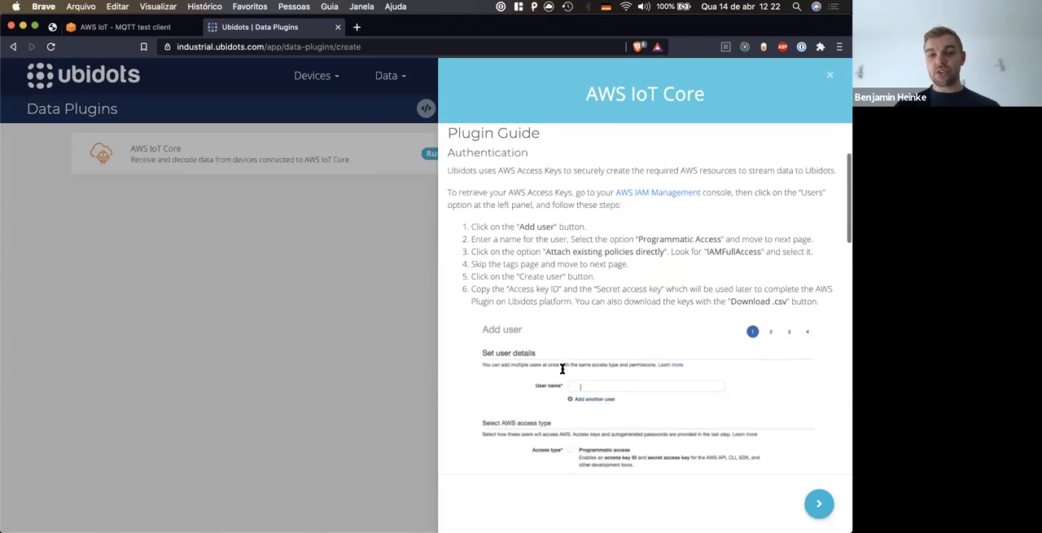
{"action": "scroll", "scroll_direction": "down", "scroll_amount": 3}
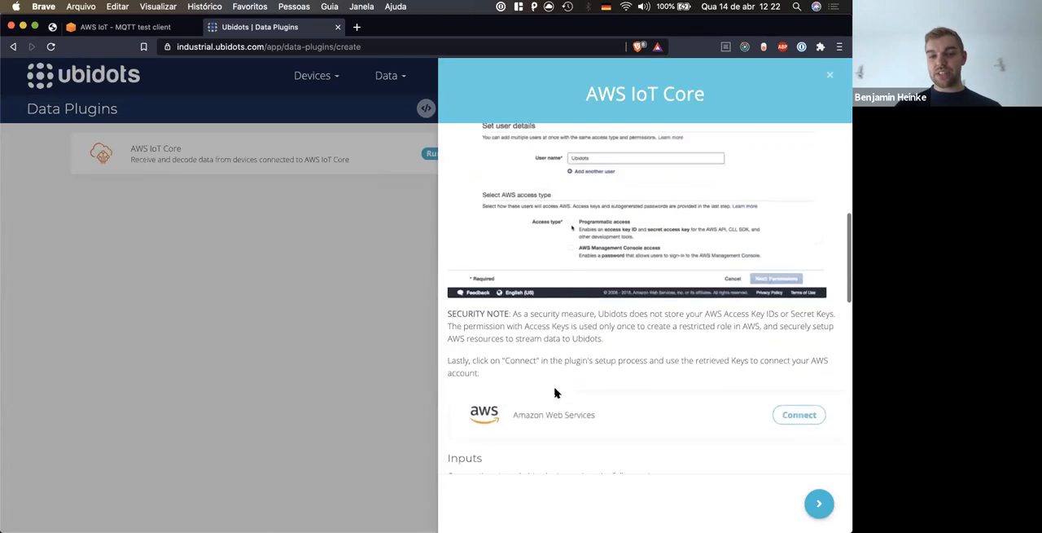
{"action": "scroll", "scroll_direction": "down", "scroll_amount": 3}
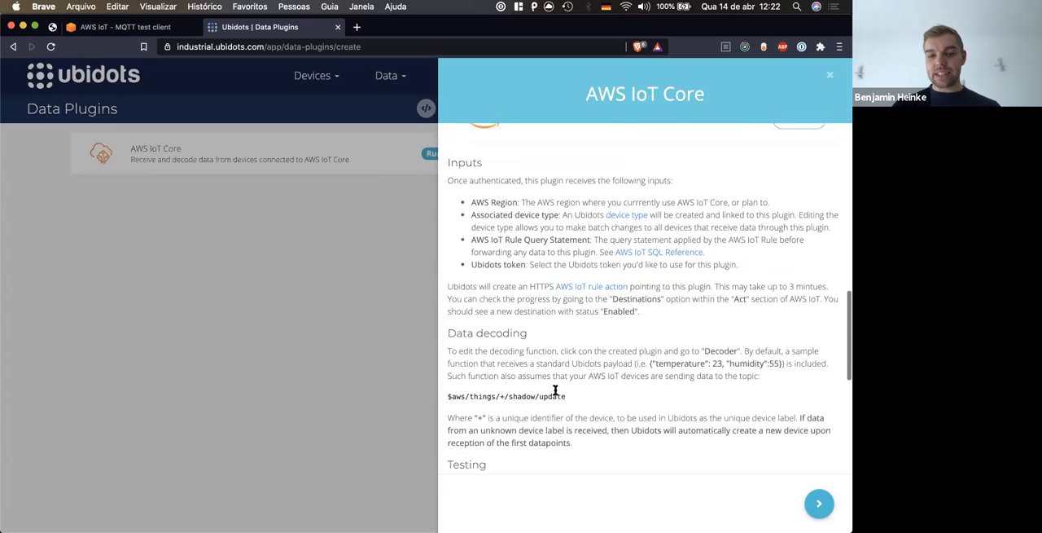
{"action": "scroll", "scroll_direction": "down", "scroll_amount": 3}
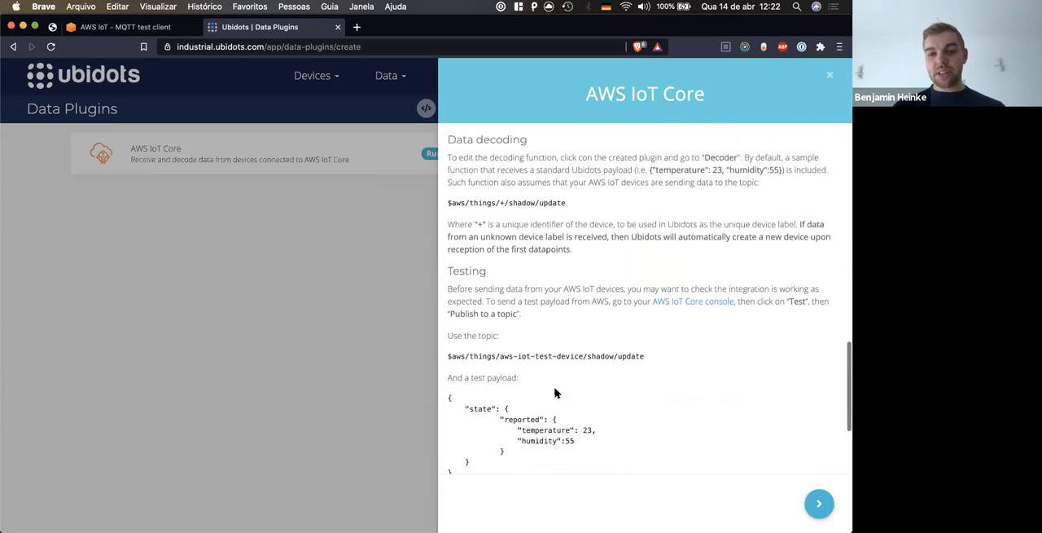
{"action": "scroll", "scroll_direction": "down", "scroll_amount": 3}
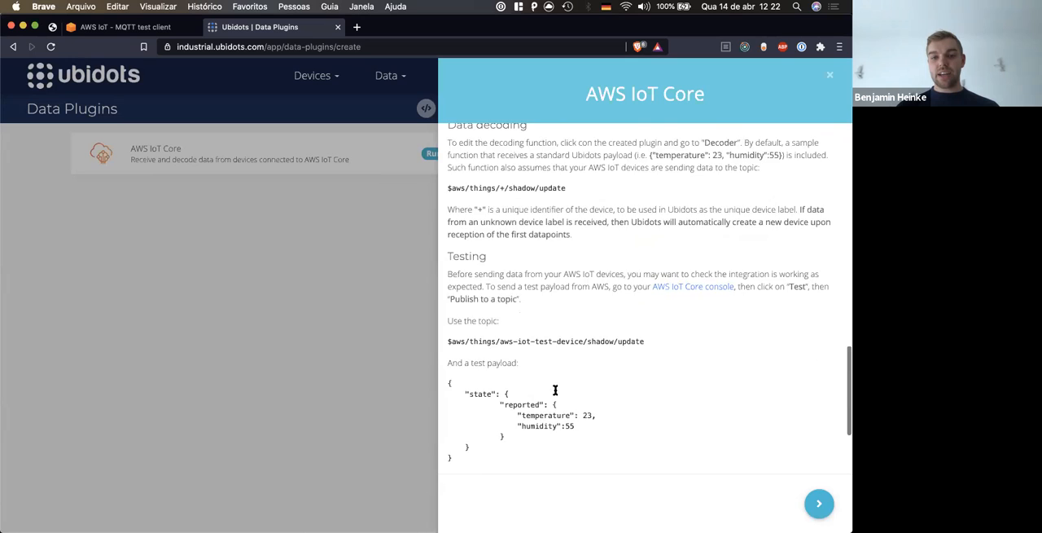
{"action": "scroll", "scroll_direction": "up", "scroll_amount": 3}
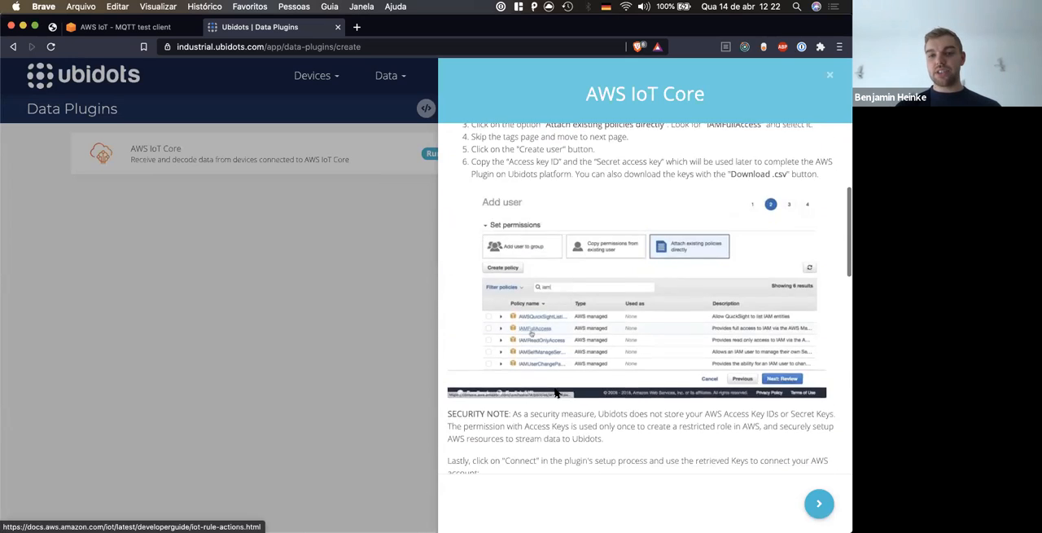
{"action": "scroll", "scroll_direction": "up", "scroll_amount": 3}
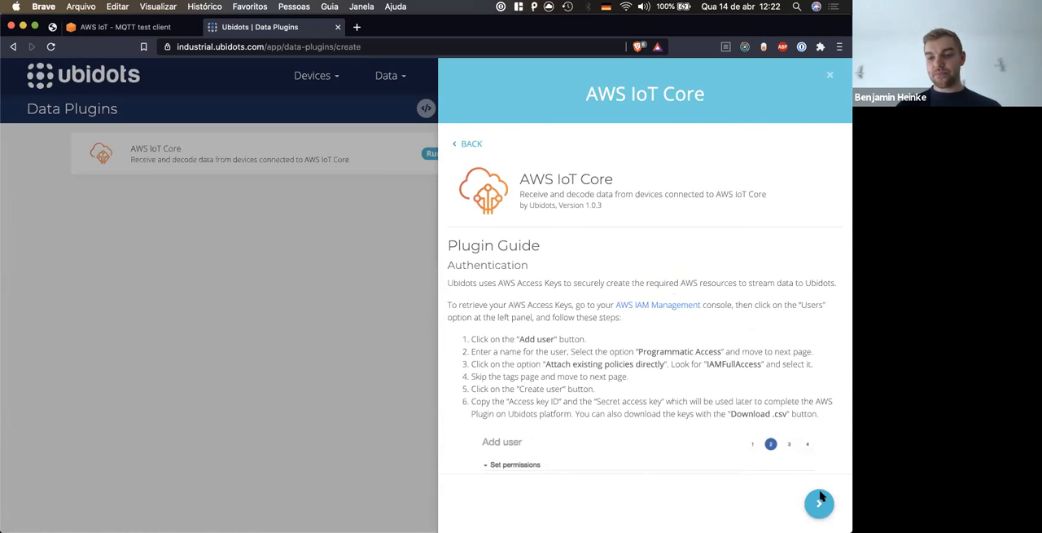
{"action": "left_click", "coordinate": [819, 501]}
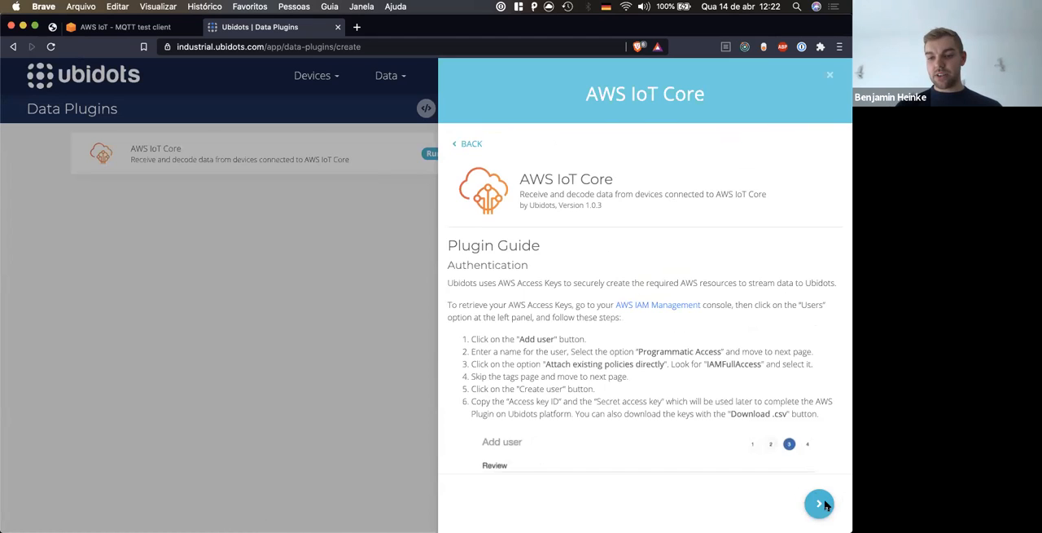
{"action": "left_click", "coordinate": [820, 501]}
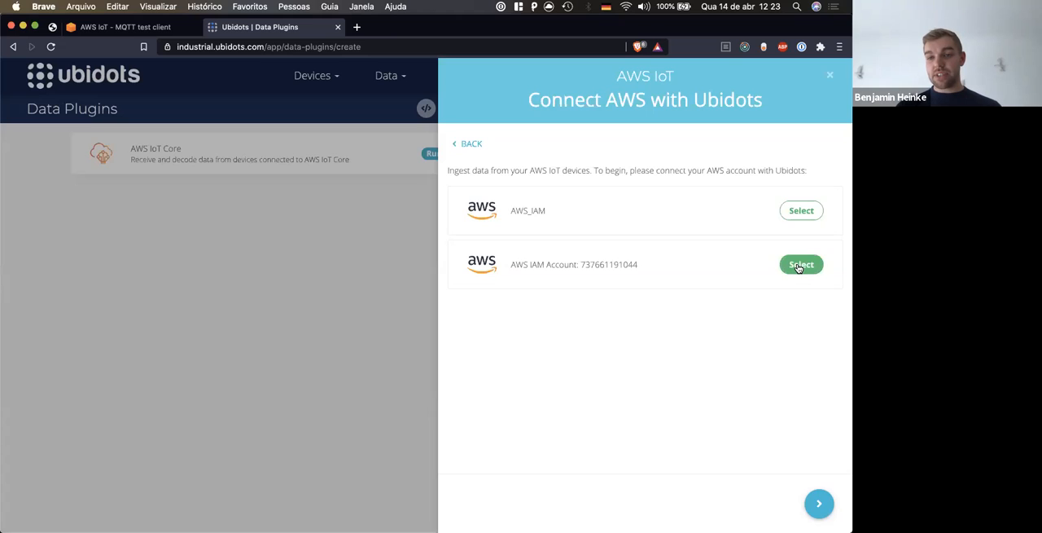
Use the second saved AWS IAM account and set the region to US East (N. Virginia)
{"action": "left_click", "coordinate": [801, 264]}
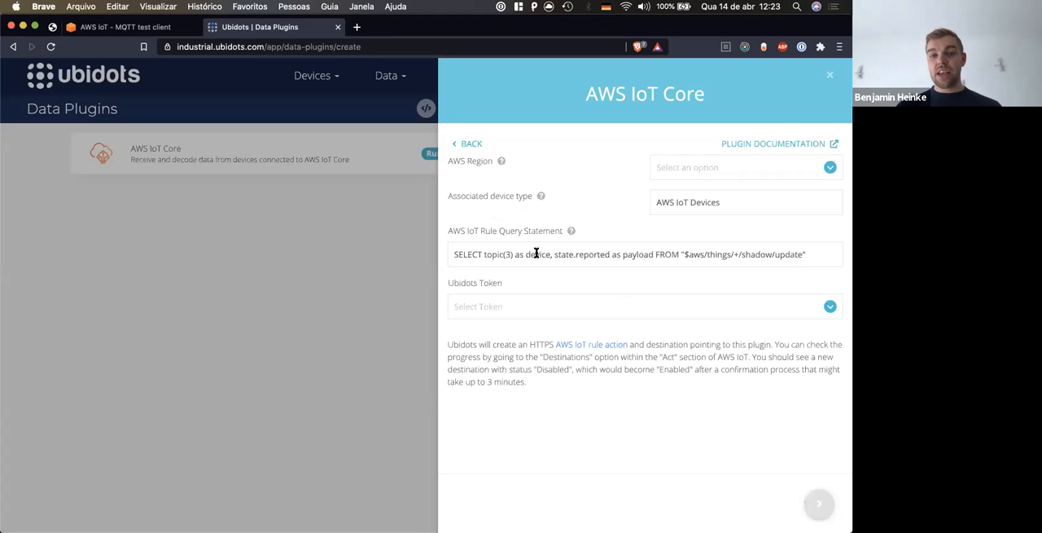
{"action": "mouse_move", "coordinate": [544, 410]}
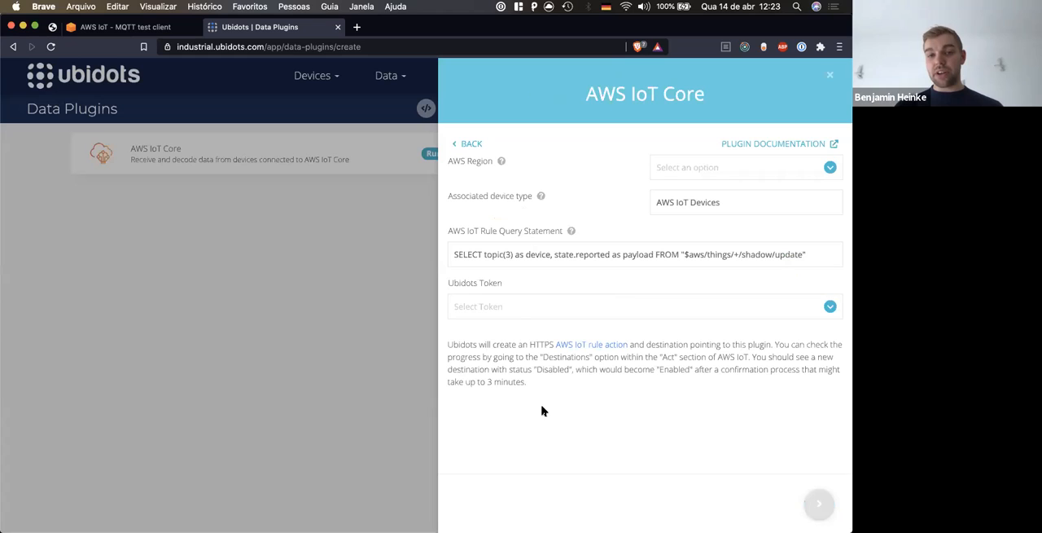
{"action": "mouse_move", "coordinate": [559, 397]}
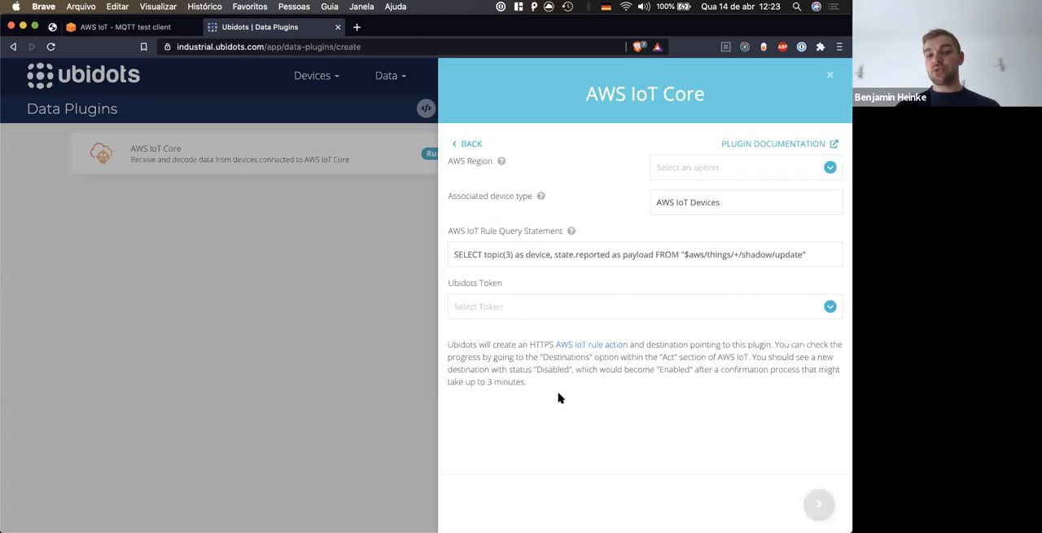
{"action": "mouse_move", "coordinate": [475, 167]}
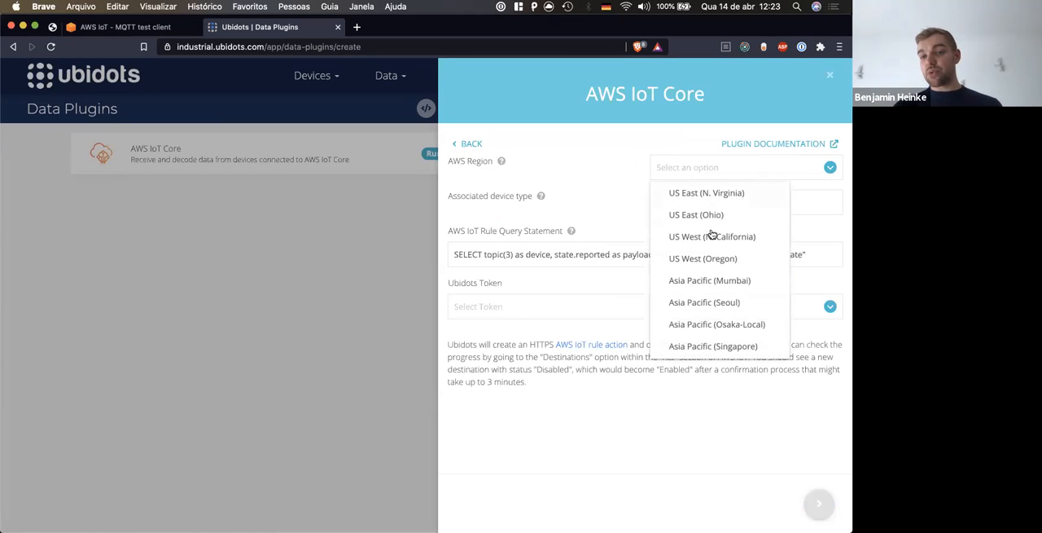
{"action": "scroll", "scroll_direction": "down", "scroll_amount": 3}
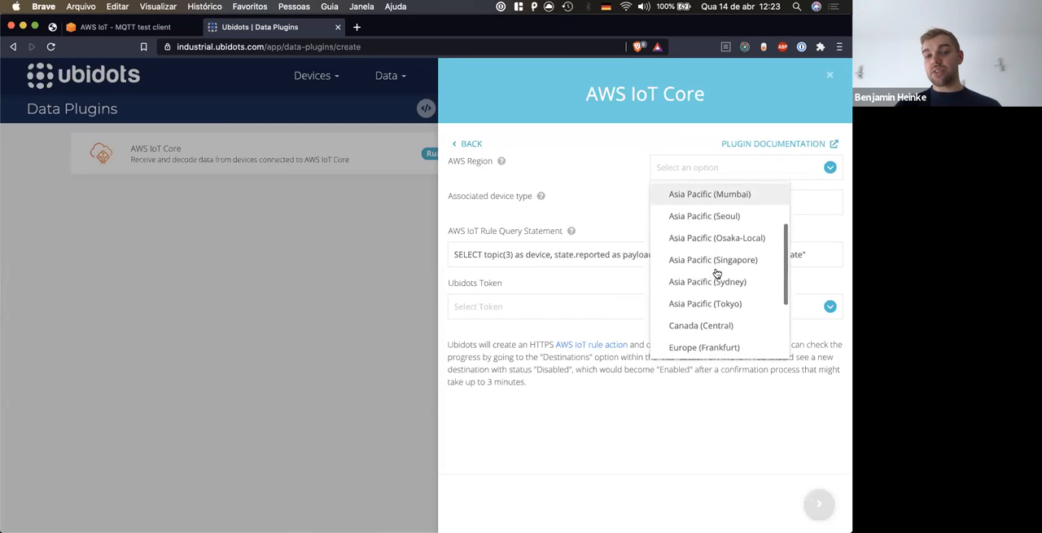
{"action": "scroll", "scroll_direction": "down", "scroll_amount": 3}
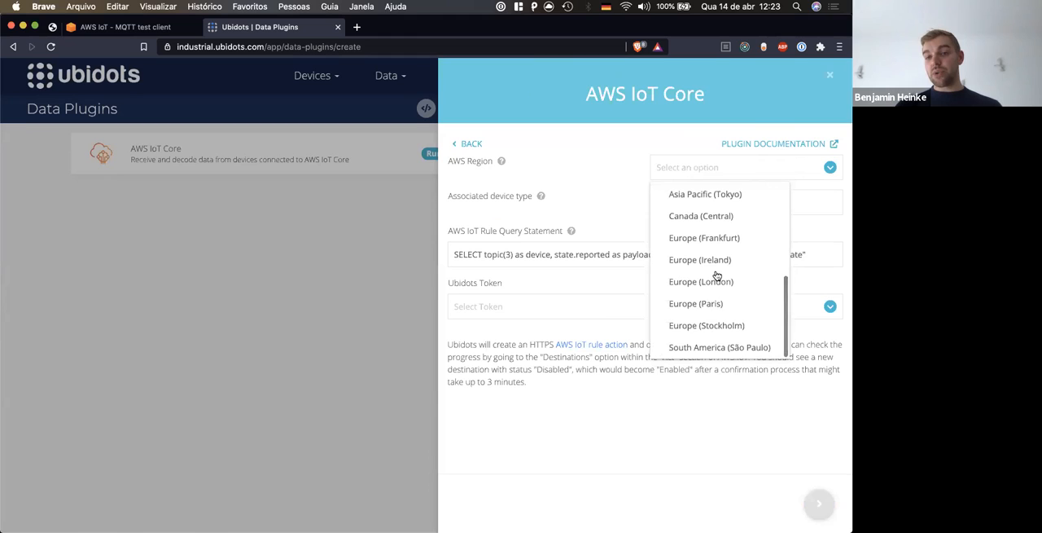
{"action": "scroll", "scroll_direction": "up", "scroll_amount": 3}
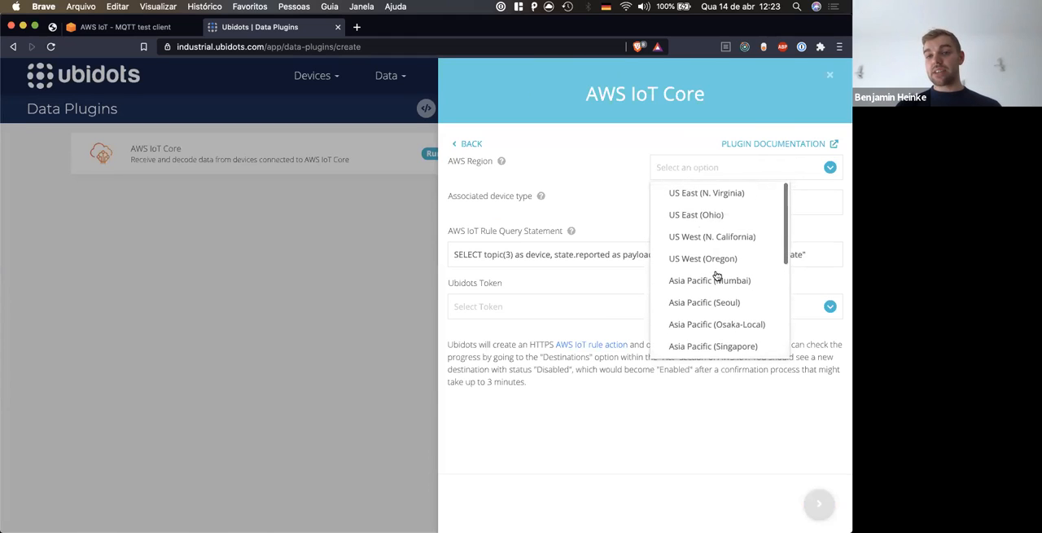
{"action": "left_click", "coordinate": [707, 193]}
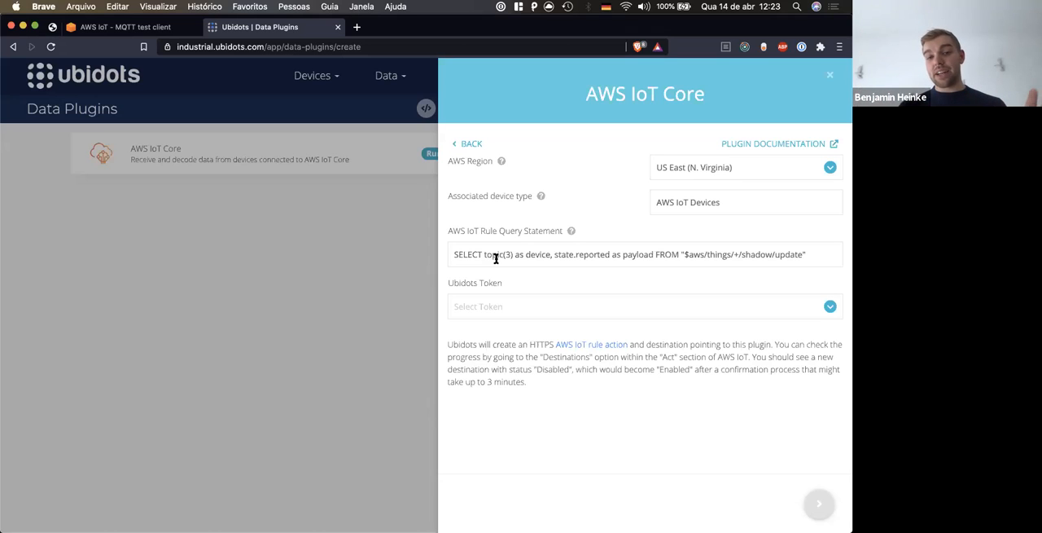
Review the rule query statement: topic(3), shadow update topic, device part and state.reported
{"action": "triple_click", "coordinate": [627, 254]}
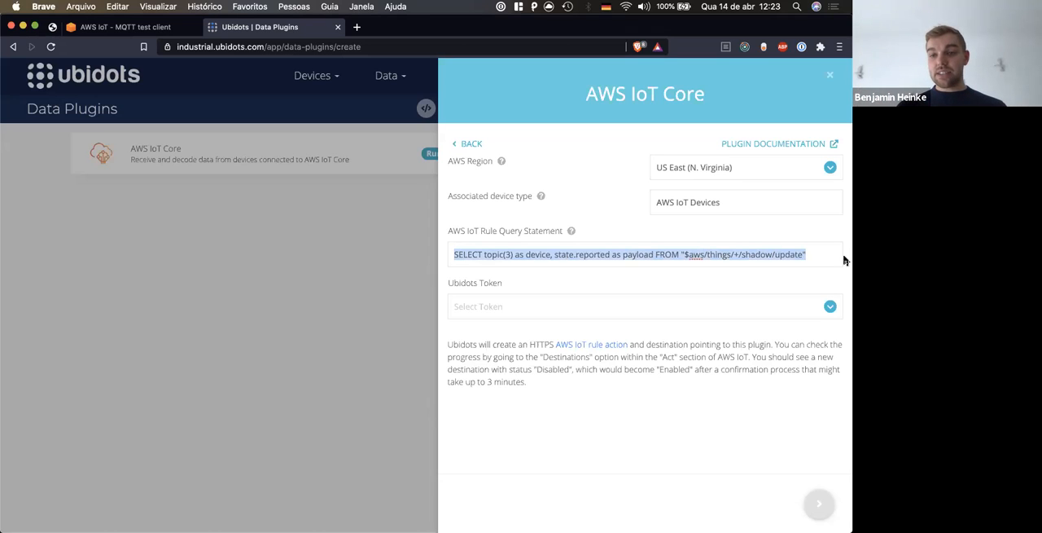
{"action": "left_click", "coordinate": [492, 254]}
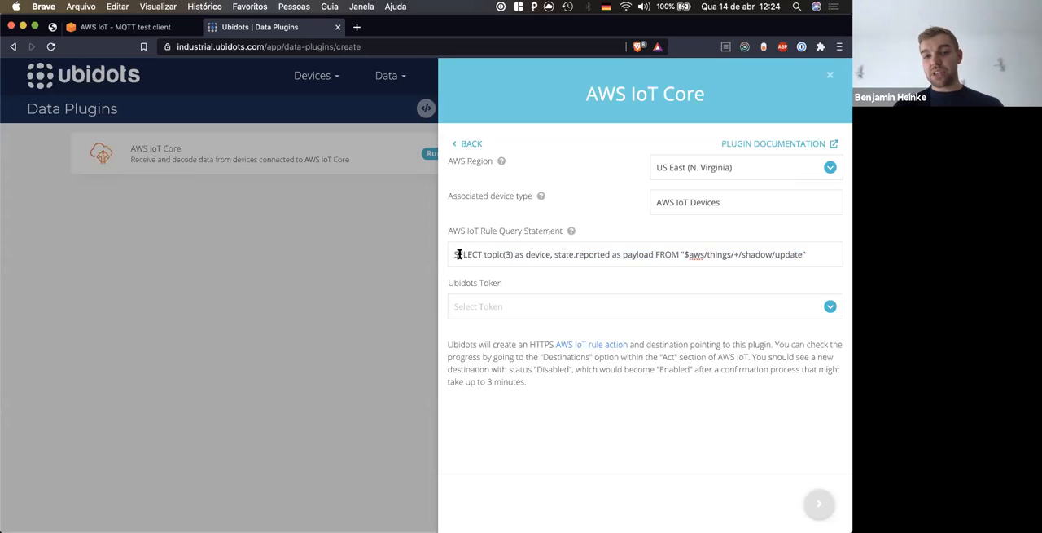
{"action": "triple_click", "coordinate": [627, 254]}
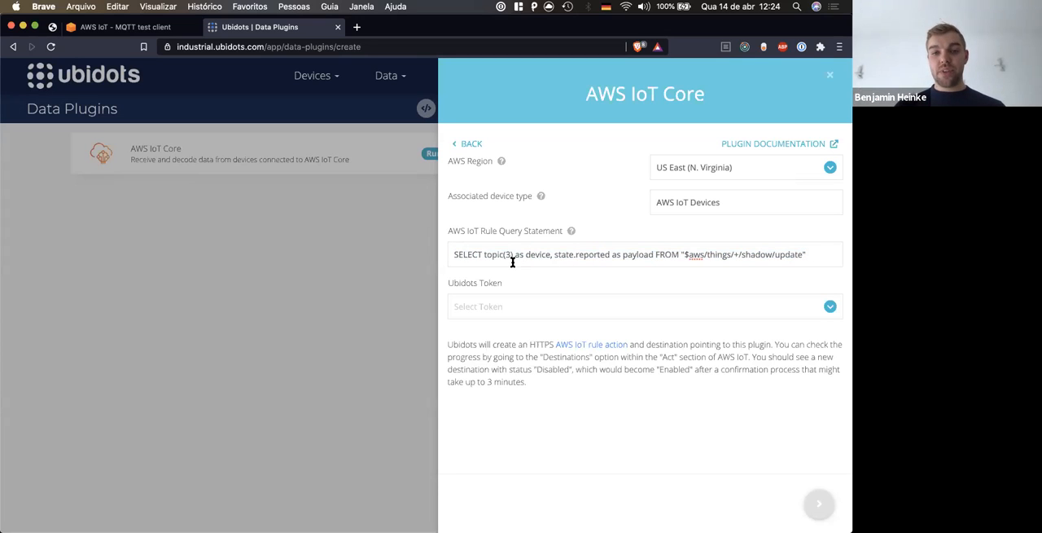
{"action": "double_click", "coordinate": [496, 254]}
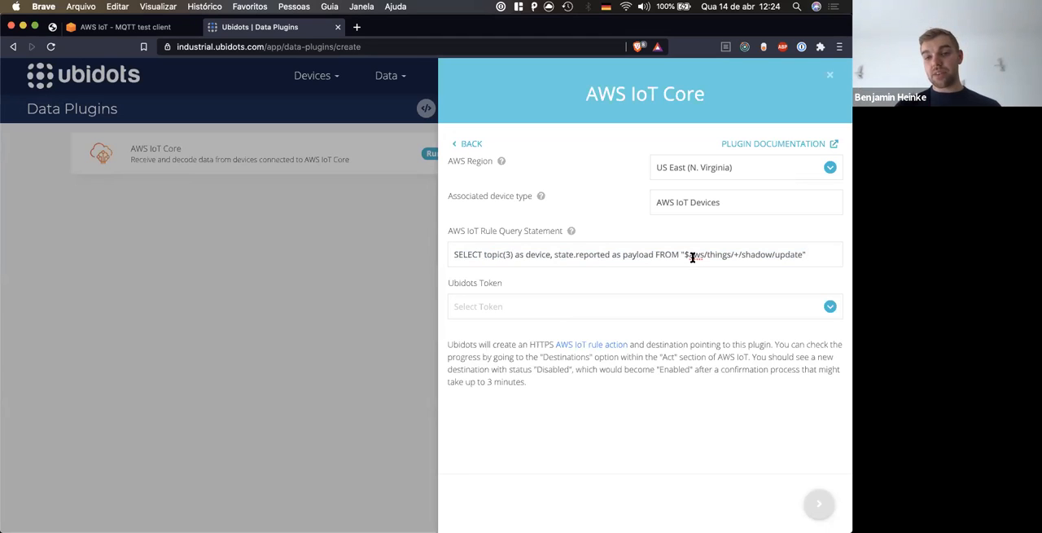
{"action": "double_click", "coordinate": [538, 254]}
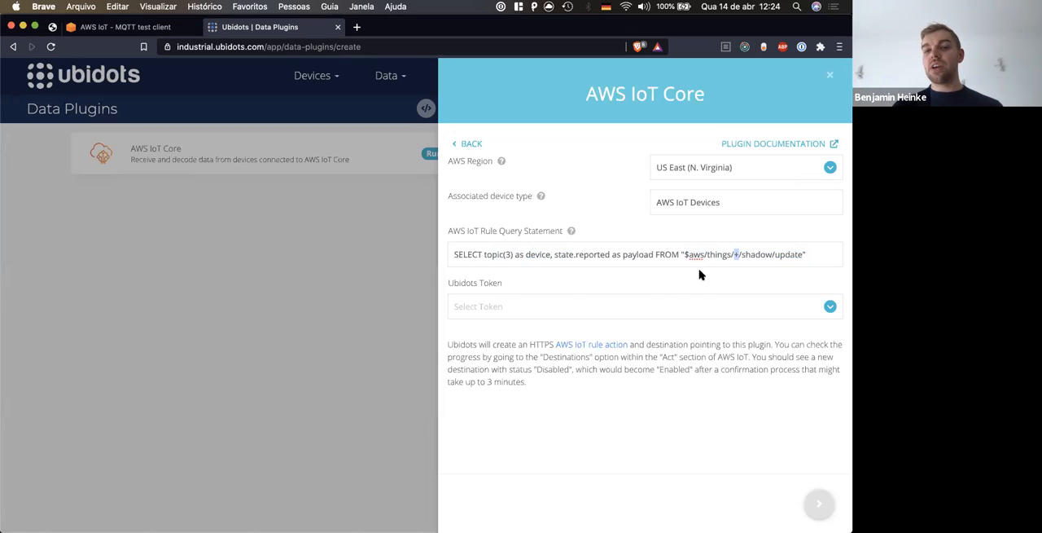
{"action": "mouse_move", "coordinate": [538, 254]}
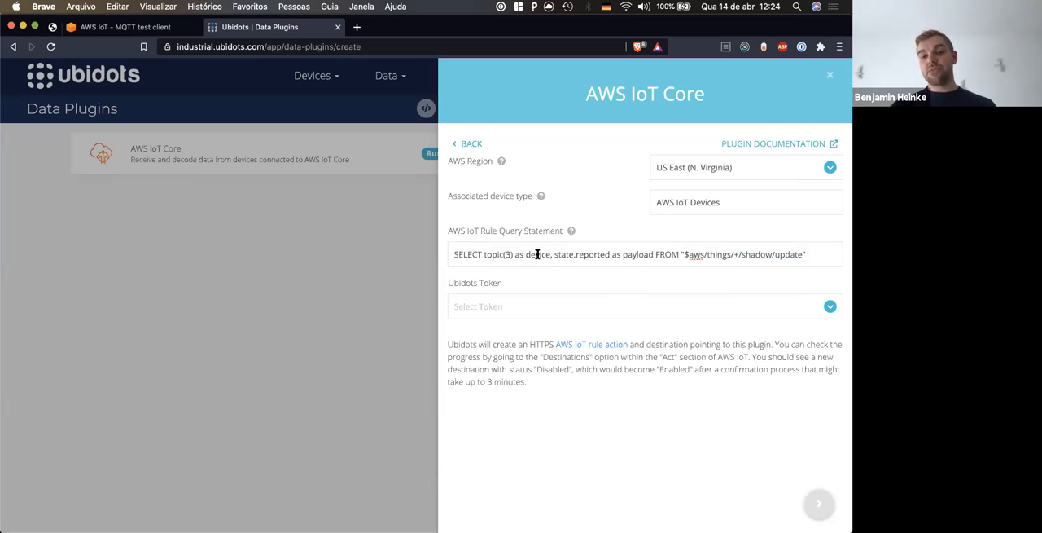
{"action": "double_click", "coordinate": [566, 254]}
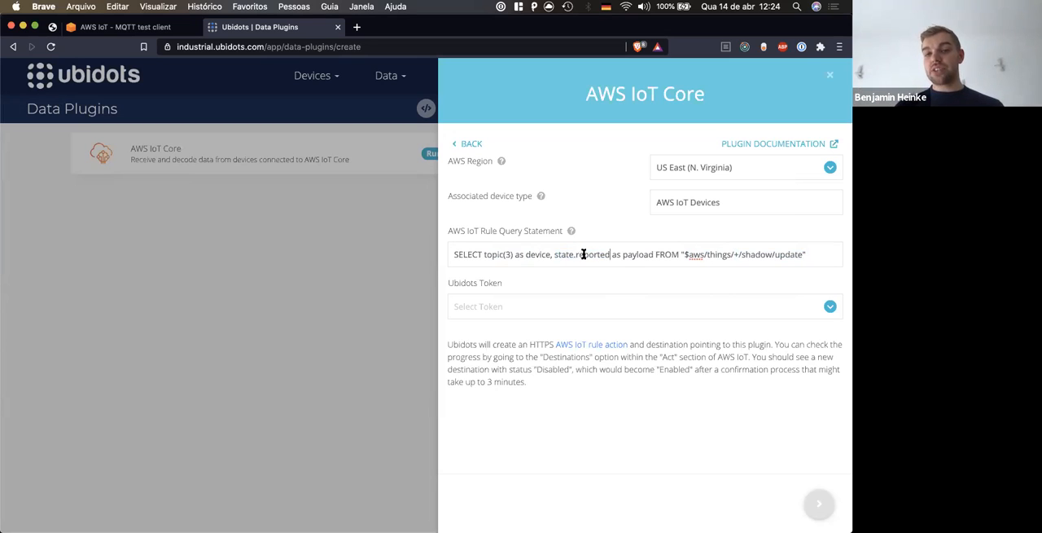
{"action": "double_click", "coordinate": [639, 254]}
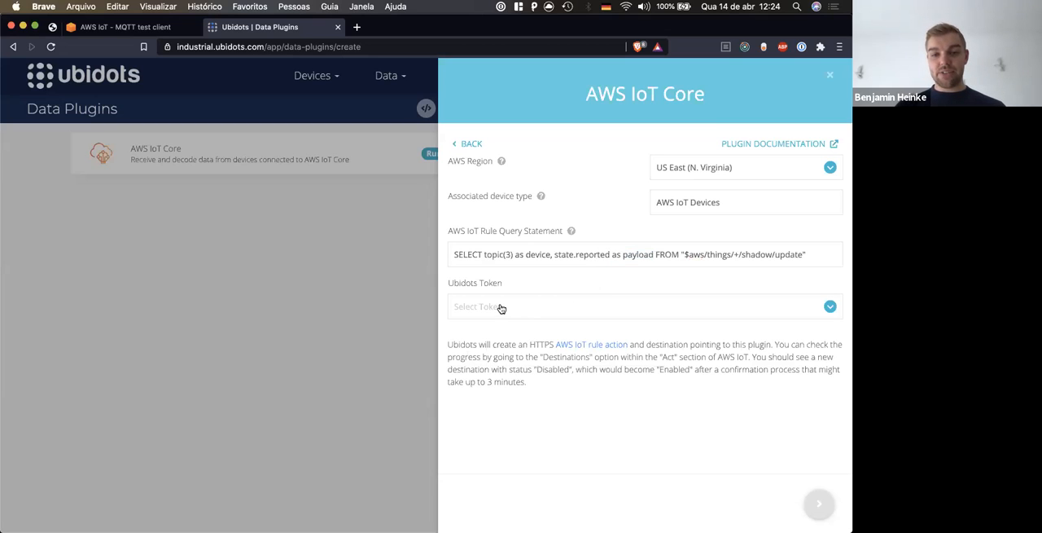
Select Default Token as the Ubidots token and create the AWS IoT Core plugin
{"action": "left_click", "coordinate": [644, 306]}
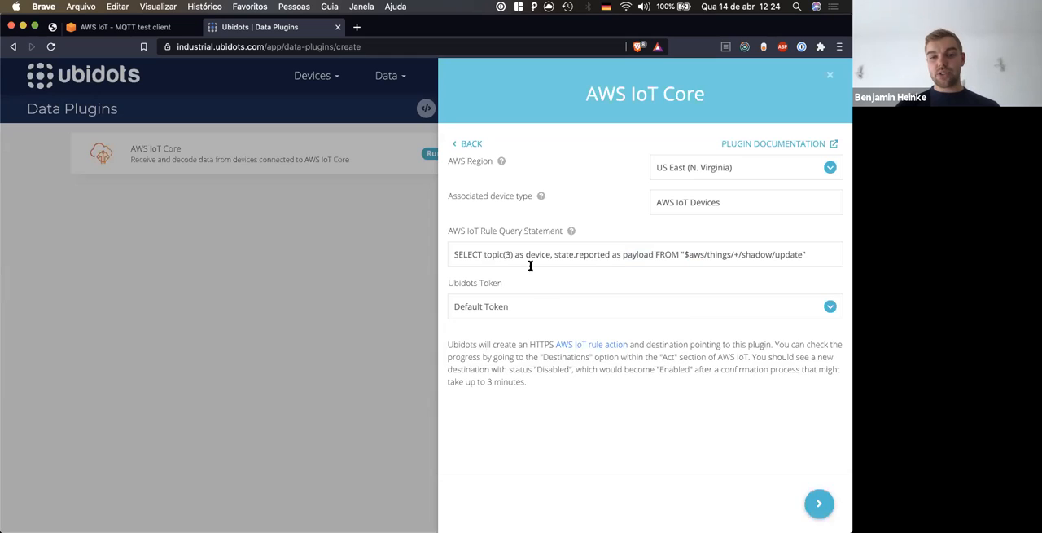
{"action": "mouse_move", "coordinate": [546, 404]}
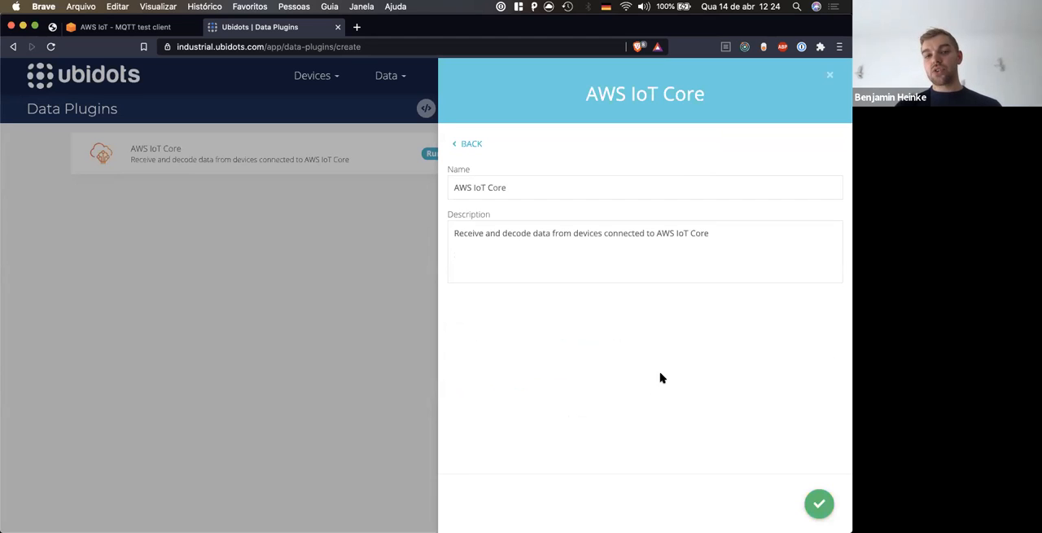
{"action": "mouse_move", "coordinate": [492, 326]}
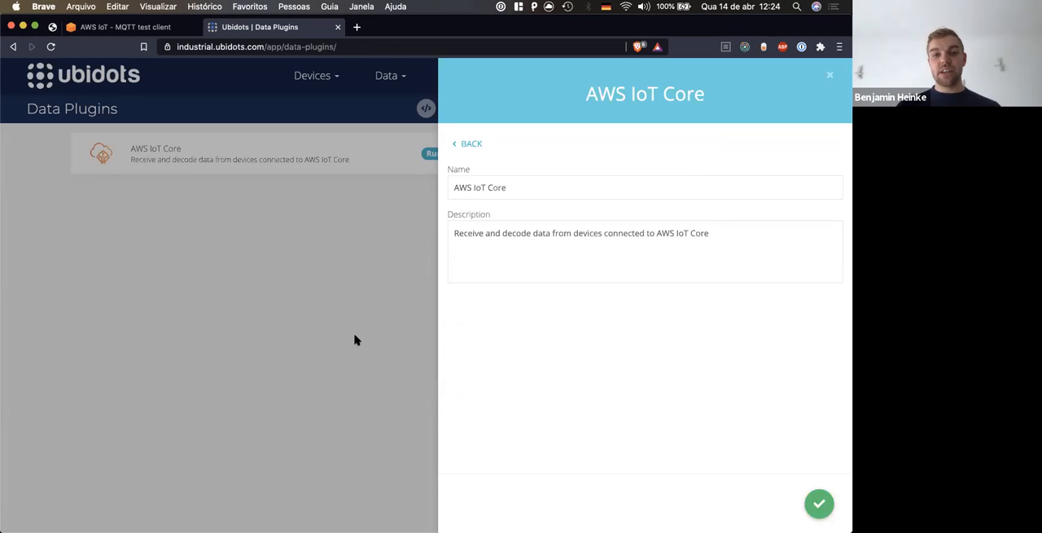
{"action": "left_click", "coordinate": [819, 502]}
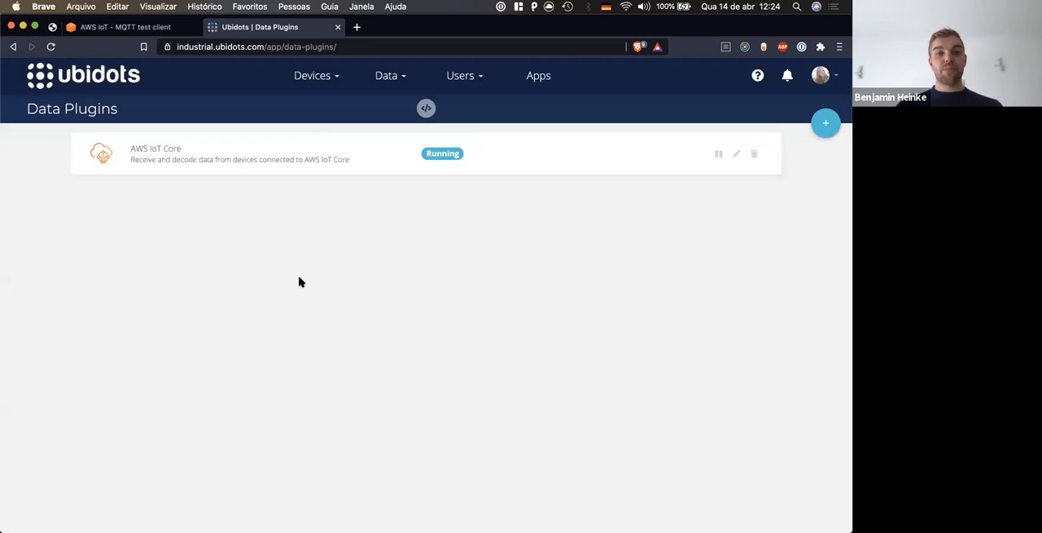
In the AWS IoT console, open Act > Rules and inspect the Ubidots plugin's rule and HTTPS action
{"action": "left_click", "coordinate": [125, 26]}
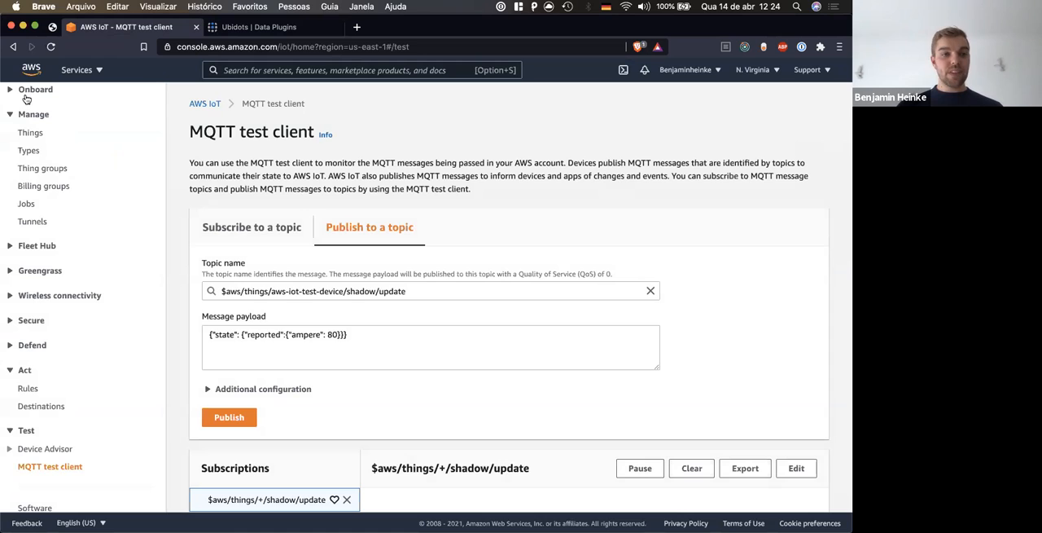
{"action": "left_click", "coordinate": [28, 387]}
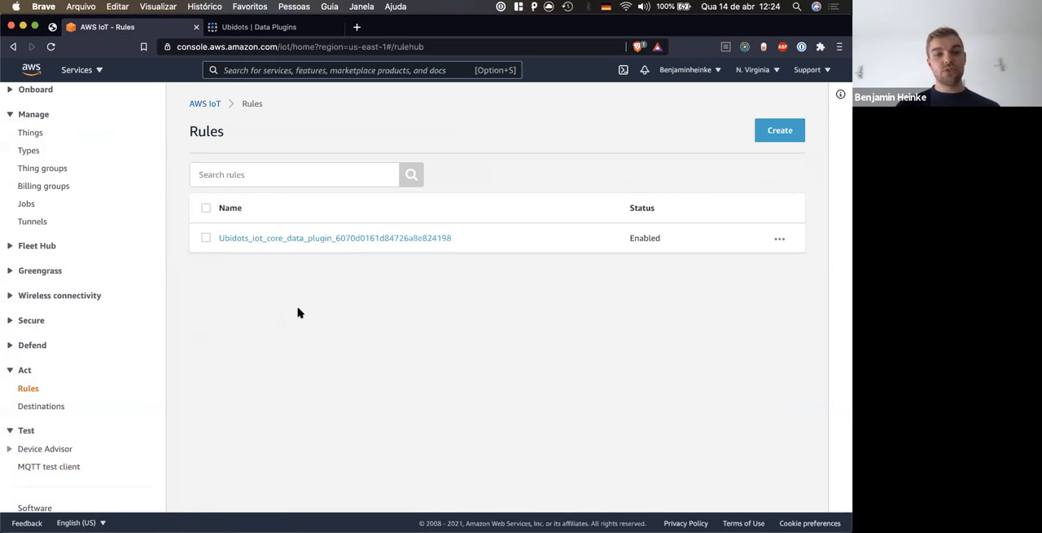
{"action": "mouse_move", "coordinate": [368, 237]}
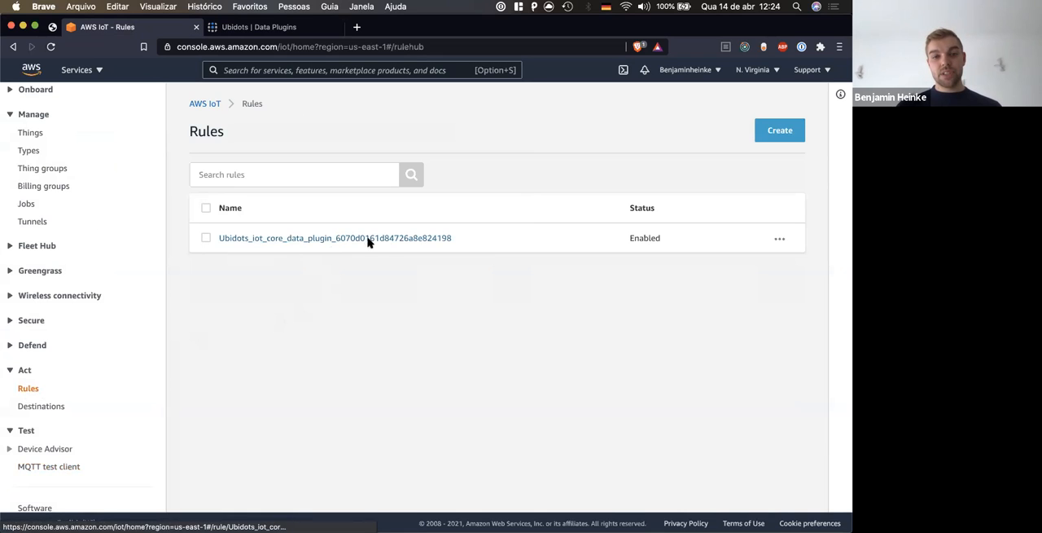
{"action": "left_click", "coordinate": [336, 237]}
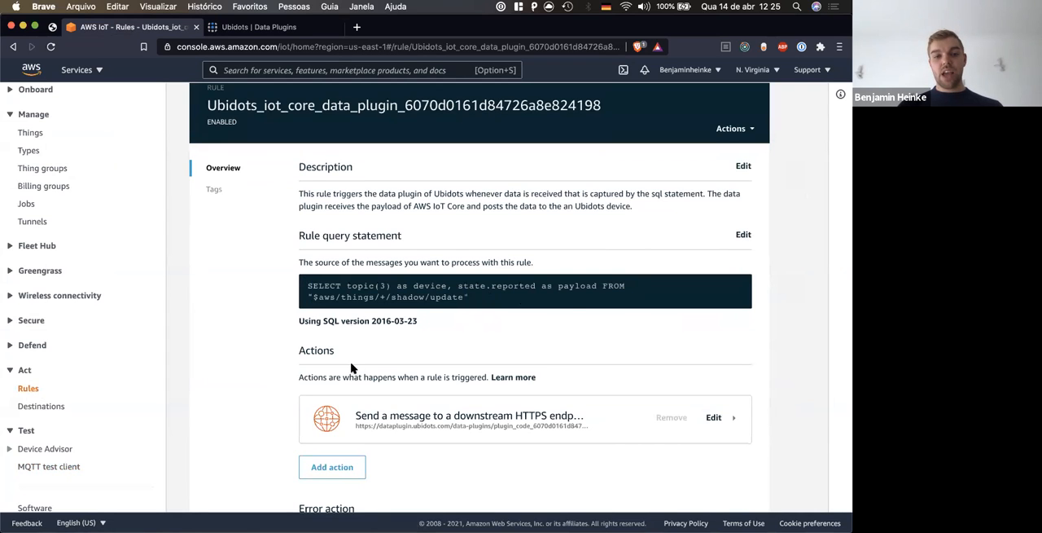
{"action": "scroll", "scroll_direction": "down", "scroll_amount": 3}
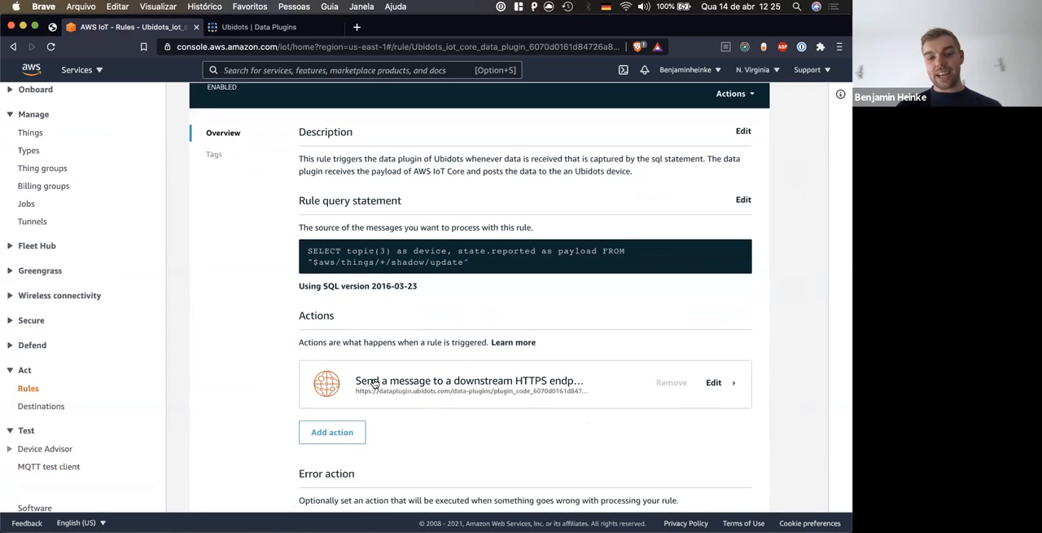
{"action": "mouse_move", "coordinate": [566, 382]}
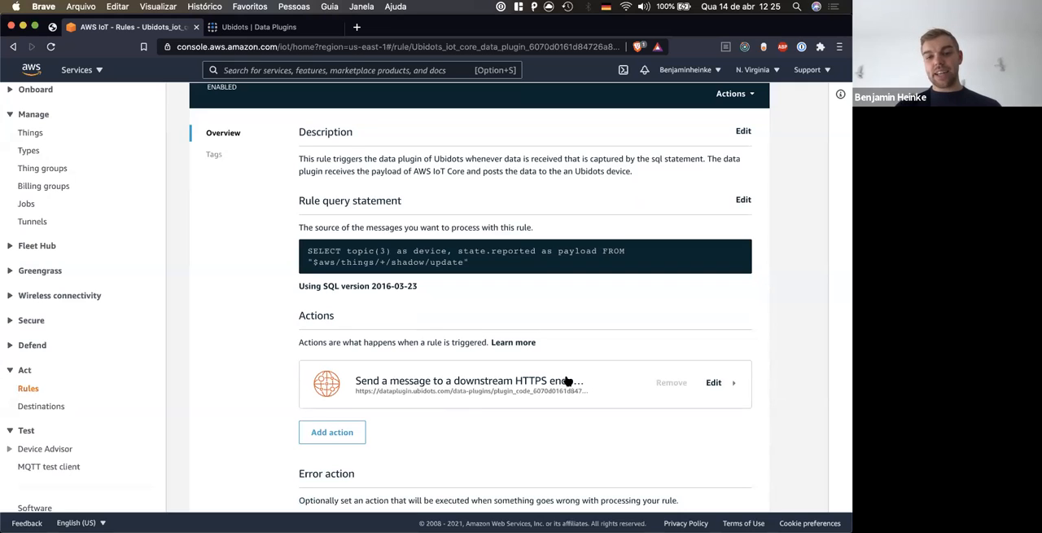
{"action": "mouse_move", "coordinate": [508, 404]}
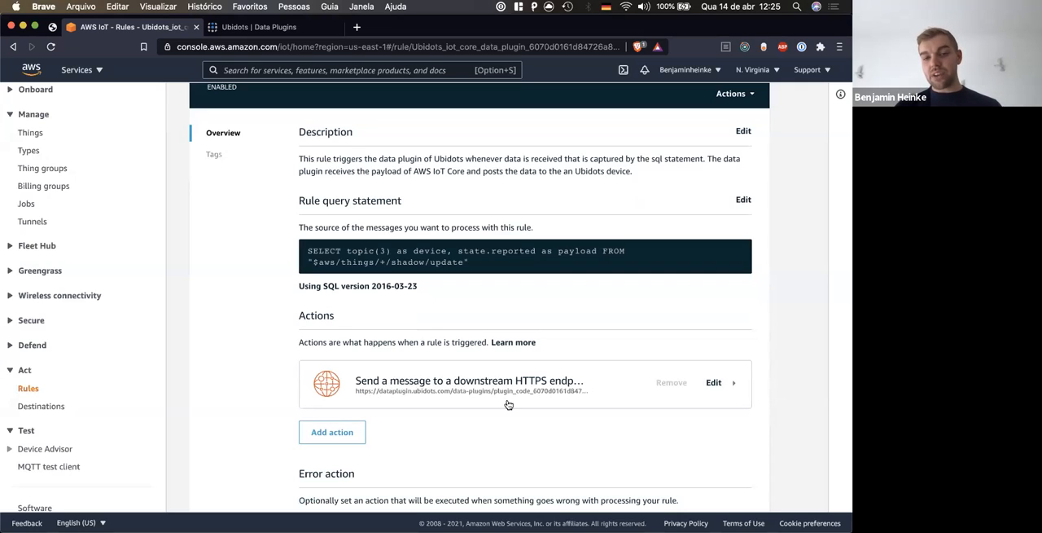
{"action": "mouse_move", "coordinate": [41, 405]}
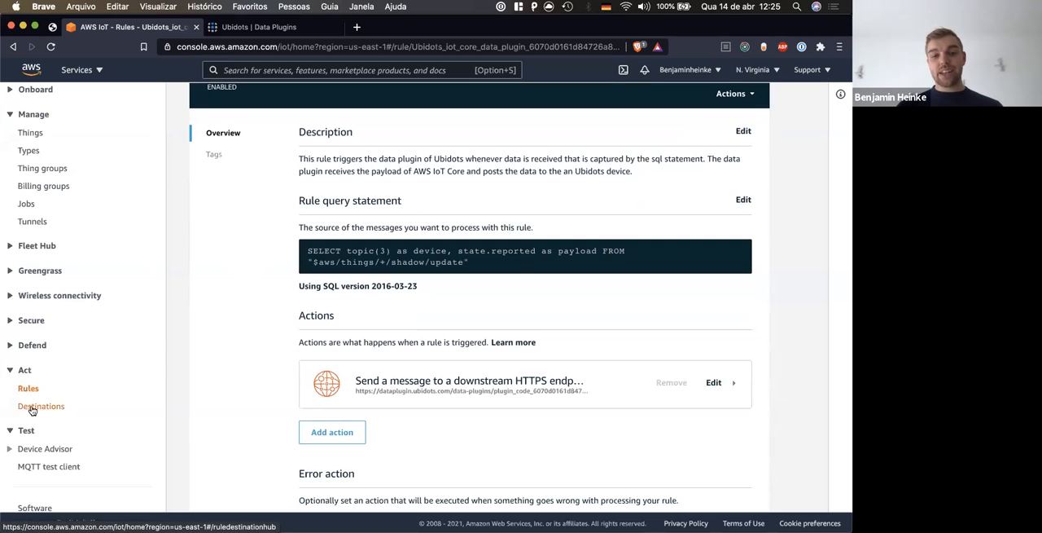
Check Act > Destinations, return to Rules and head to the MQTT test client
{"action": "left_click", "coordinate": [40, 405]}
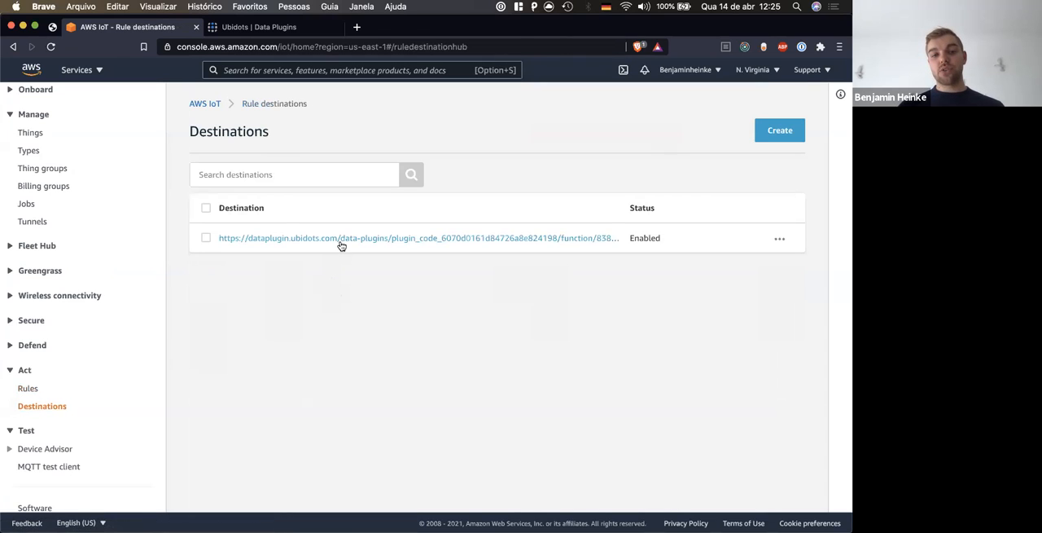
{"action": "left_click", "coordinate": [28, 388]}
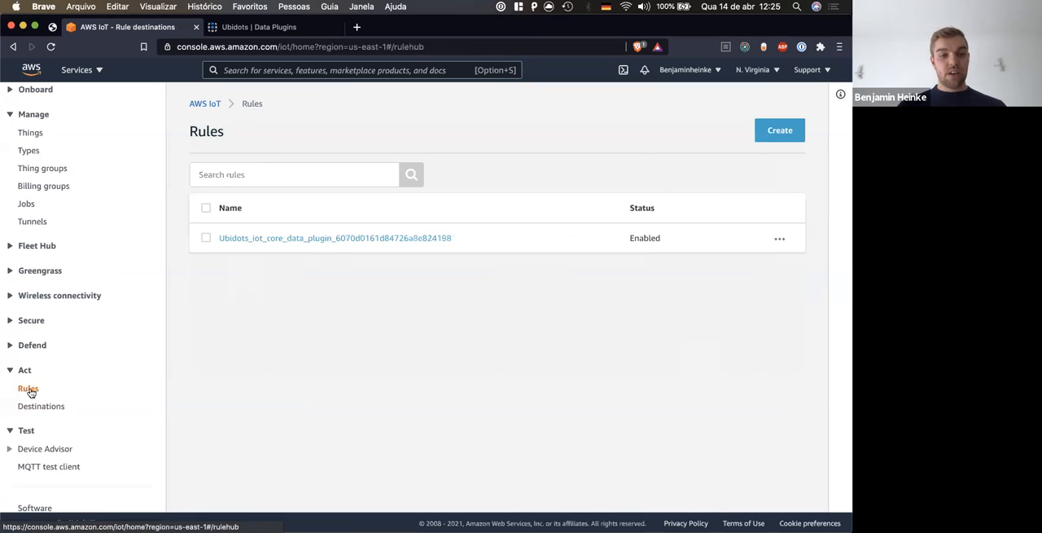
{"action": "left_click", "coordinate": [28, 388]}
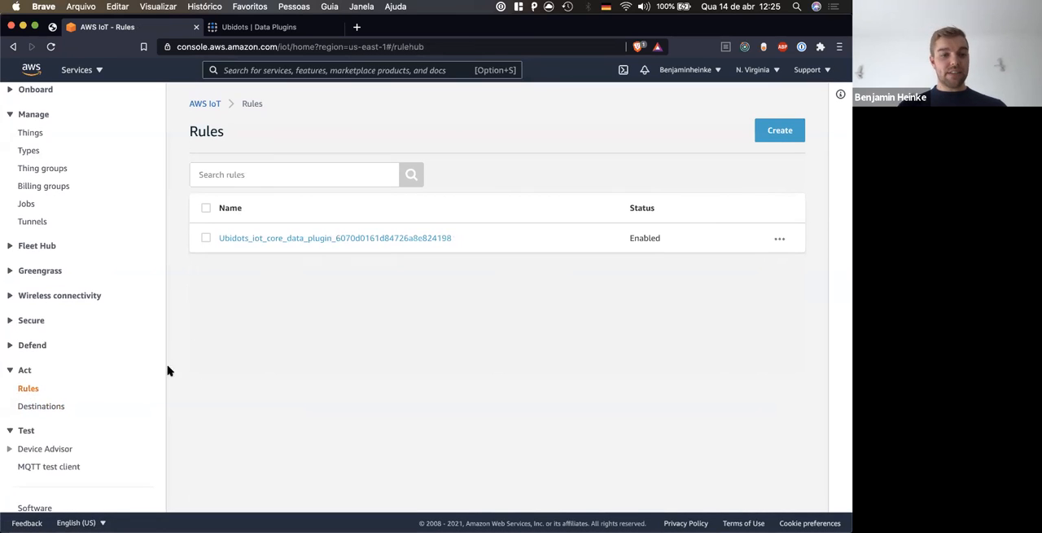
{"action": "left_click", "coordinate": [48, 466]}
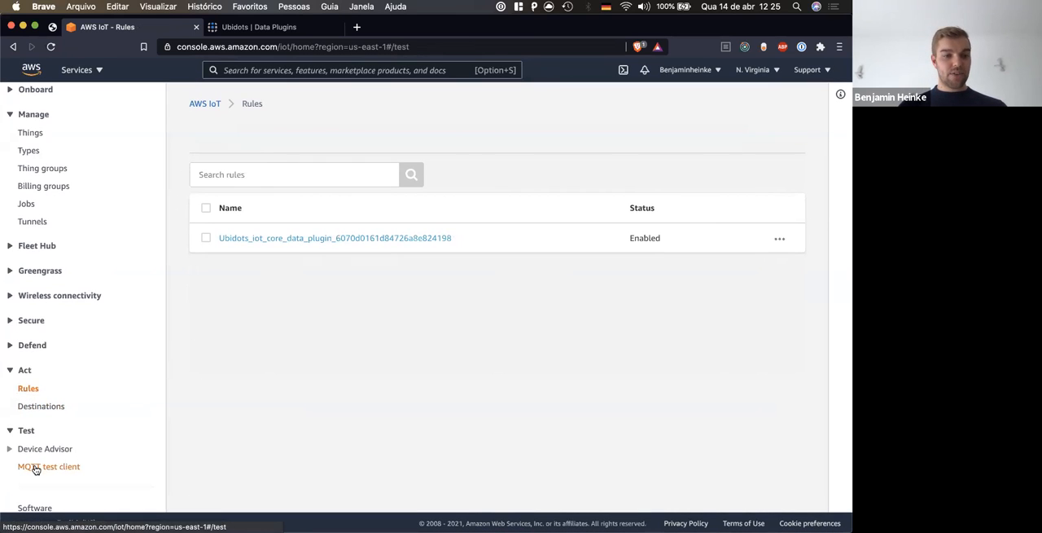
Fill the Publish to a topic form with the shadow update topic and ampere 70 payload from the editor
{"action": "left_click", "coordinate": [49, 465]}
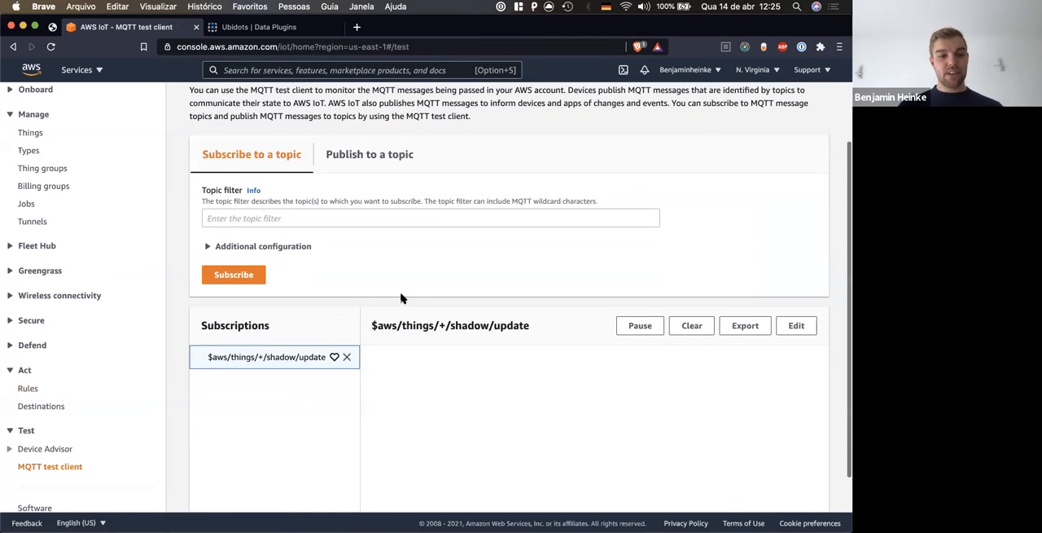
{"action": "scroll", "scroll_direction": "up", "scroll_amount": 3}
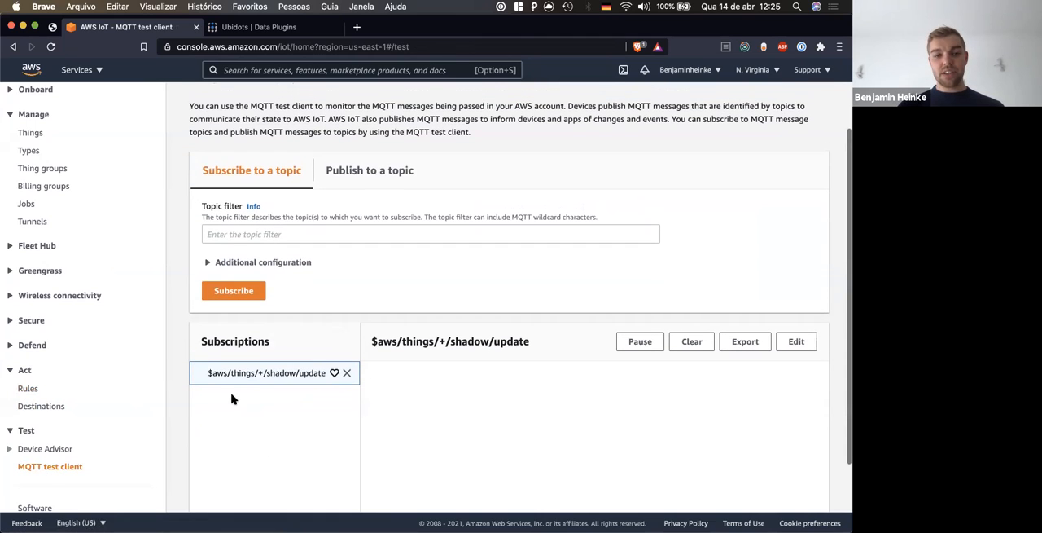
{"action": "scroll", "scroll_direction": "up", "scroll_amount": 3}
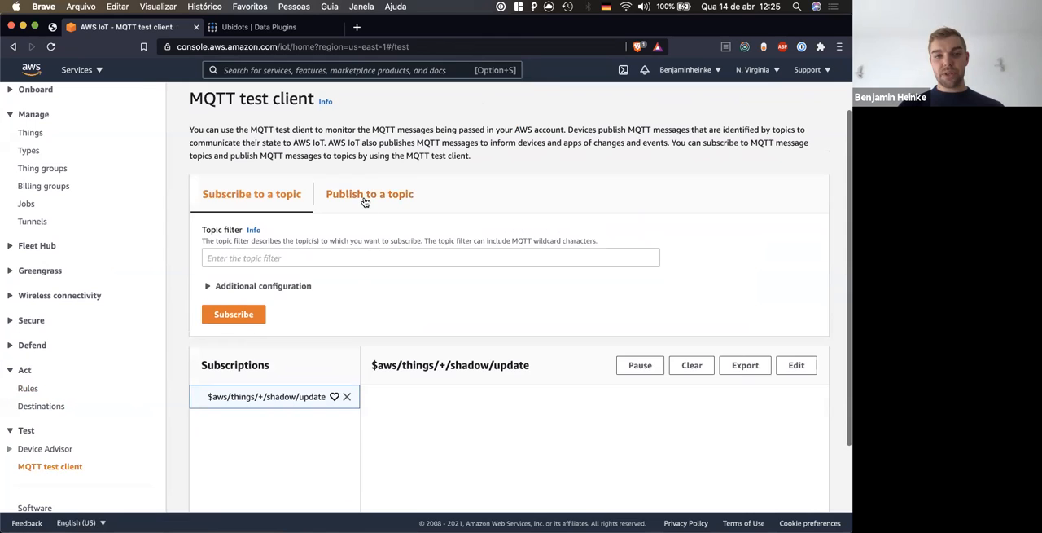
{"action": "left_click", "coordinate": [370, 194]}
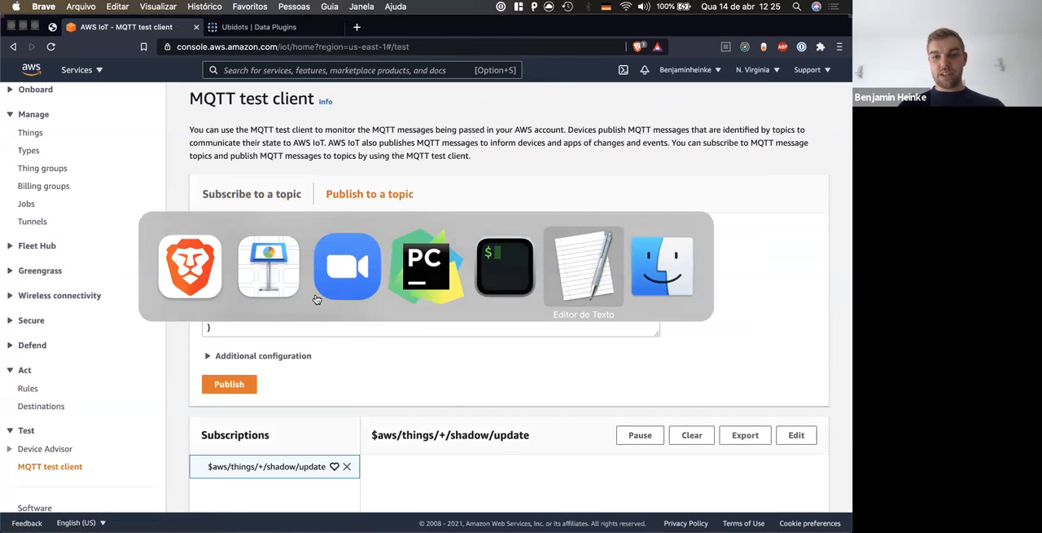
{"action": "left_click", "coordinate": [583, 267]}
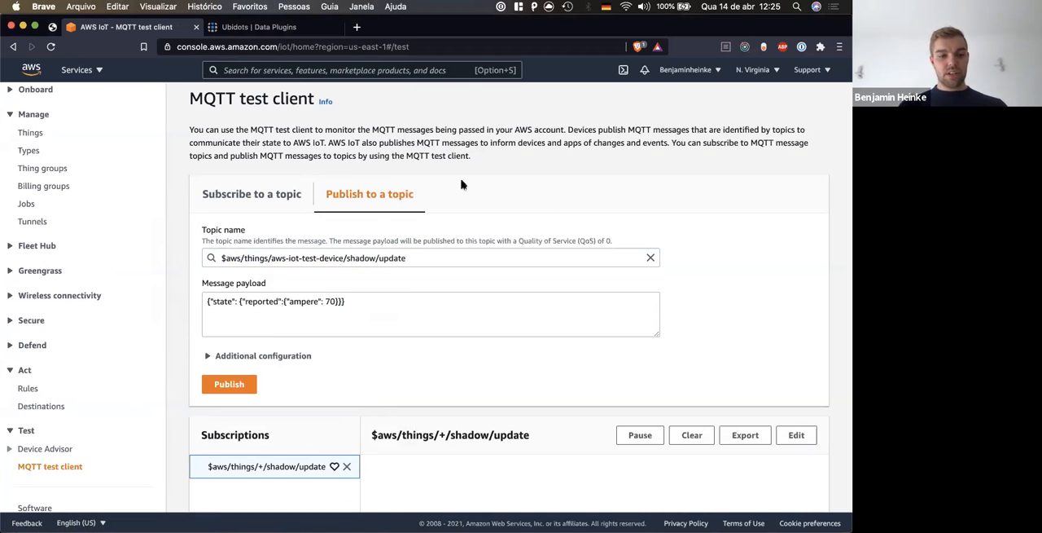
{"action": "left_click", "coordinate": [312, 75]}
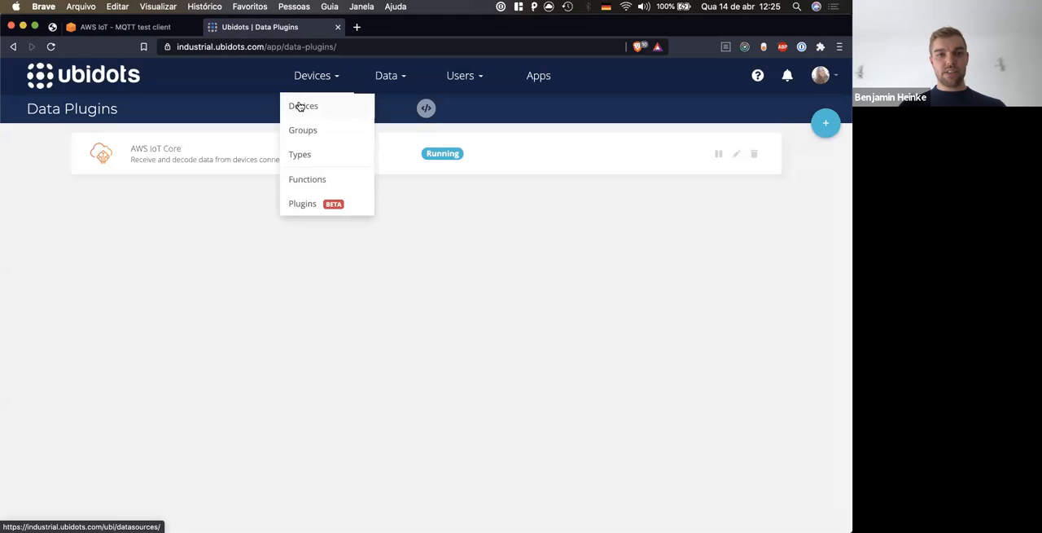
Open aws-iot-test-device from the Ubidots device list, then publish the ampere 70 message from AWS
{"action": "left_click", "coordinate": [303, 104]}
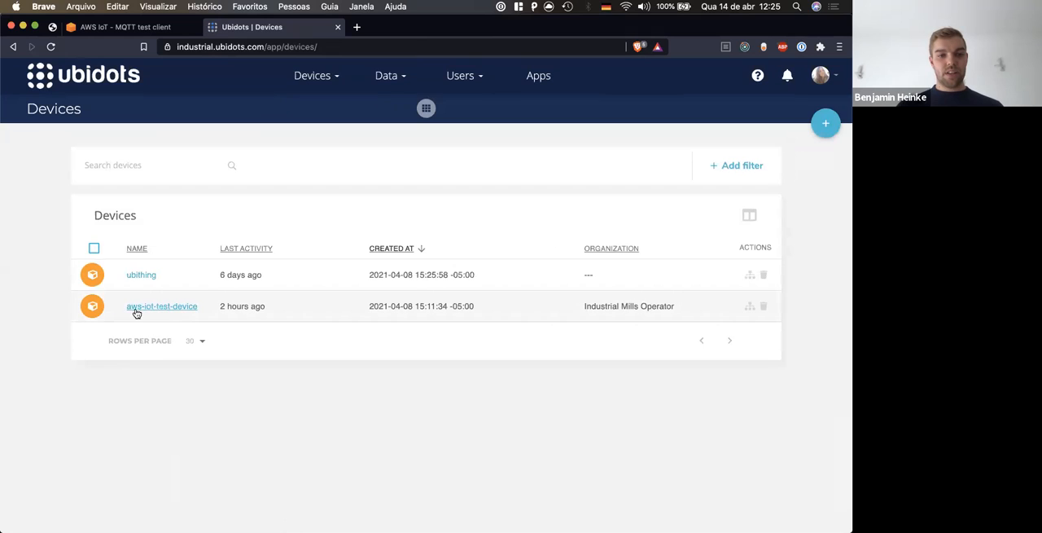
{"action": "mouse_move", "coordinate": [166, 309]}
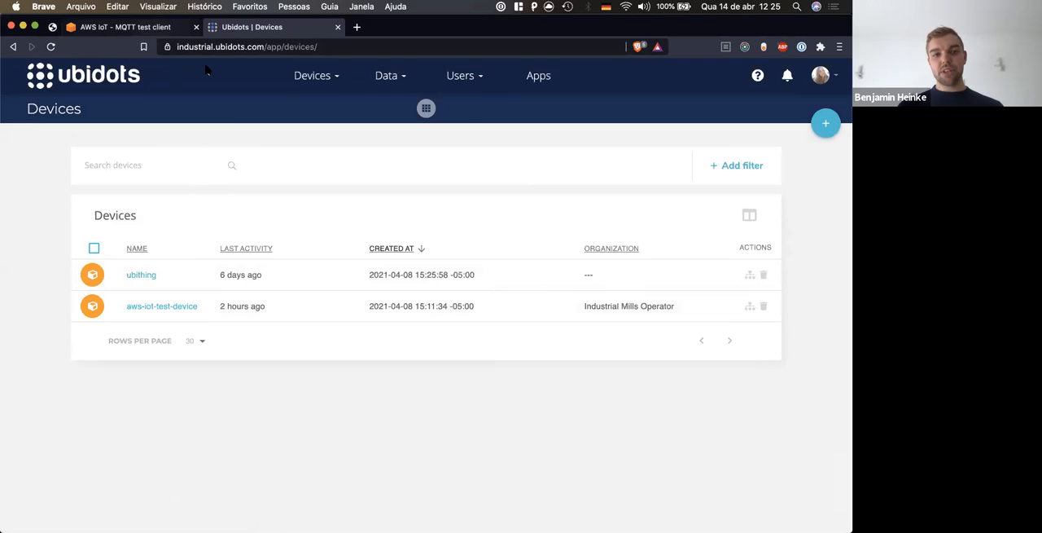
{"action": "left_click", "coordinate": [122, 26]}
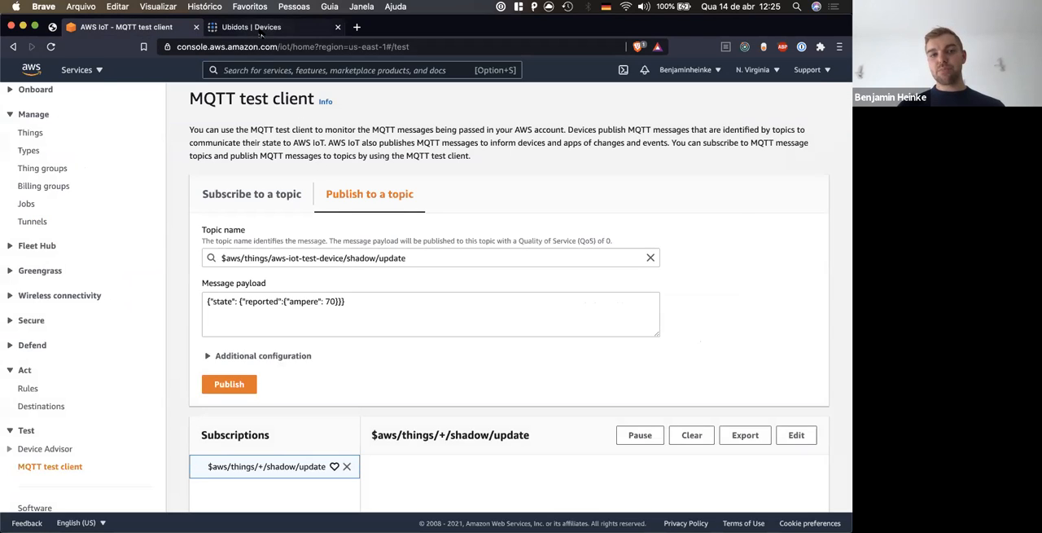
{"action": "left_click", "coordinate": [251, 26]}
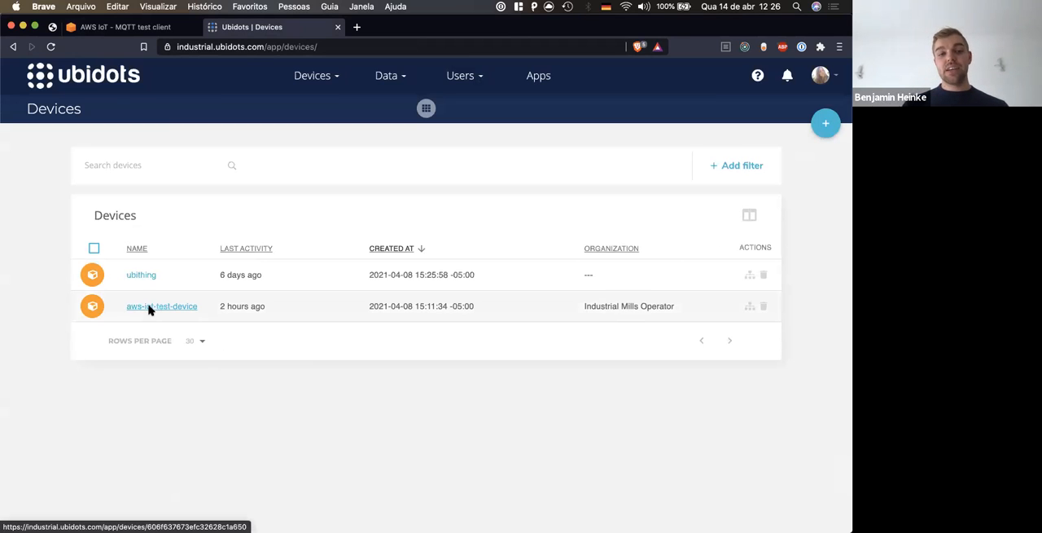
{"action": "left_click", "coordinate": [161, 307]}
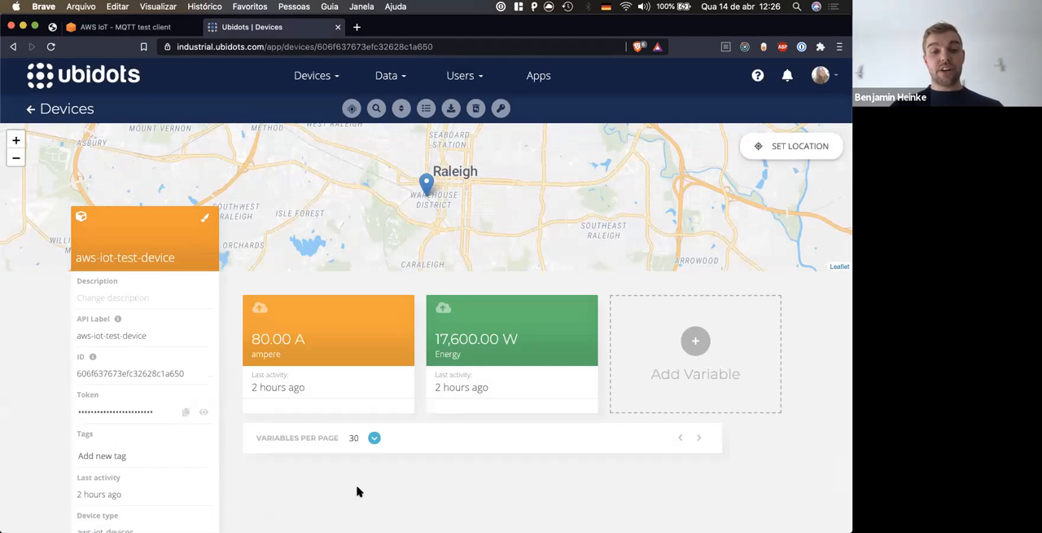
{"action": "left_click", "coordinate": [122, 26]}
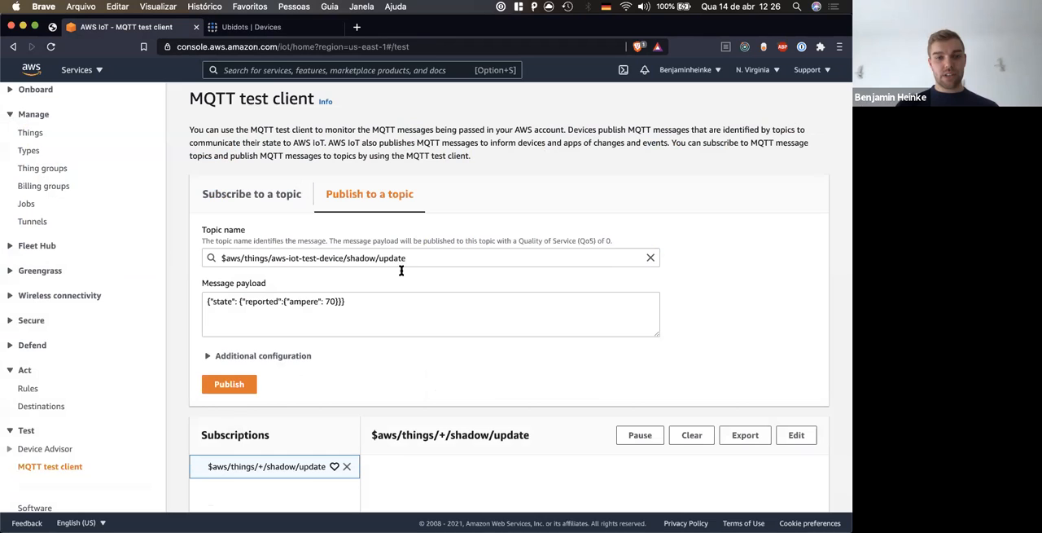
{"action": "left_click", "coordinate": [228, 384]}
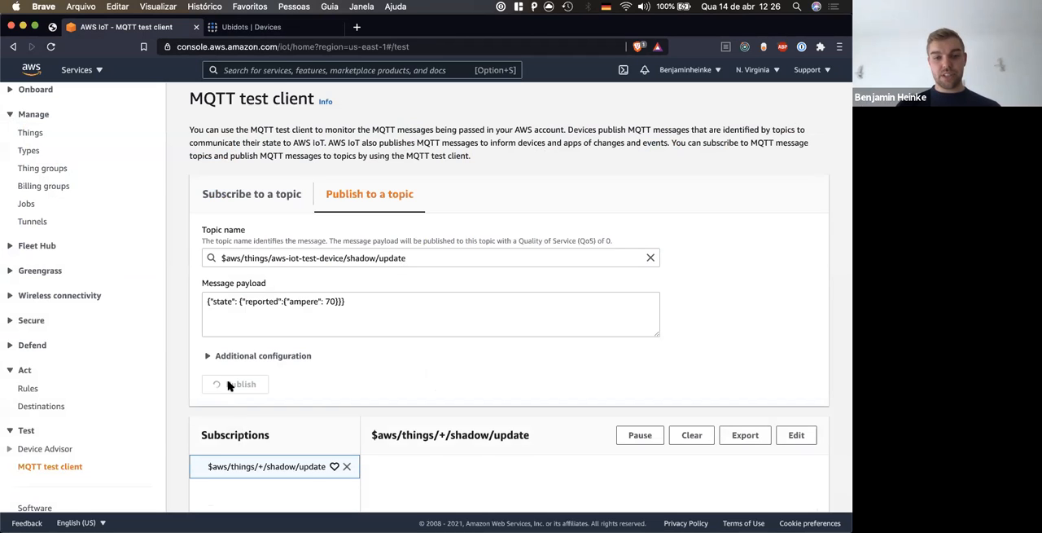
Publish ampere 70 and check its timestamp in the Ubidots ampere variable history
{"action": "left_click", "coordinate": [235, 385]}
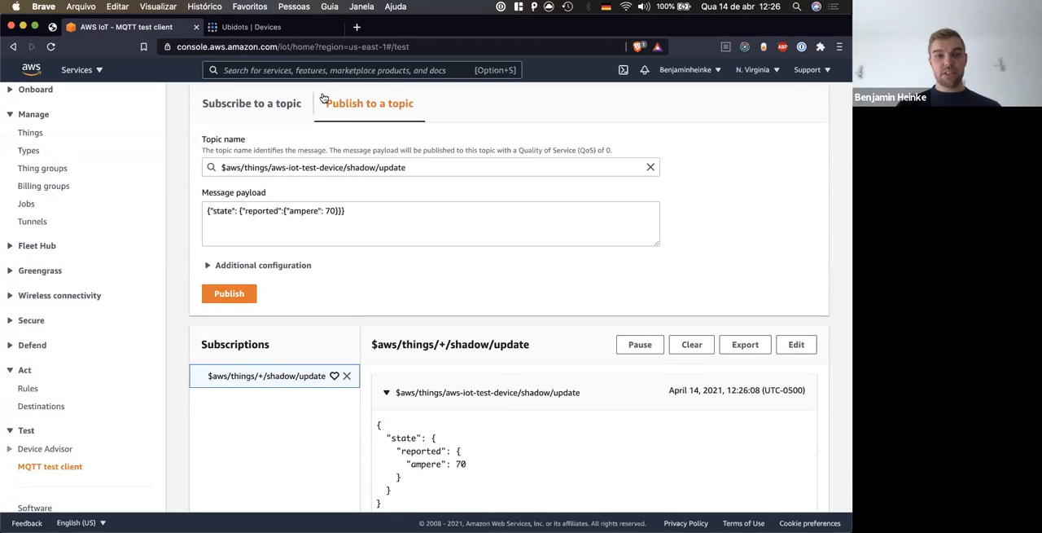
{"action": "left_click", "coordinate": [253, 26]}
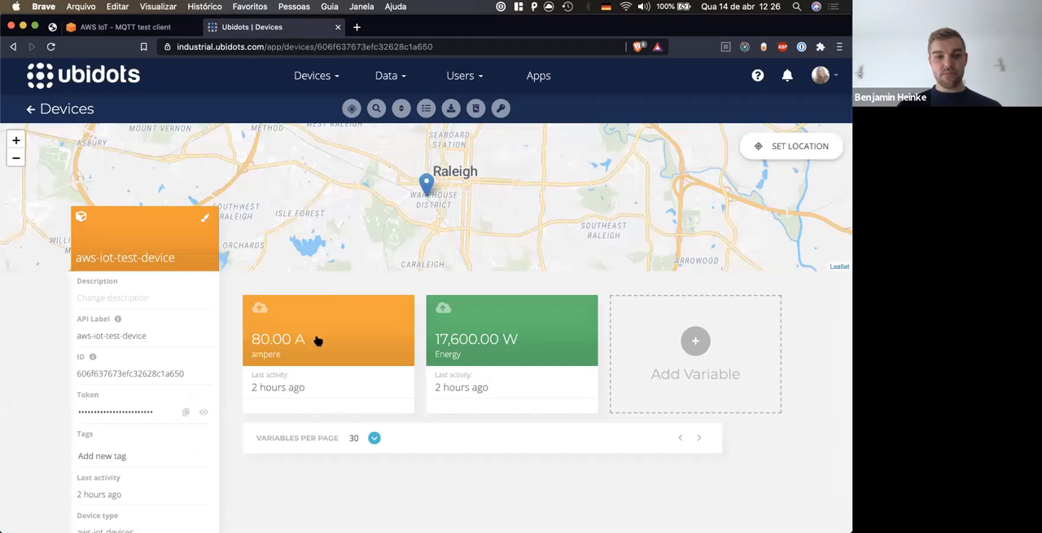
{"action": "left_click", "coordinate": [329, 329]}
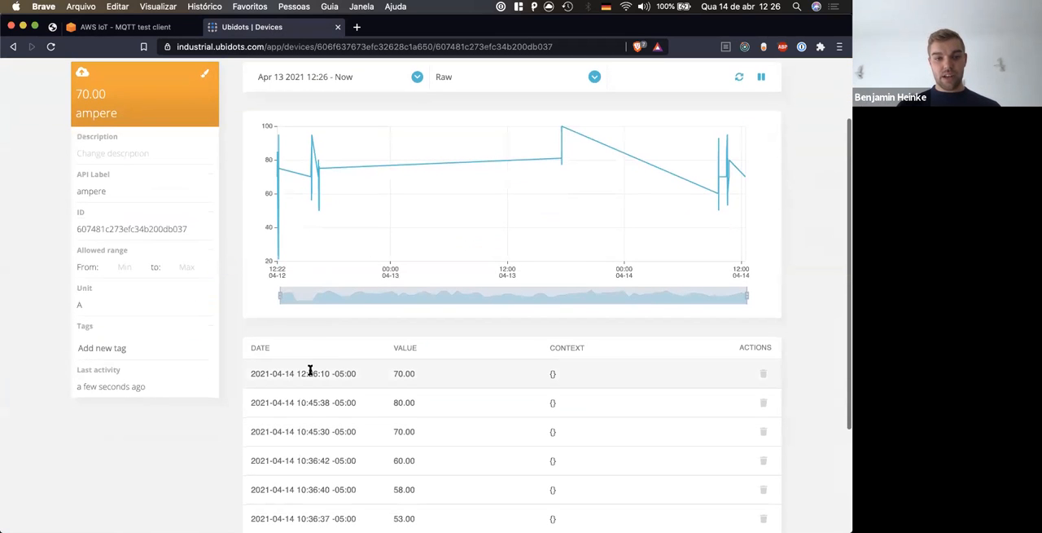
{"action": "double_click", "coordinate": [312, 373]}
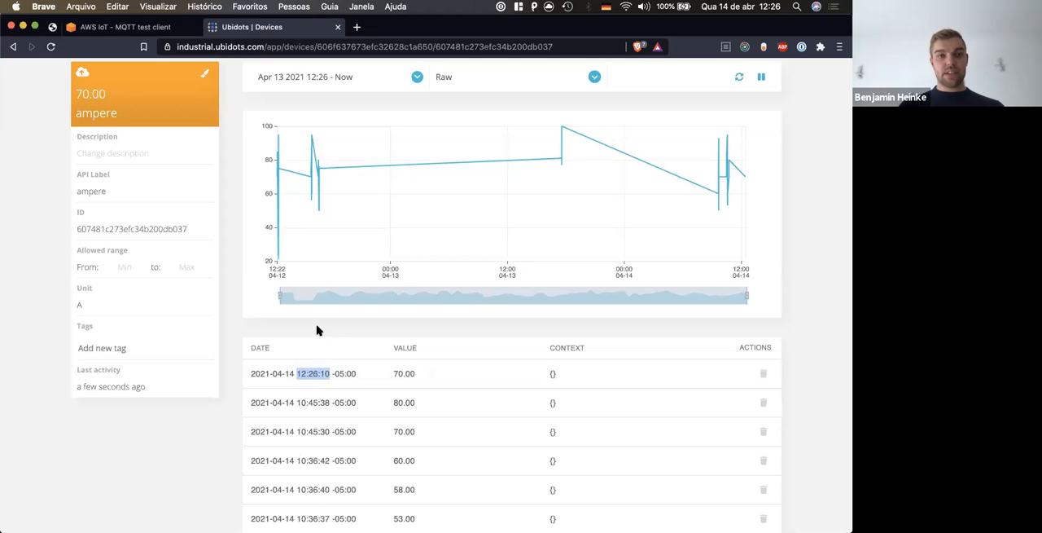
Edit the payload to ampere 80, publish again and load the new reading in Ubidots
{"action": "left_click", "coordinate": [122, 26]}
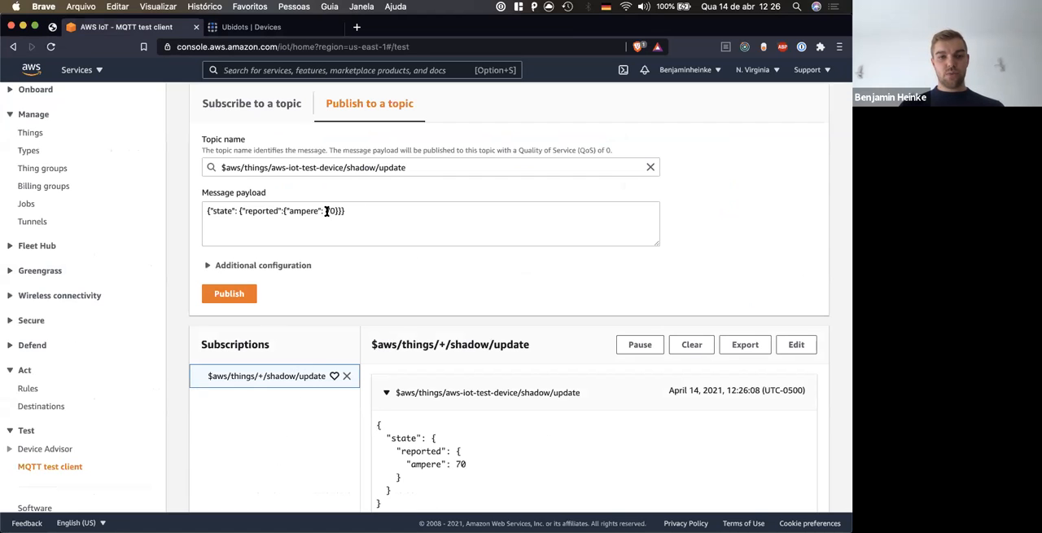
{"action": "type", "text": "8"}
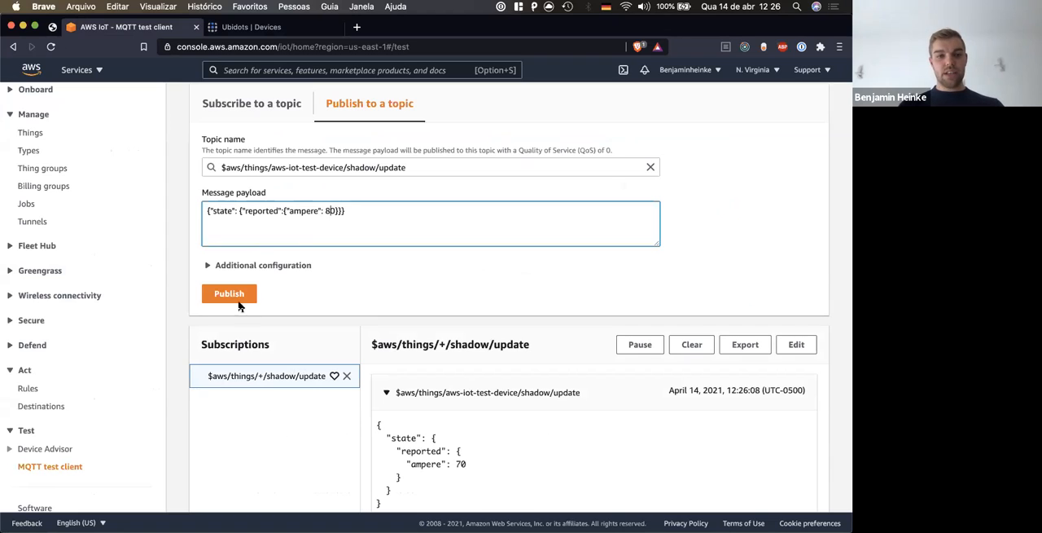
{"action": "left_click", "coordinate": [274, 26]}
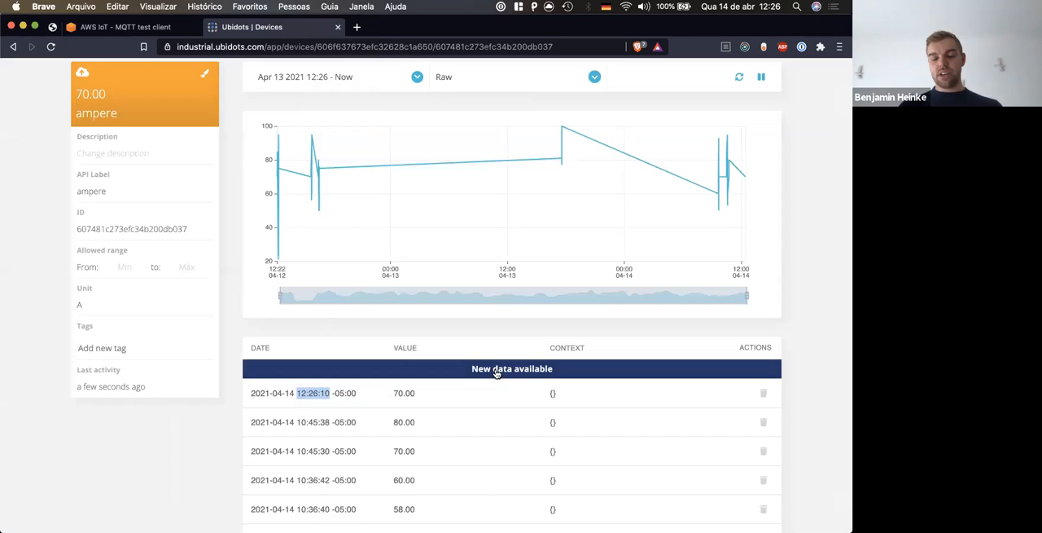
{"action": "left_click", "coordinate": [512, 368]}
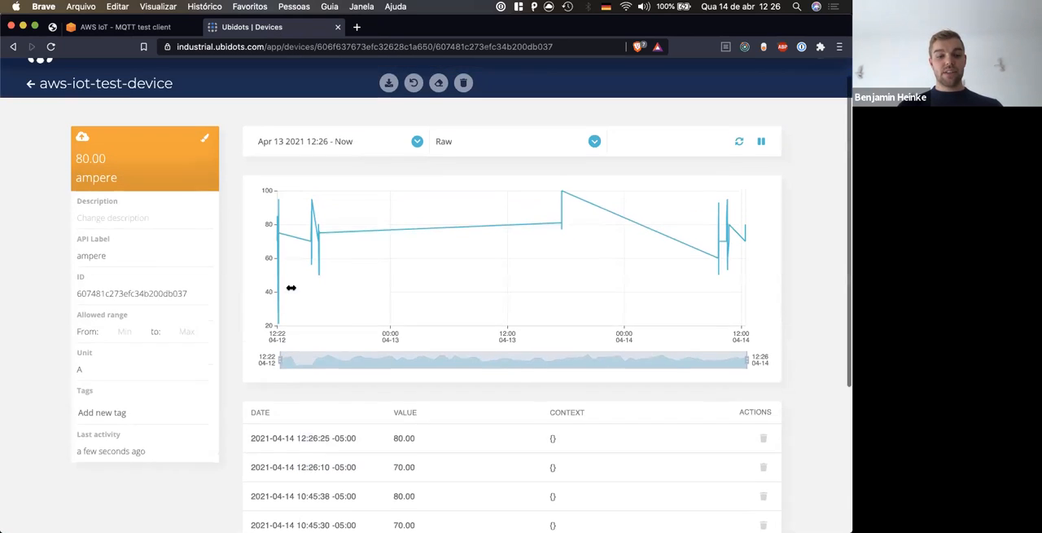
{"action": "left_click", "coordinate": [313, 75]}
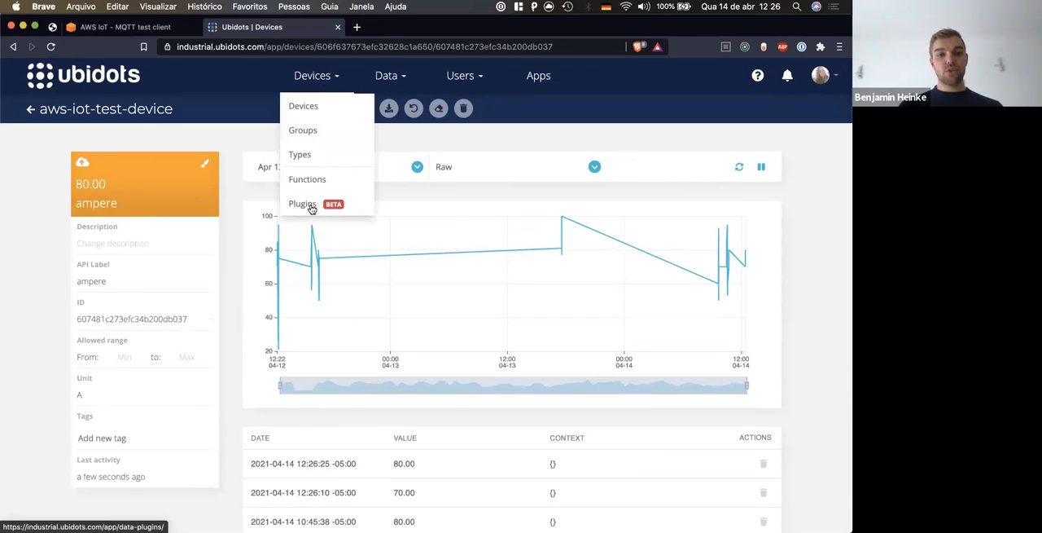
Check the AWS IoT test client, then return to the Ubidots data plugins page
{"action": "left_click", "coordinate": [303, 202]}
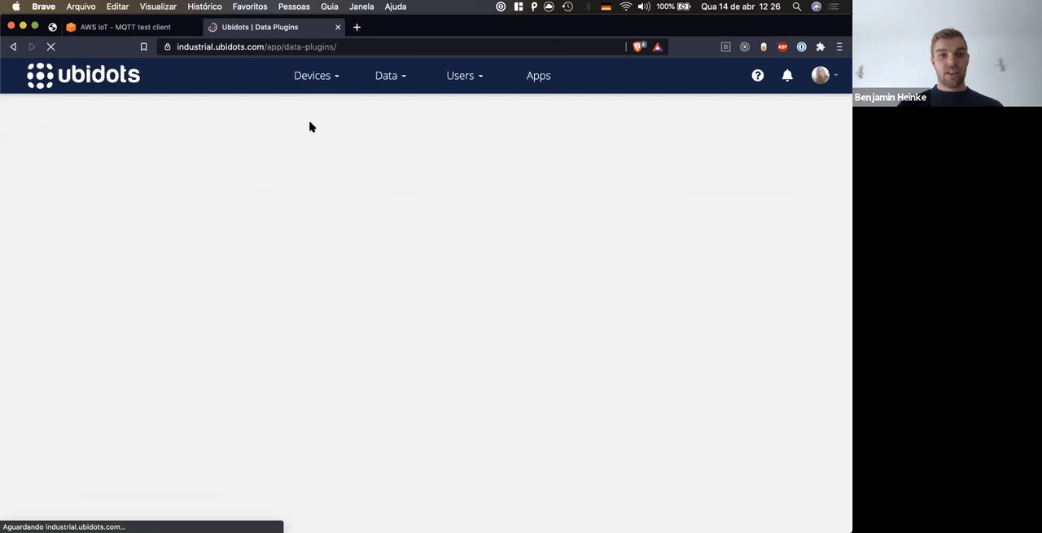
{"action": "mouse_move", "coordinate": [430, 276]}
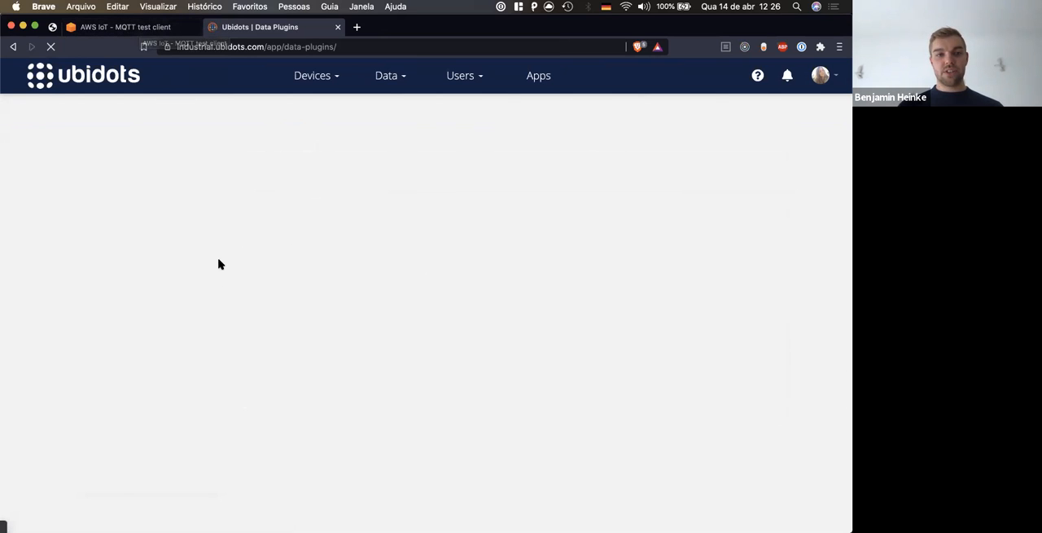
{"action": "left_click", "coordinate": [122, 26]}
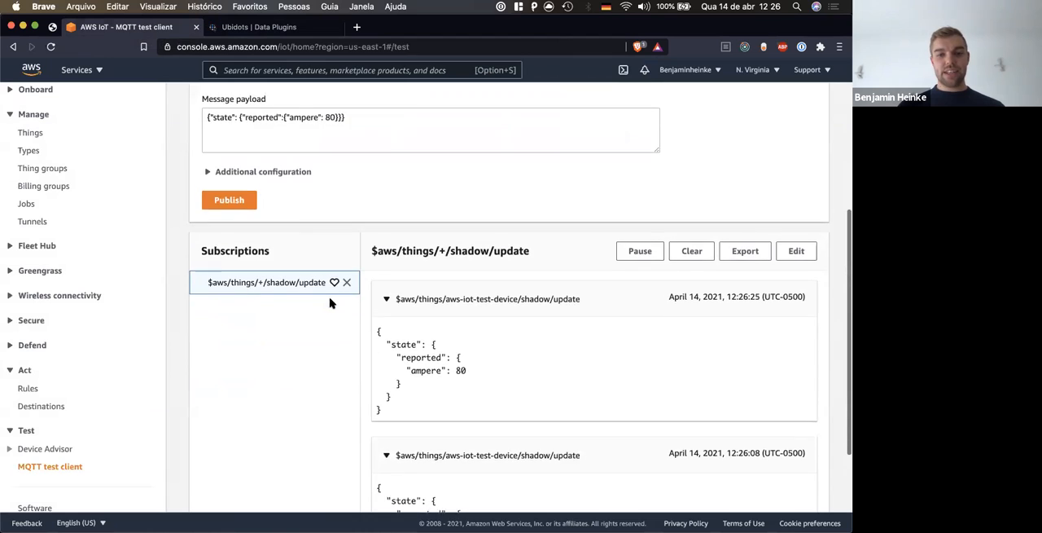
{"action": "scroll", "scroll_direction": "up", "scroll_amount": 3}
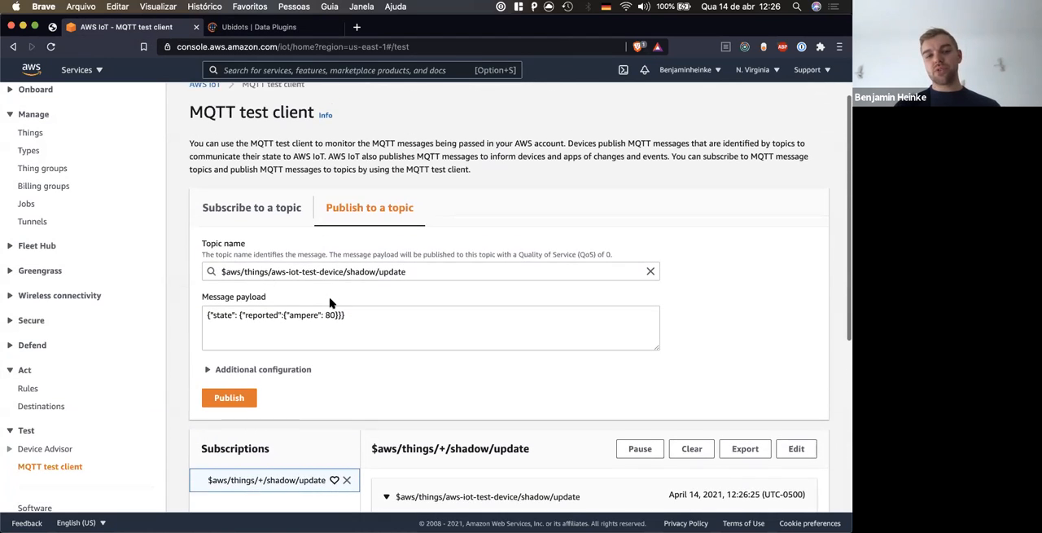
{"action": "scroll", "scroll_direction": "up", "scroll_amount": 3}
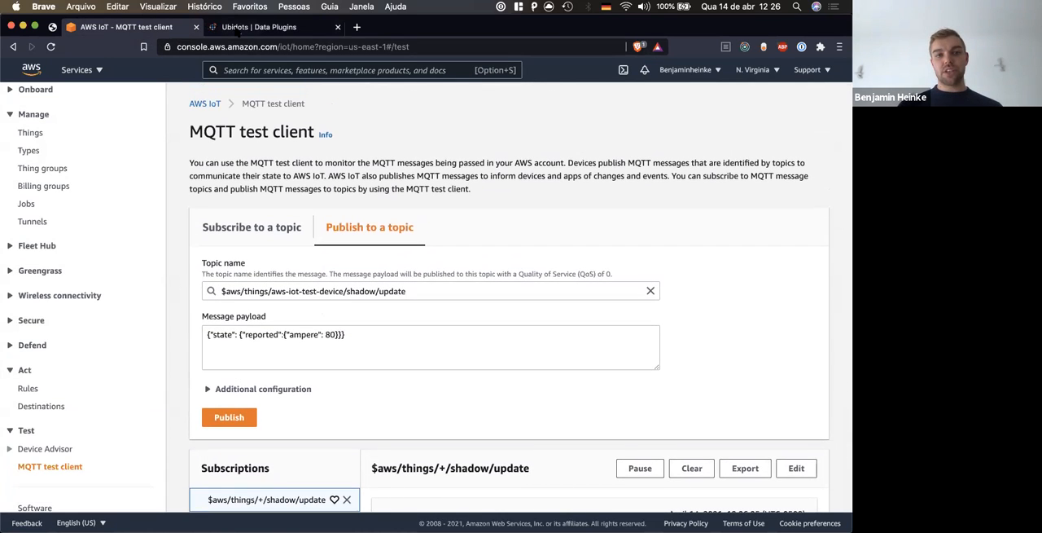
{"action": "left_click", "coordinate": [274, 26]}
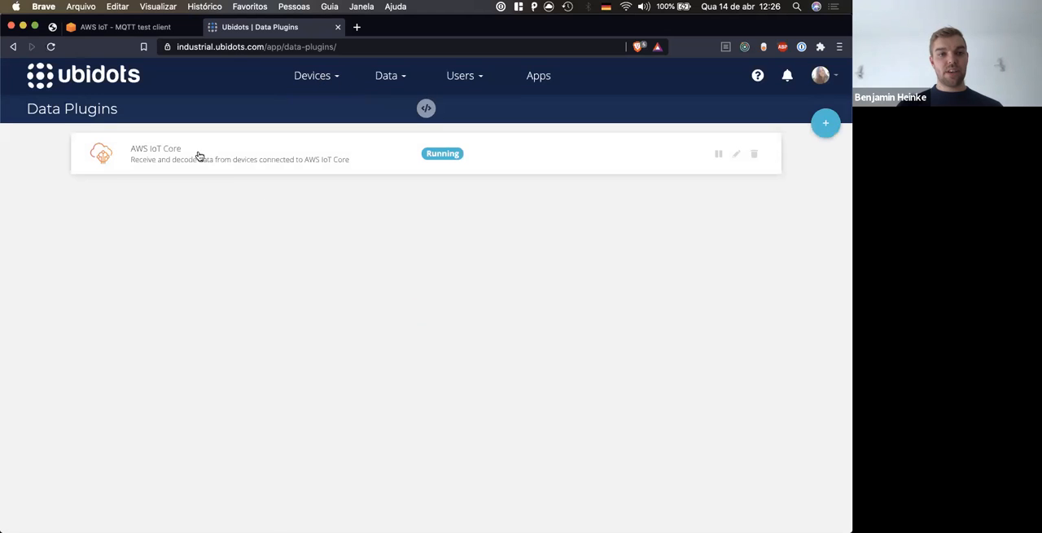
{"action": "mouse_move", "coordinate": [287, 153]}
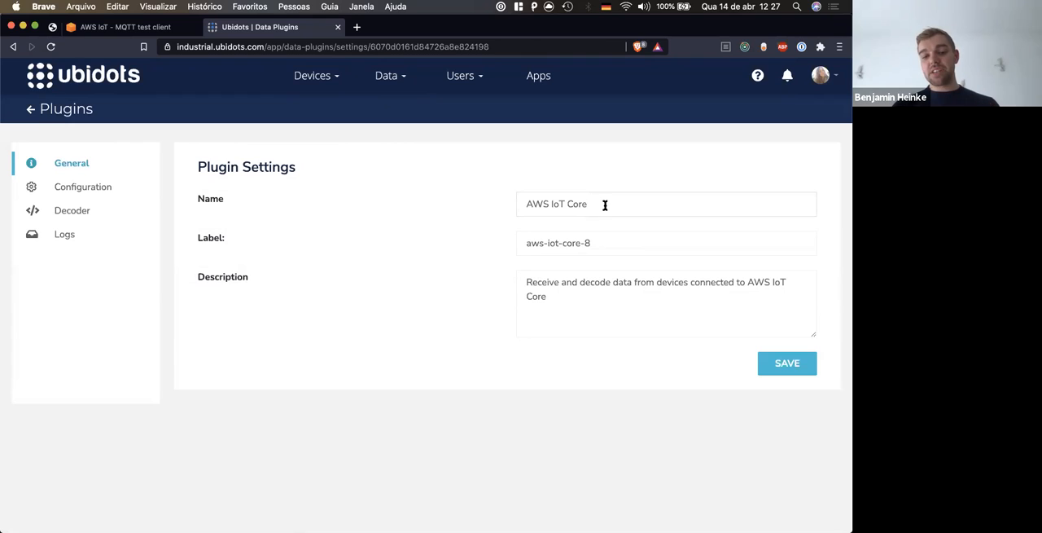
Edit the plugin's Name field so it reads 'AWS IoT Core' in General settings
{"action": "type", "text": "- Australi"}
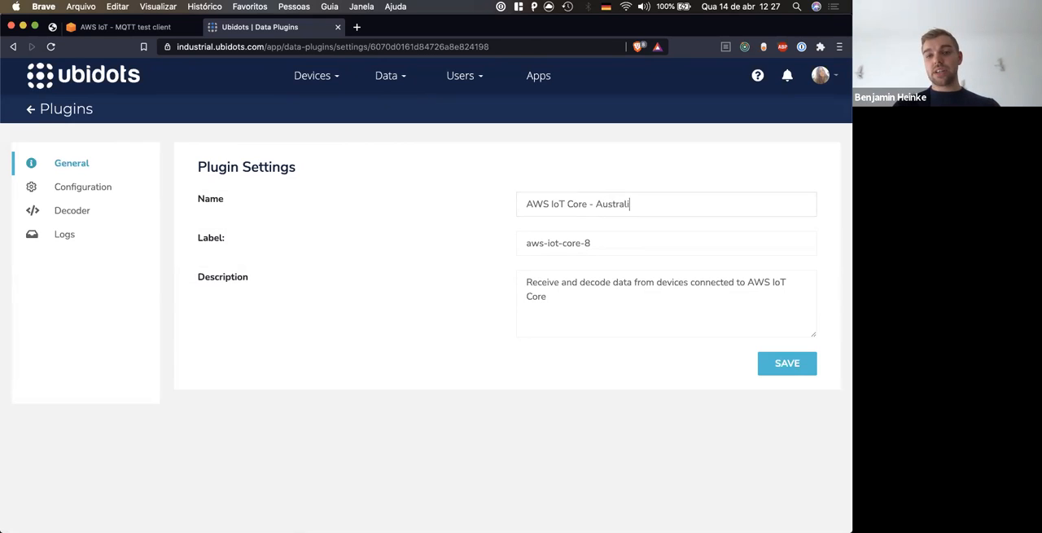
{"action": "key", "text": "Backspace"}
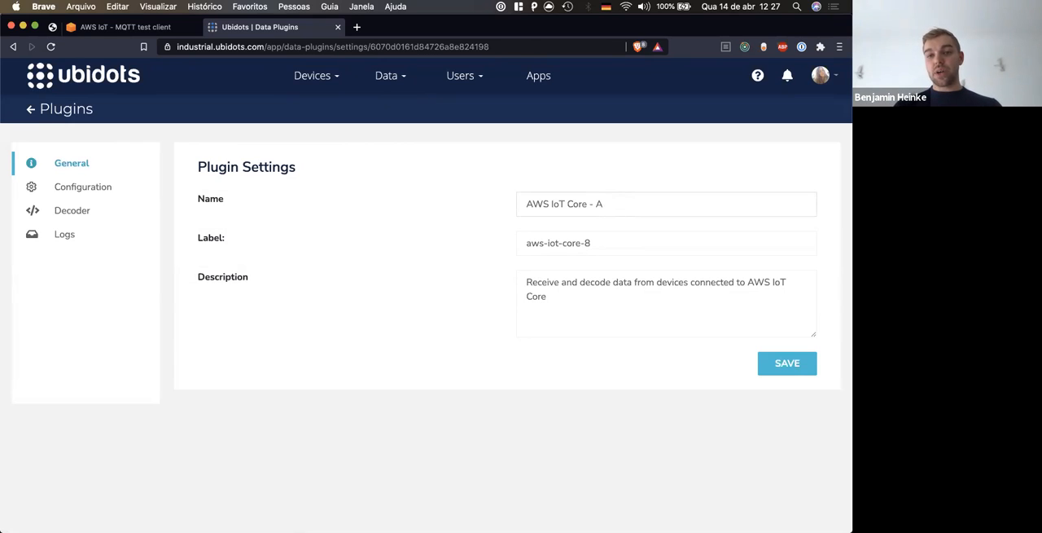
{"action": "type", "text": "Pacific"}
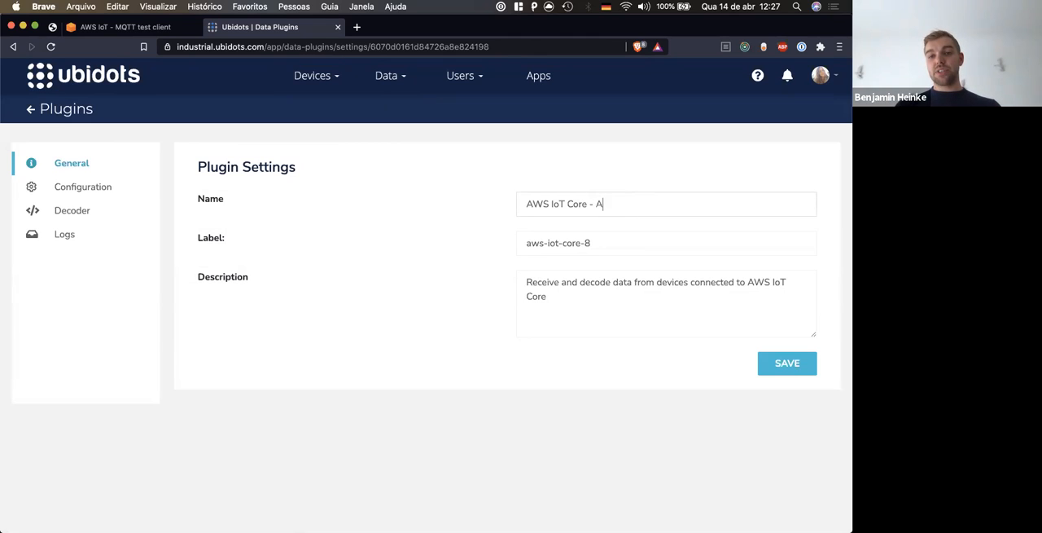
{"action": "type", "text": "sia PAci"}
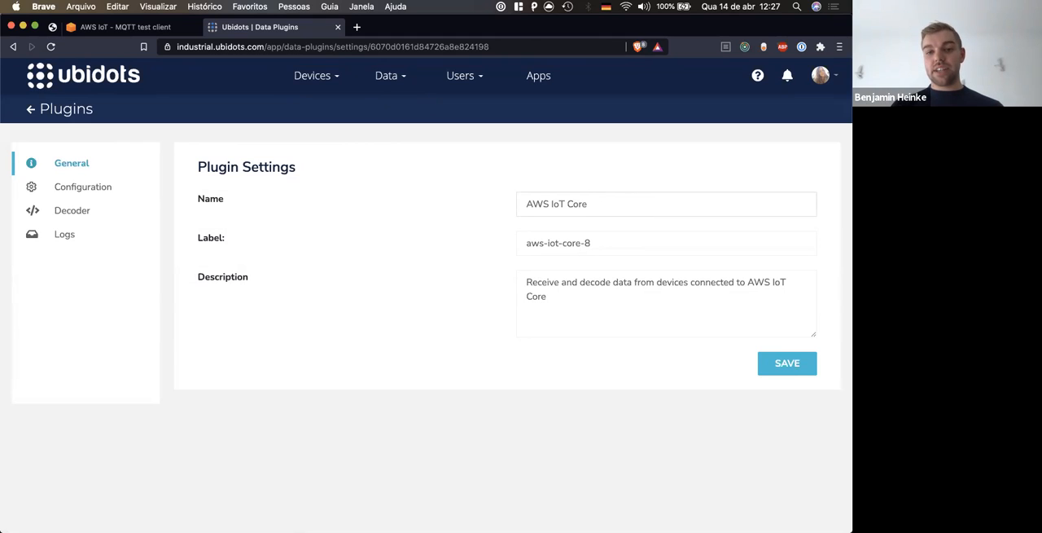
{"action": "left_click", "coordinate": [666, 204]}
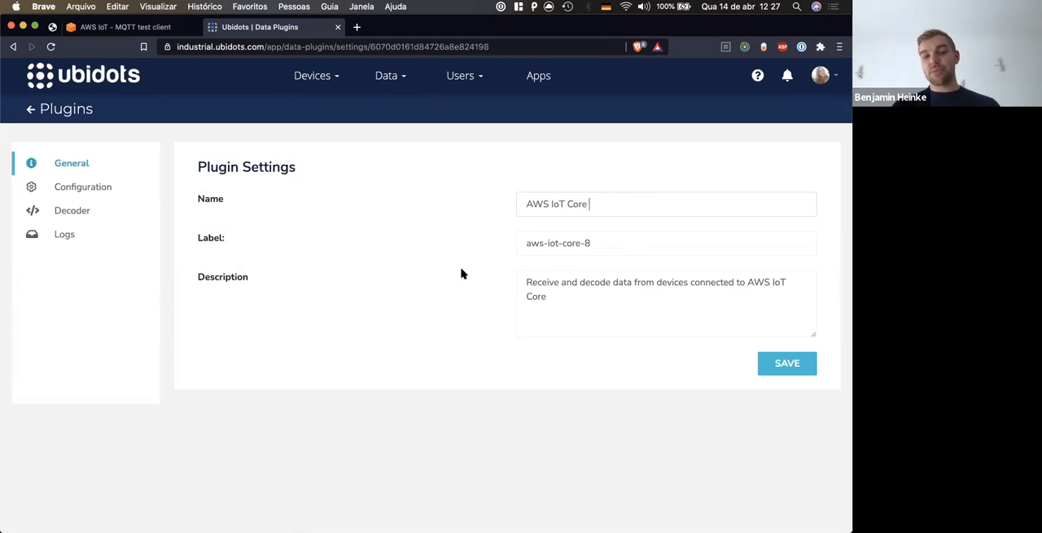
{"action": "mouse_move", "coordinate": [345, 267]}
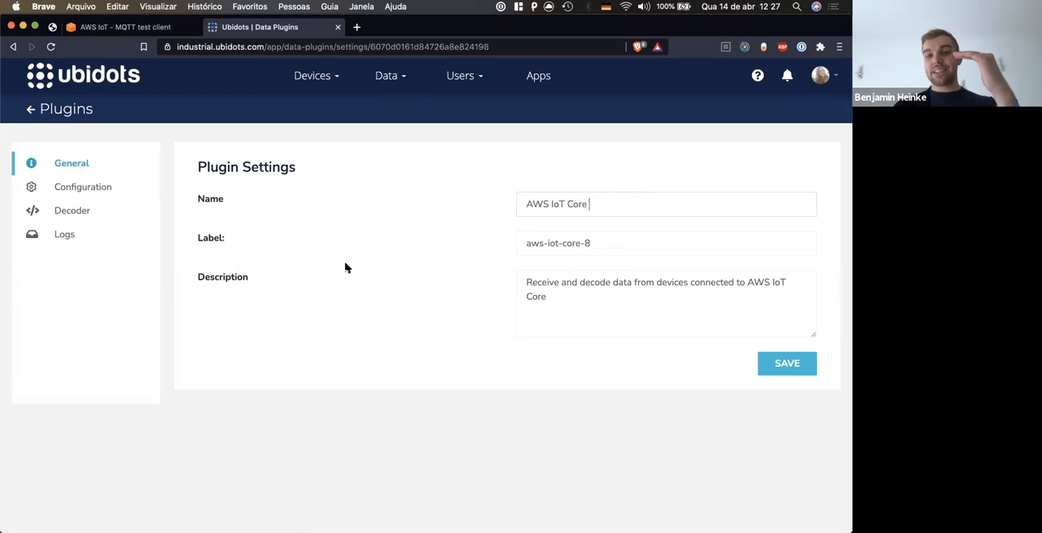
{"action": "left_click", "coordinate": [84, 186]}
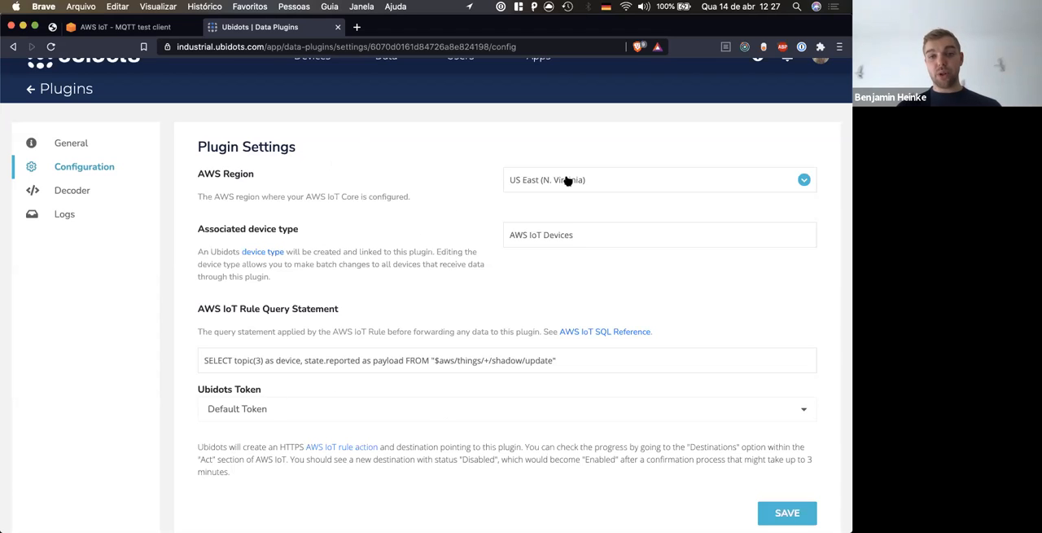
{"action": "mouse_move", "coordinate": [300, 346]}
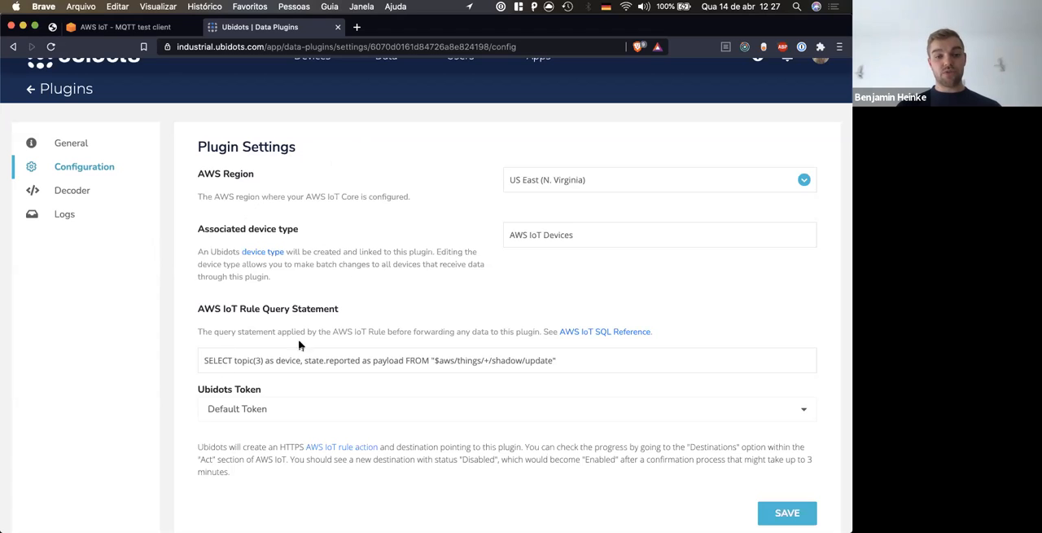
Show the plugin's Decoder settings with the HTTPS endpoint and Python 3.7 runtime
{"action": "left_click", "coordinate": [72, 189]}
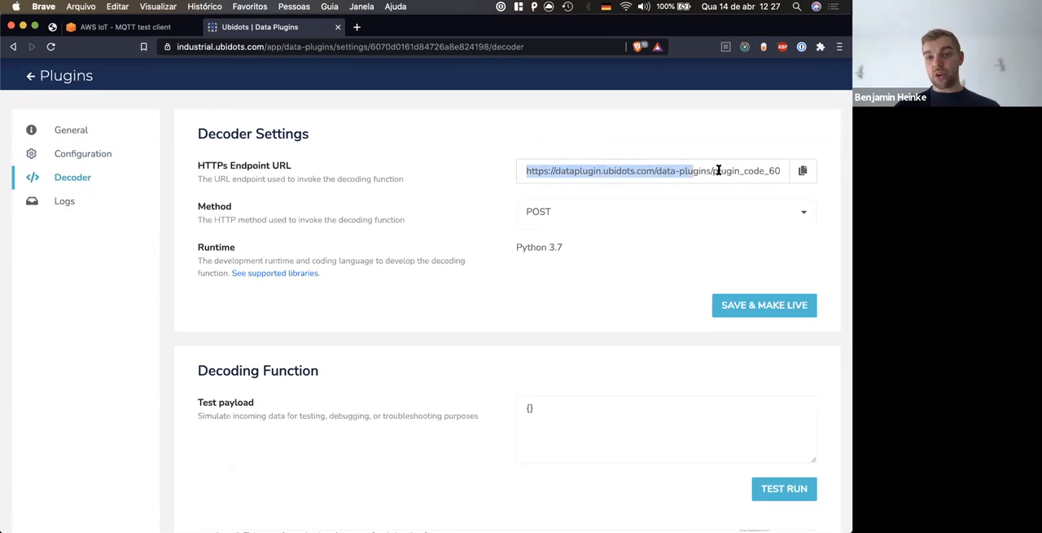
{"action": "mouse_move", "coordinate": [576, 238]}
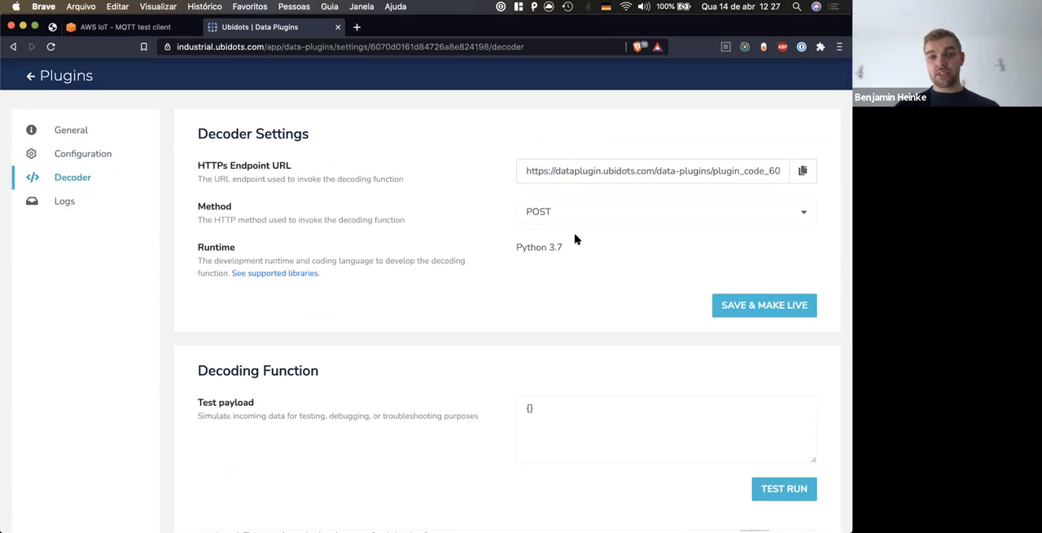
{"action": "double_click", "coordinate": [538, 247]}
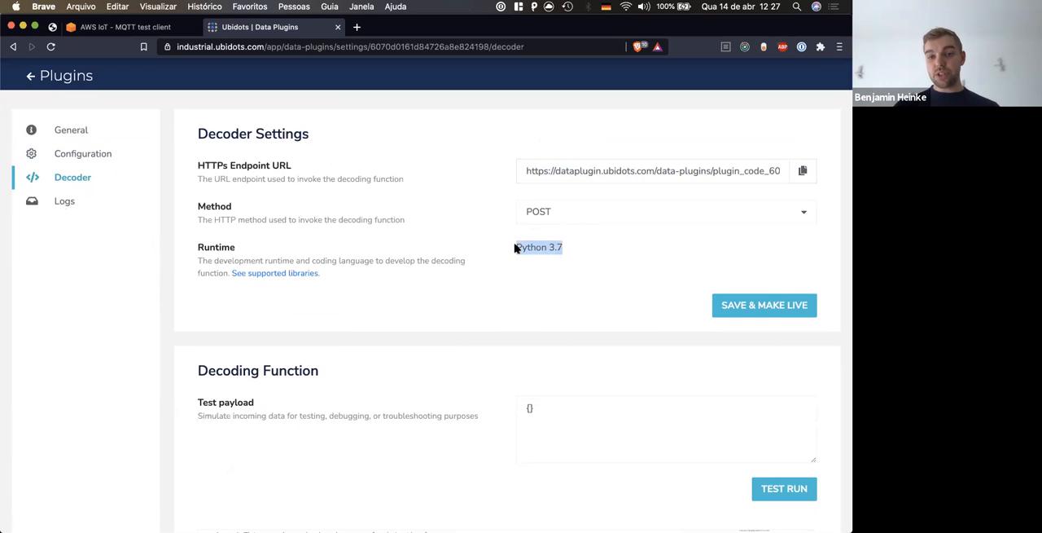
{"action": "scroll", "scroll_direction": "down", "scroll_amount": 3}
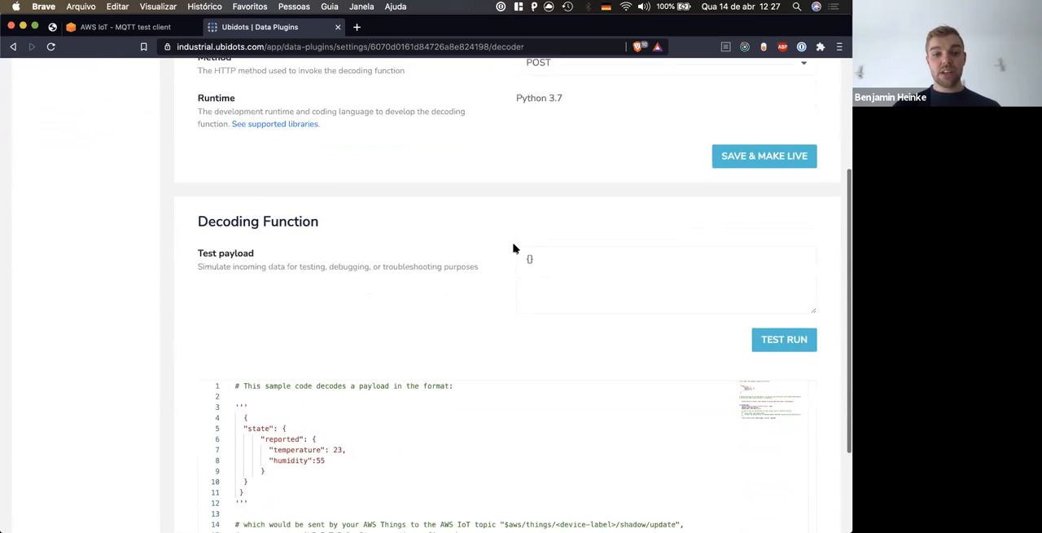
{"action": "scroll", "scroll_direction": "down", "scroll_amount": 3}
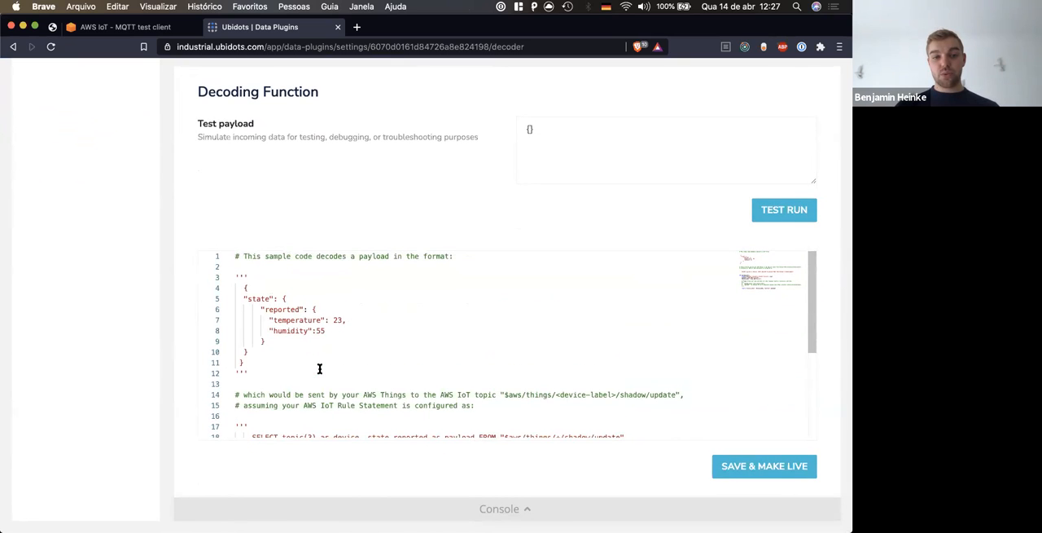
{"action": "scroll", "scroll_direction": "down", "scroll_amount": 3}
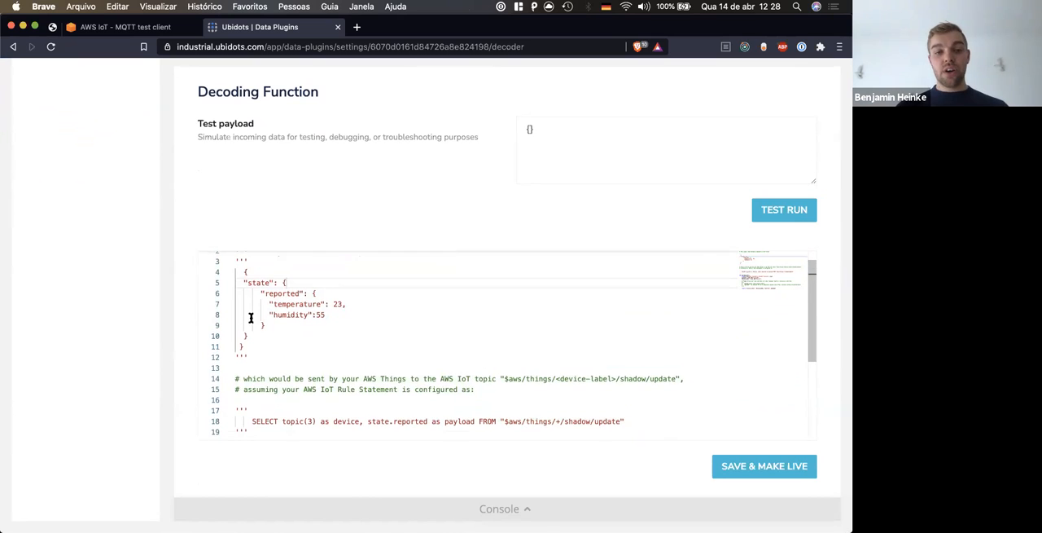
{"action": "scroll", "scroll_direction": "down", "scroll_amount": 3}
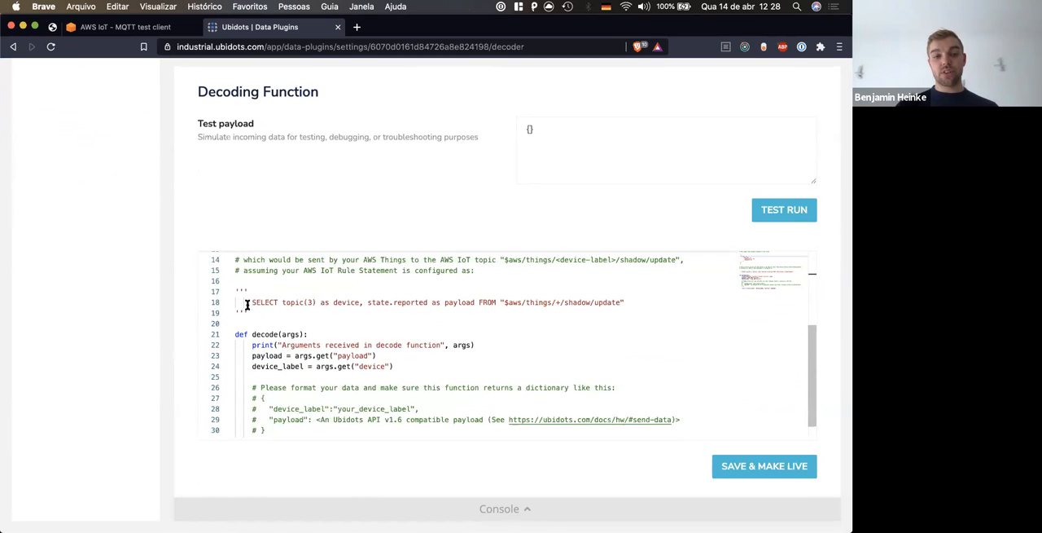
{"action": "scroll", "scroll_direction": "down", "scroll_amount": 3}
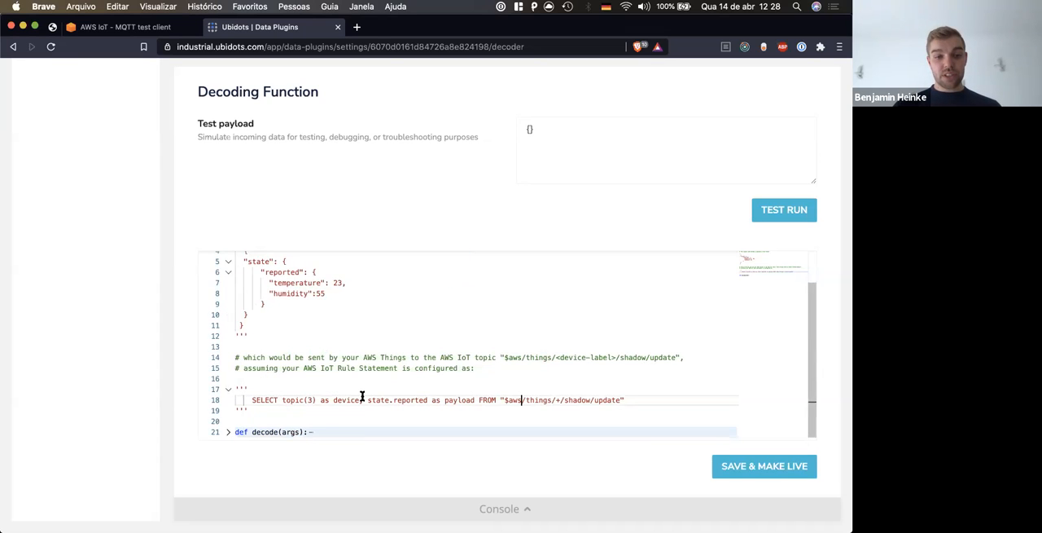
{"action": "scroll", "scroll_direction": "down", "scroll_amount": 3}
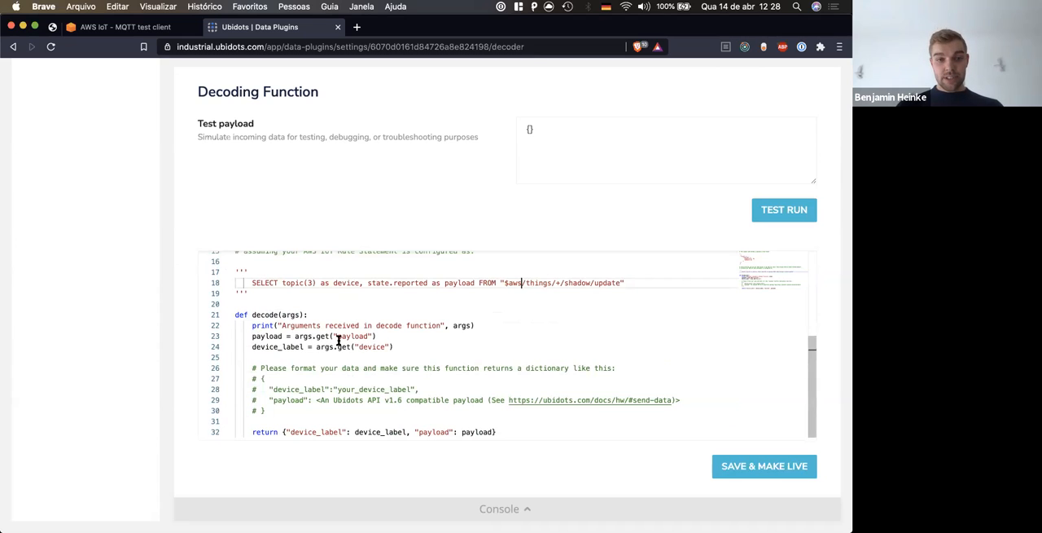
{"action": "double_click", "coordinate": [290, 315]}
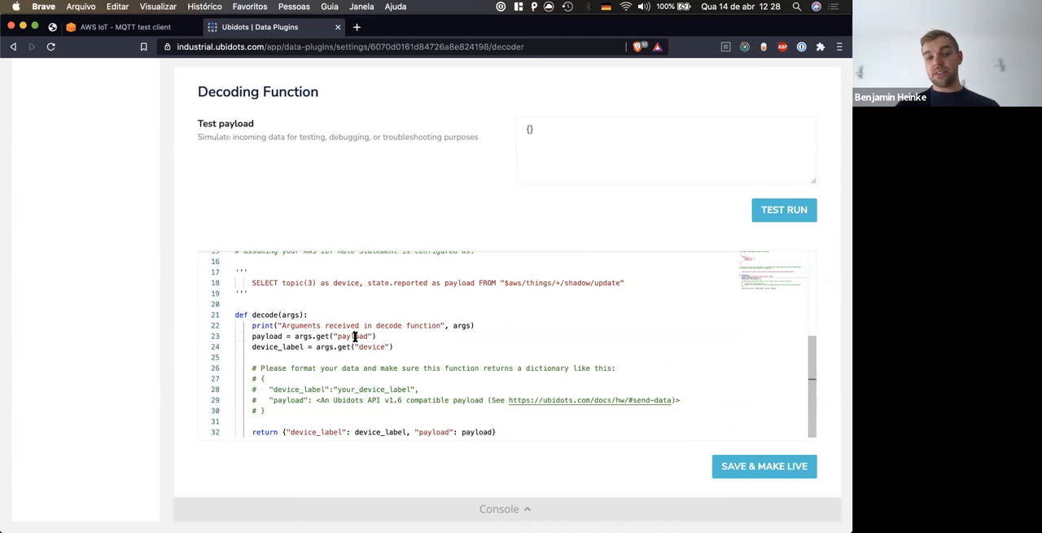
{"action": "double_click", "coordinate": [350, 336]}
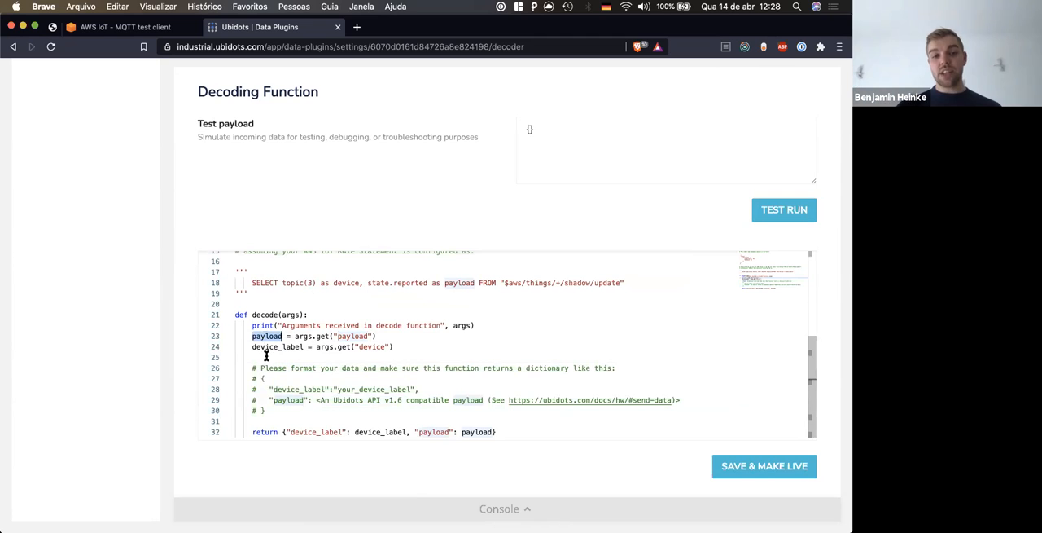
{"action": "left_click", "coordinate": [236, 357]}
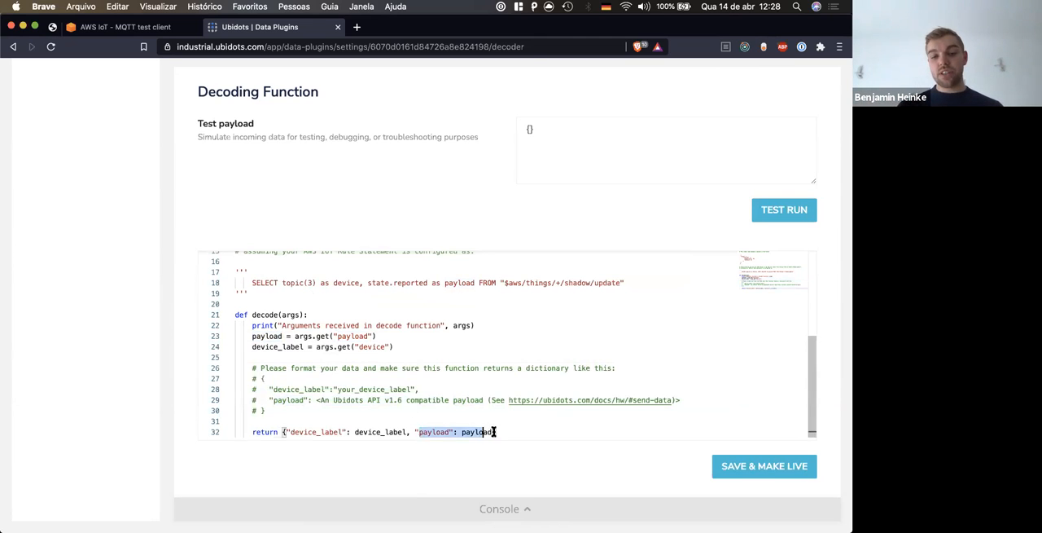
{"action": "left_click", "coordinate": [280, 432]}
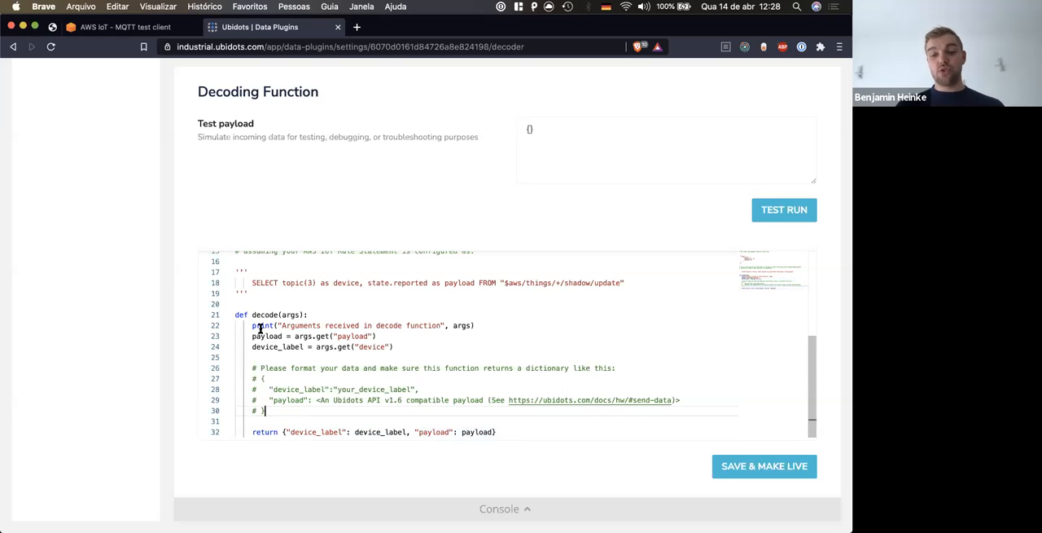
{"action": "scroll", "scroll_direction": "up", "scroll_amount": 3}
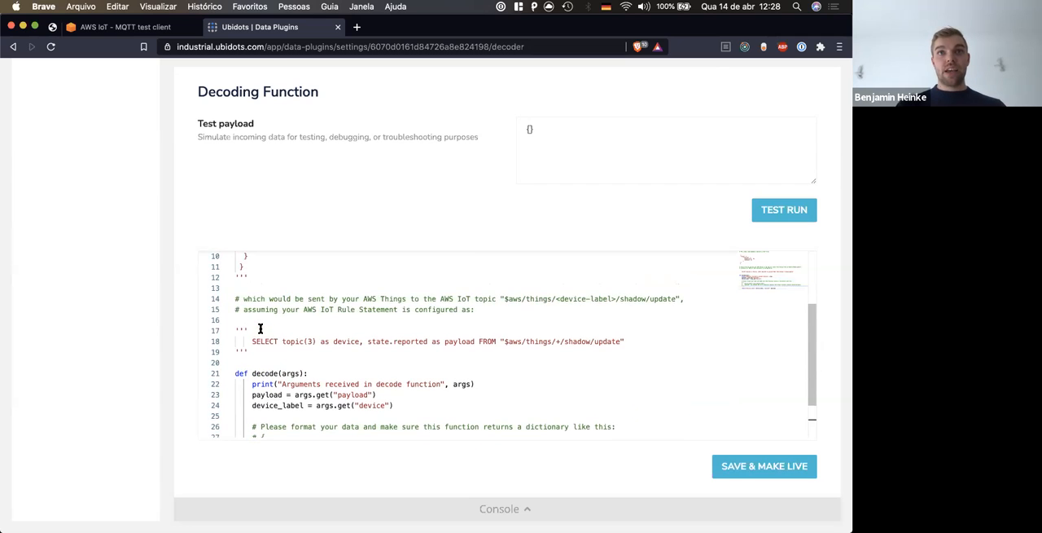
{"action": "scroll", "scroll_direction": "up", "scroll_amount": 3}
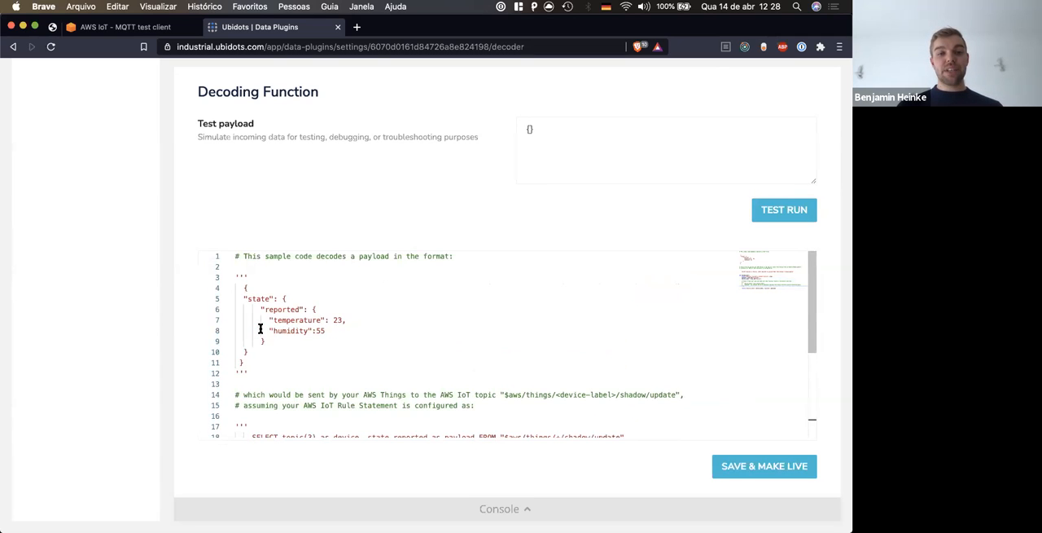
{"action": "scroll", "scroll_direction": "up", "scroll_amount": 3}
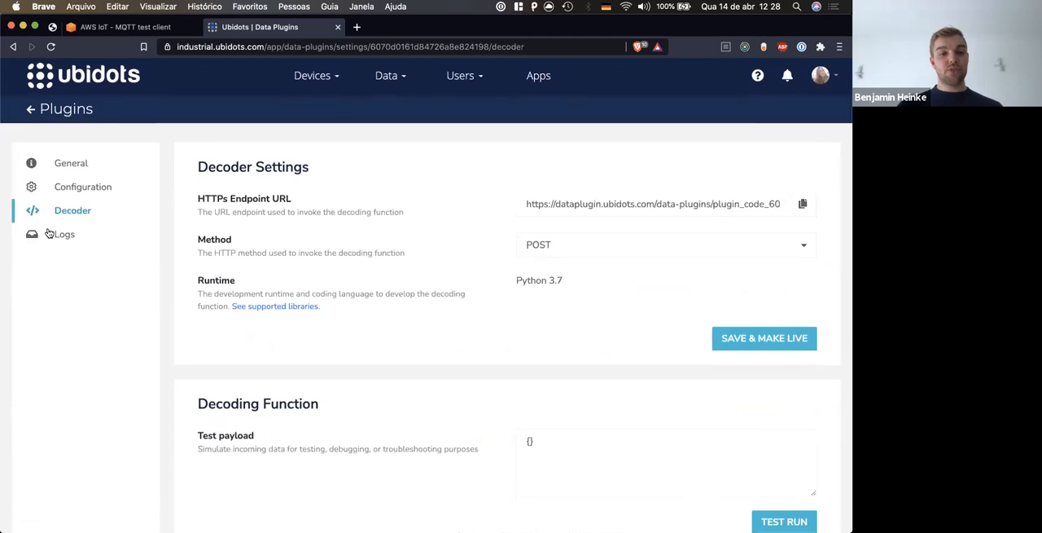
View the newest plugin log entry's details and highlight the received ampere payload
{"action": "left_click", "coordinate": [64, 235]}
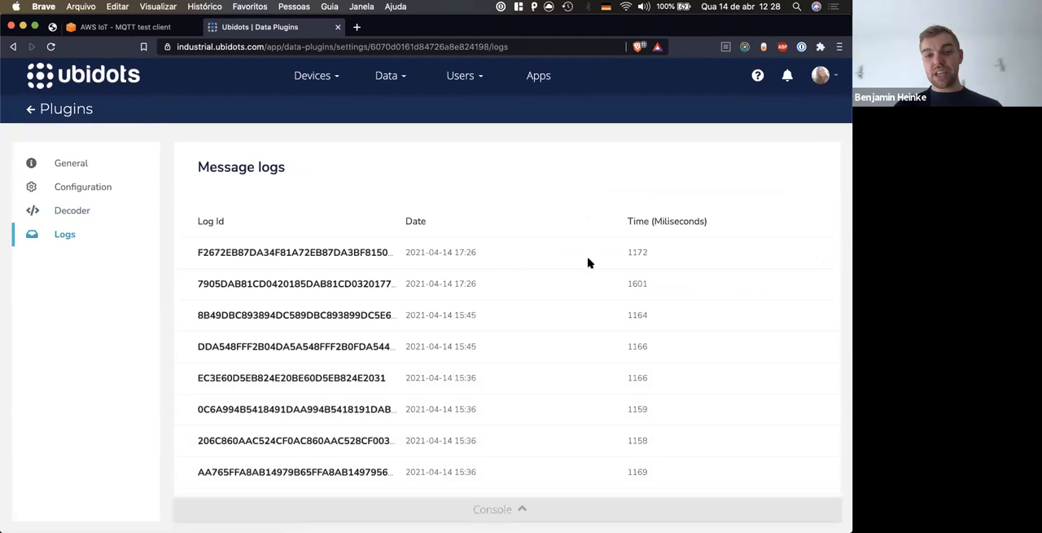
{"action": "mouse_move", "coordinate": [475, 253]}
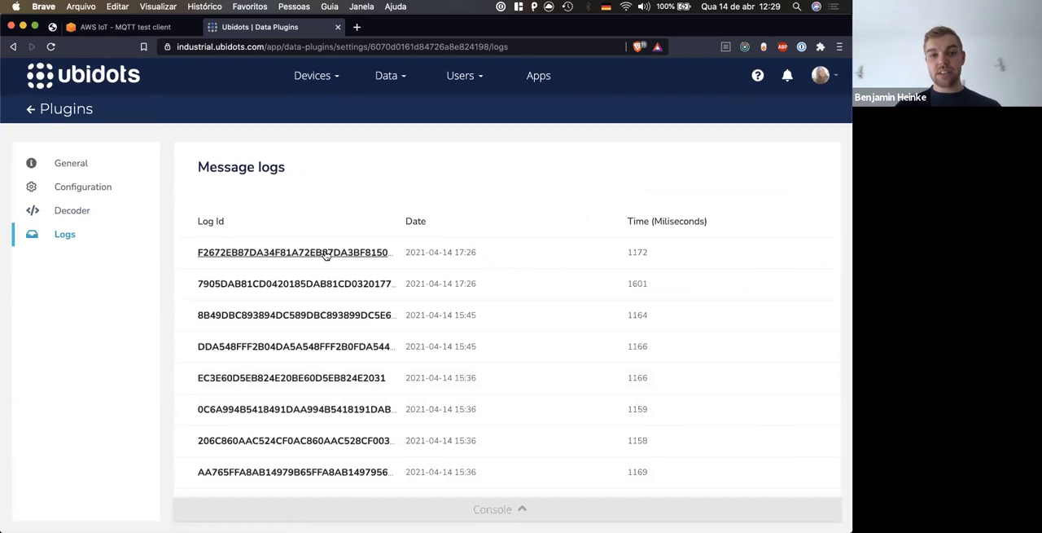
{"action": "left_click", "coordinate": [492, 508]}
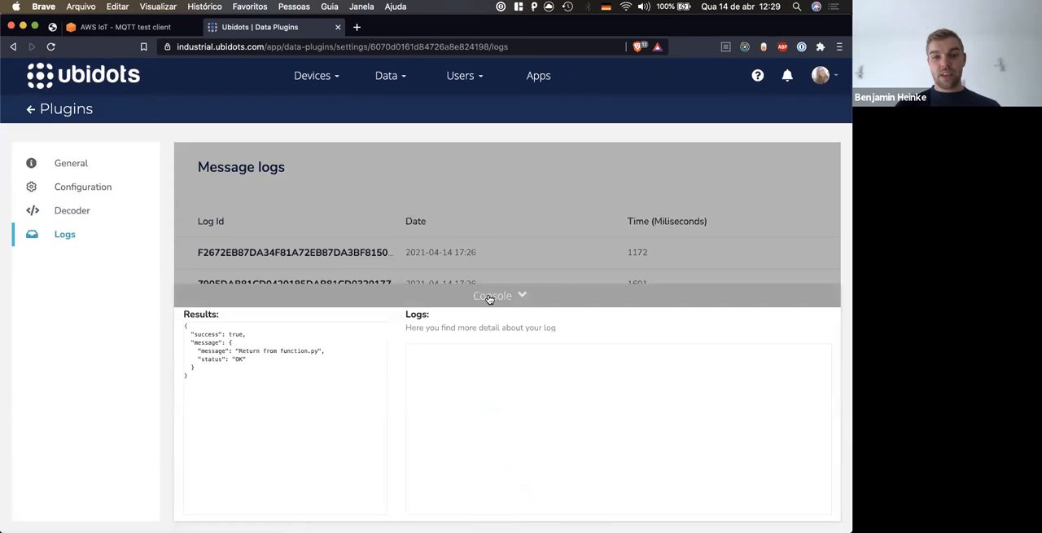
{"action": "left_click", "coordinate": [499, 295]}
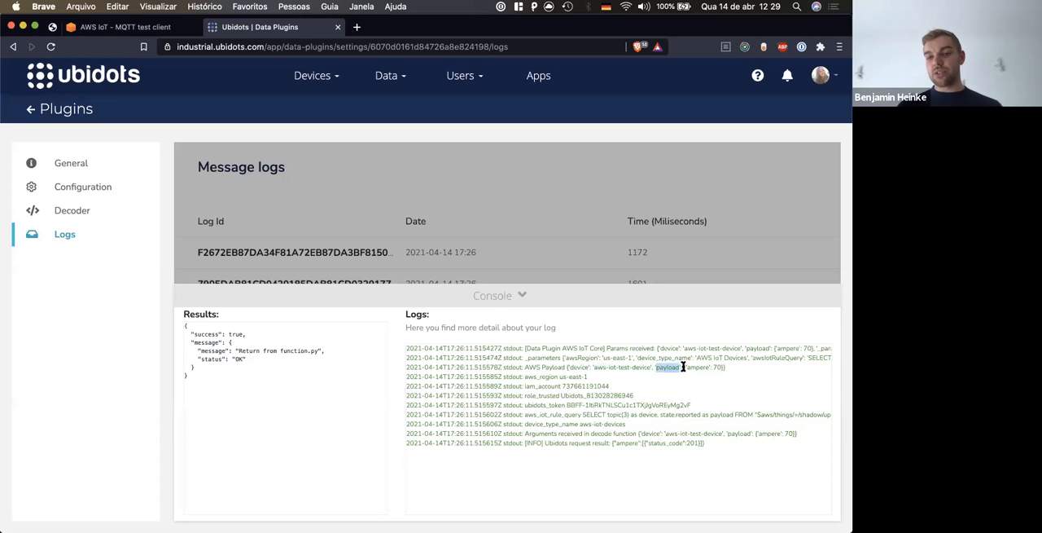
{"action": "double_click", "coordinate": [704, 367]}
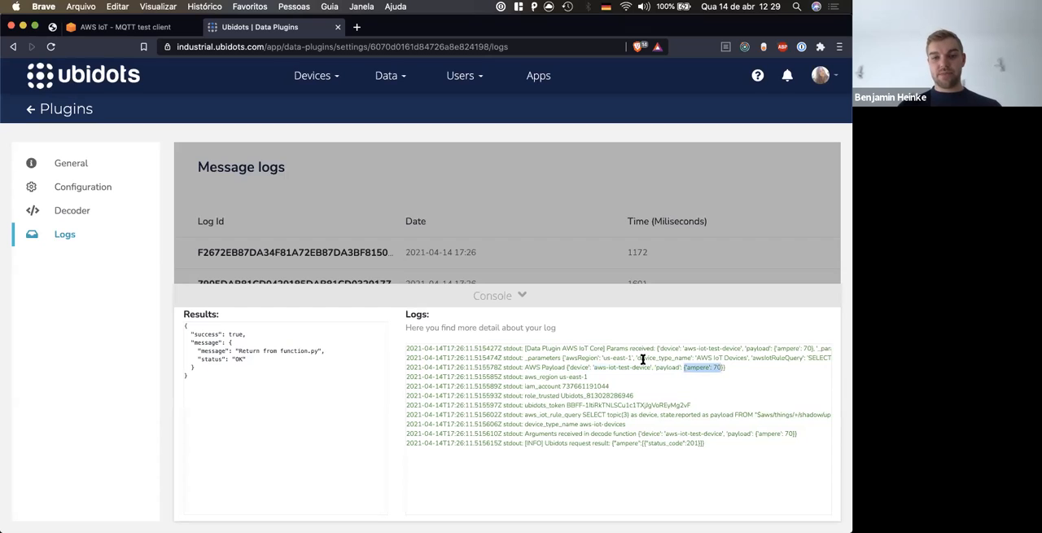
Close the log details and go back to the AWS IoT MQTT test client
{"action": "left_click", "coordinate": [500, 294]}
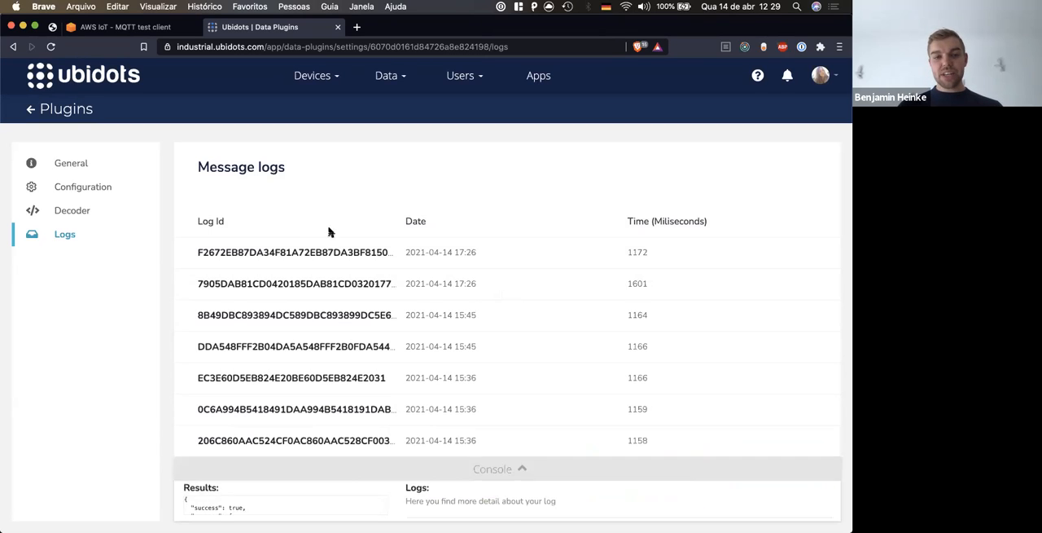
{"action": "left_click", "coordinate": [499, 469]}
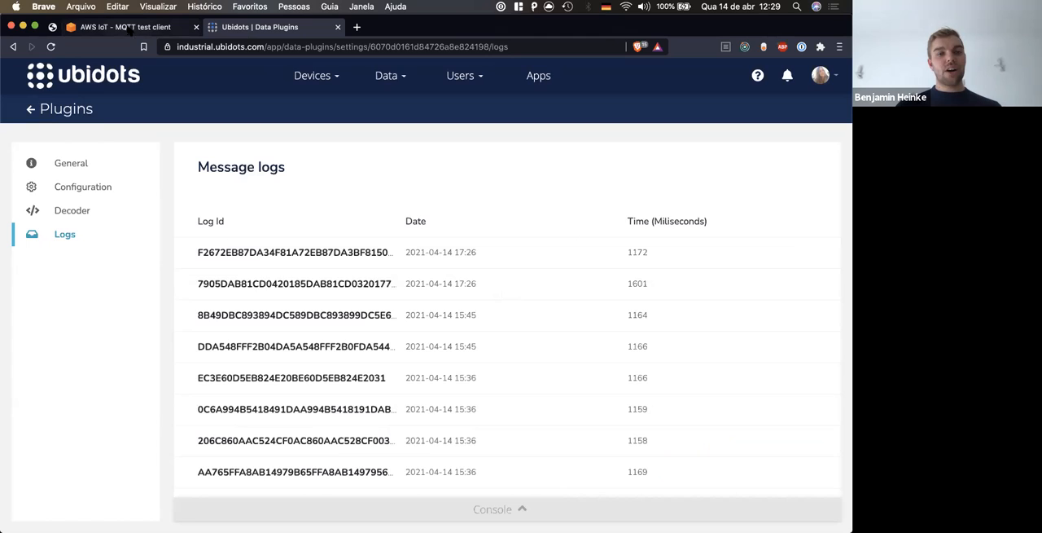
{"action": "left_click", "coordinate": [122, 27]}
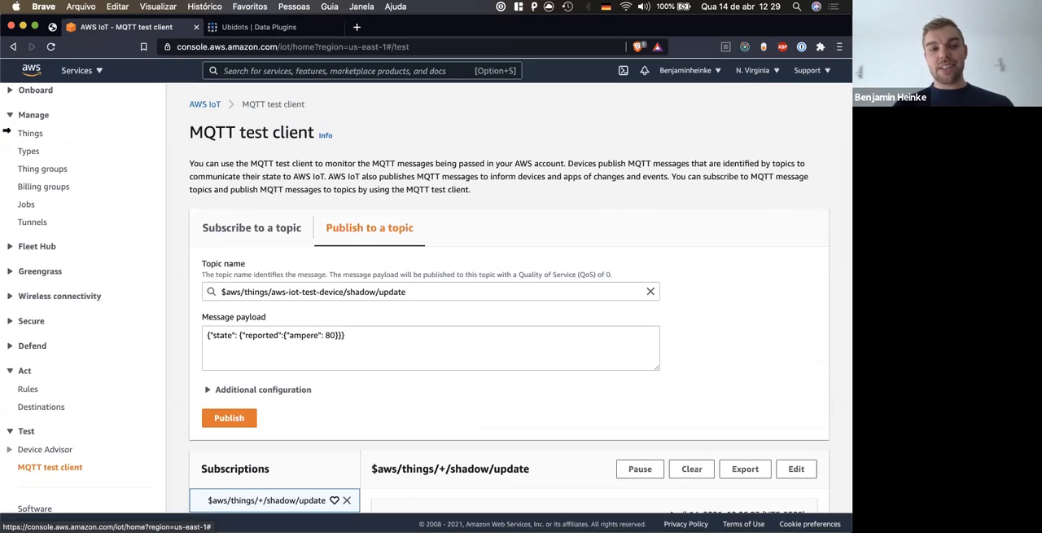
Start registering a single new thing named UbidotsRiotTestThing
{"action": "left_click", "coordinate": [29, 132]}
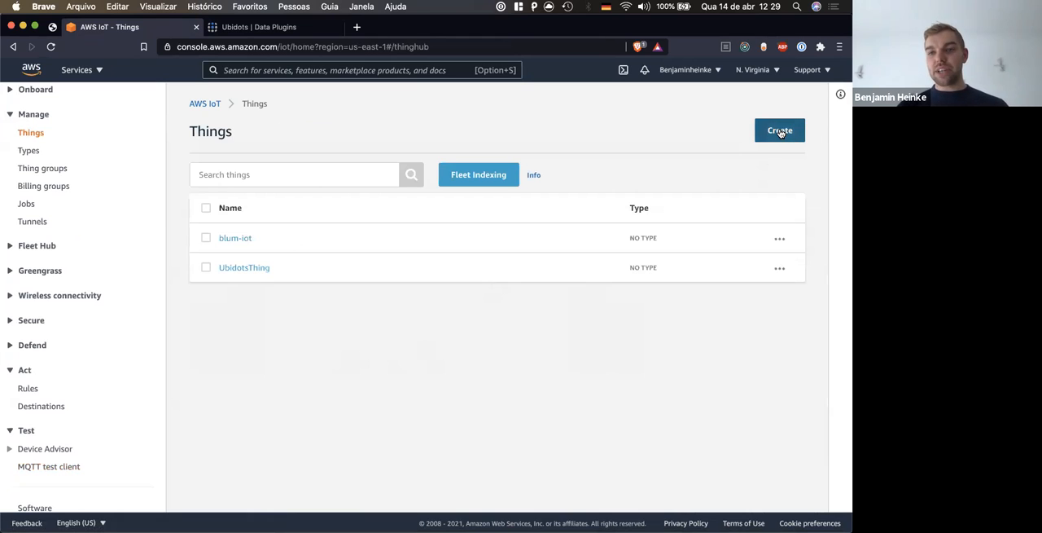
{"action": "left_click", "coordinate": [778, 130]}
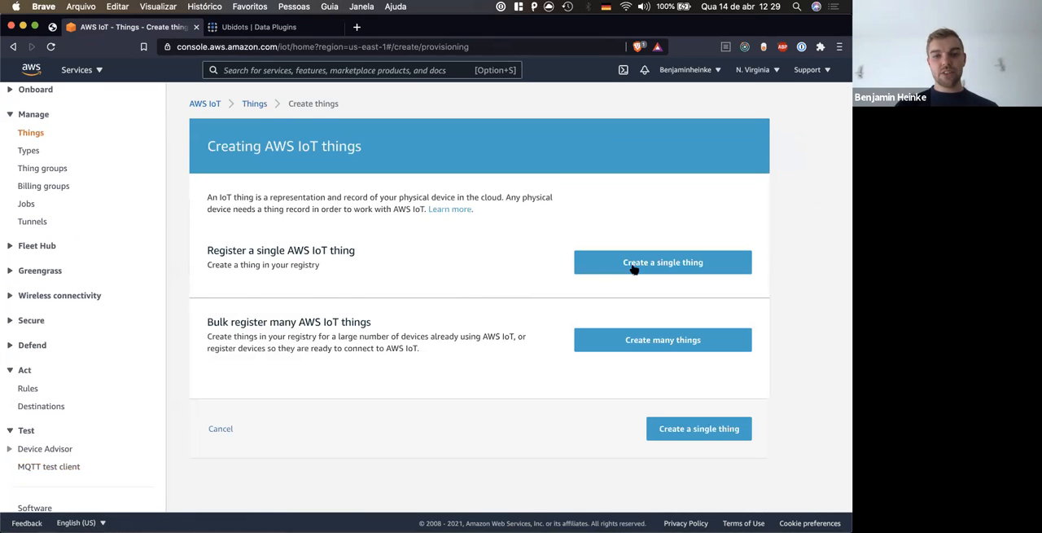
{"action": "left_click", "coordinate": [663, 261]}
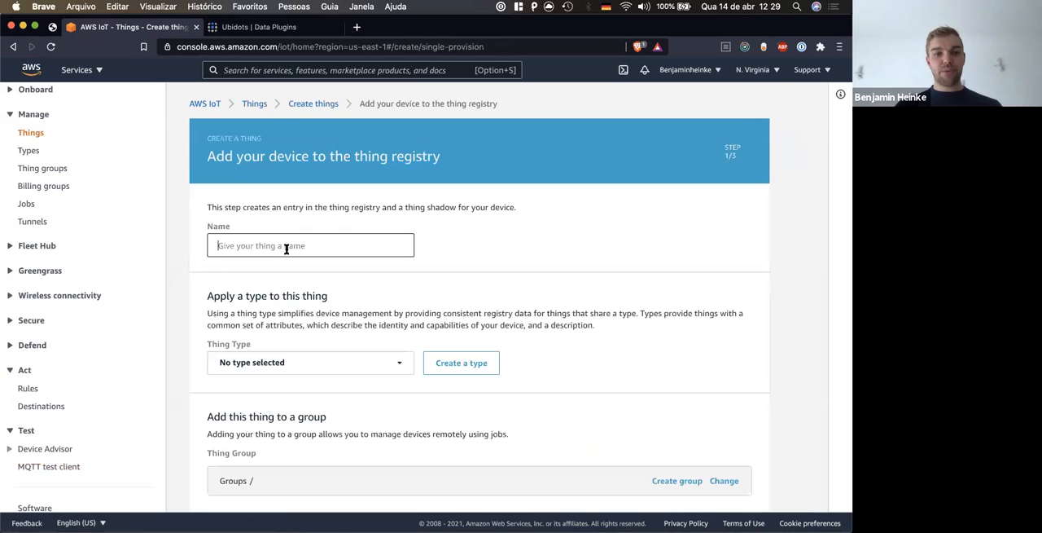
{"action": "type", "text": "Ubidots"}
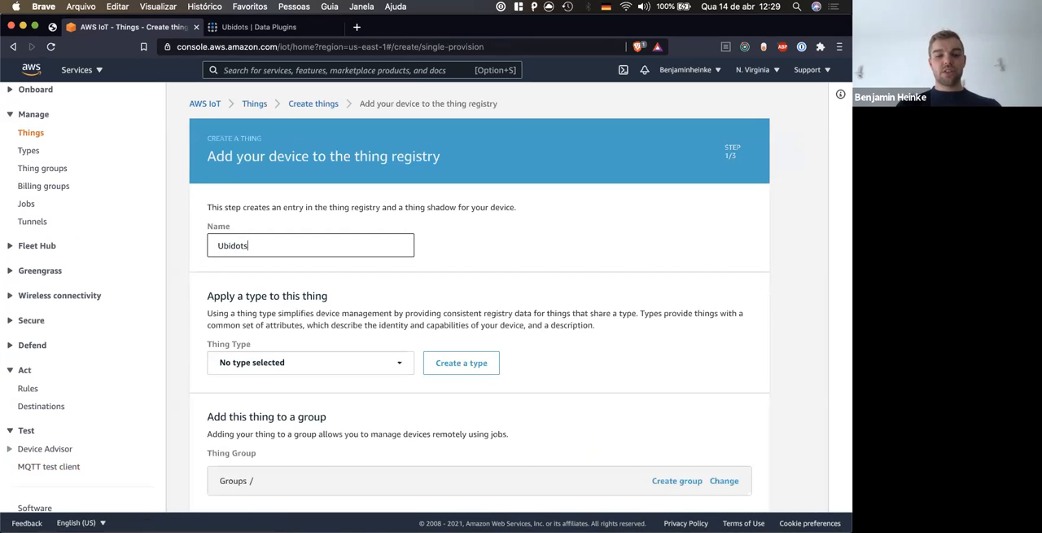
{"action": "type", "text": "RiotTestThi"}
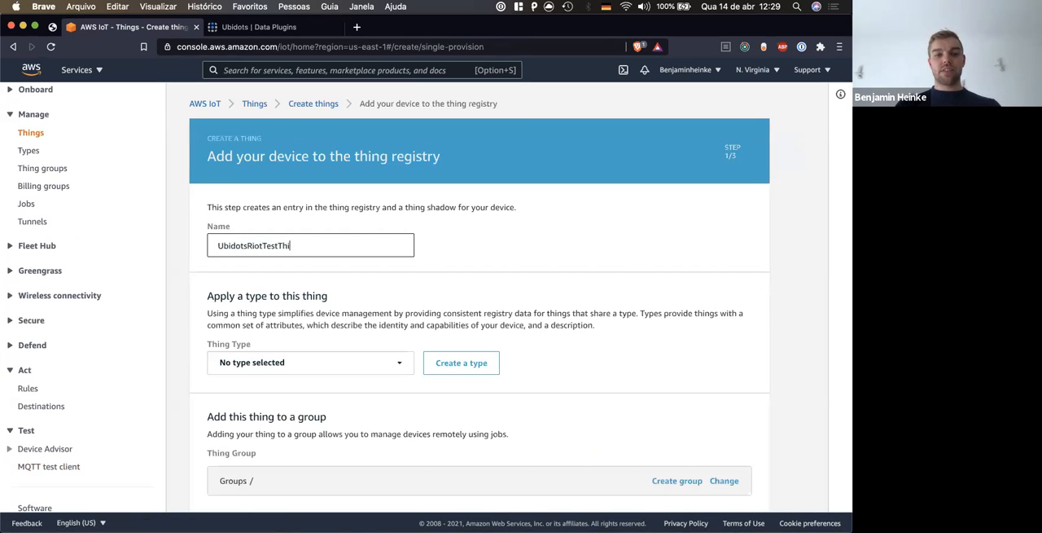
Continue to the certificate step and generate a one-click certificate for the thing
{"action": "scroll", "scroll_direction": "down", "scroll_amount": 3}
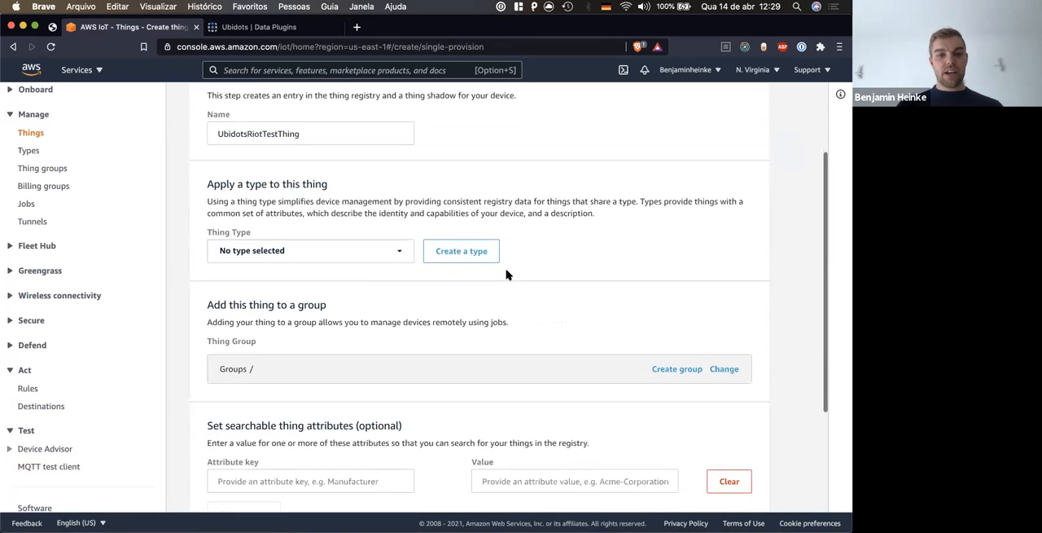
{"action": "scroll", "scroll_direction": "down", "scroll_amount": 3}
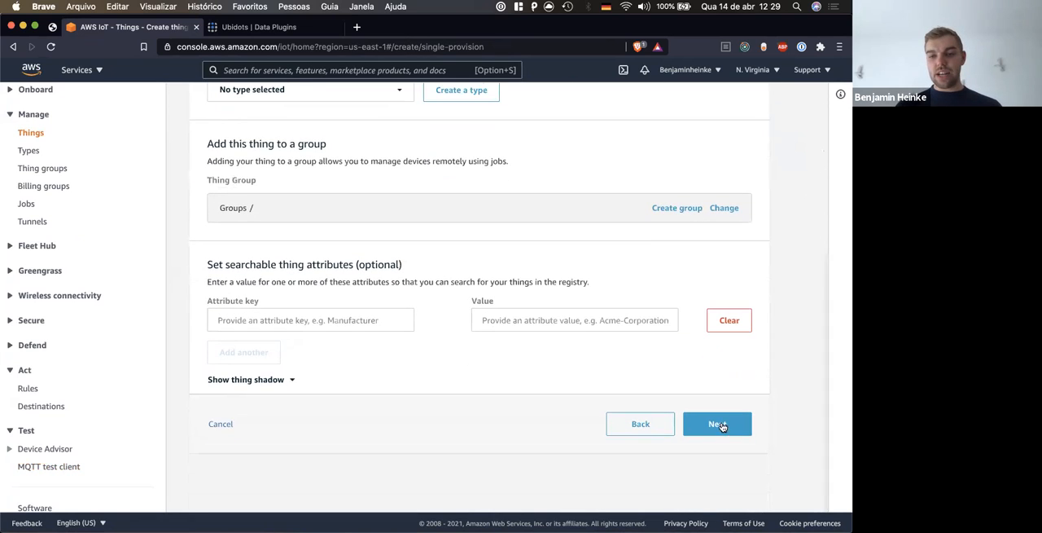
{"action": "left_click", "coordinate": [717, 424]}
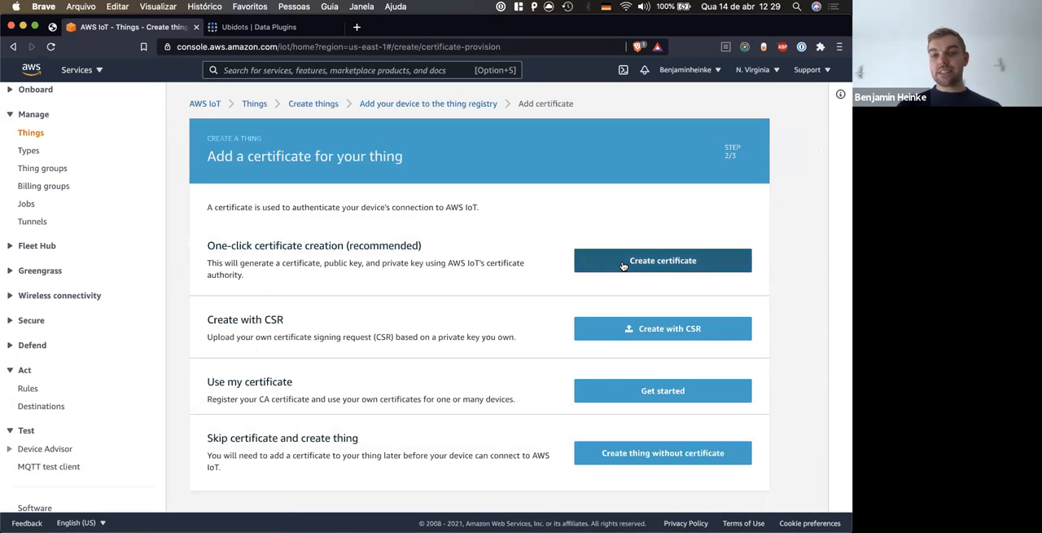
{"action": "left_click", "coordinate": [662, 261]}
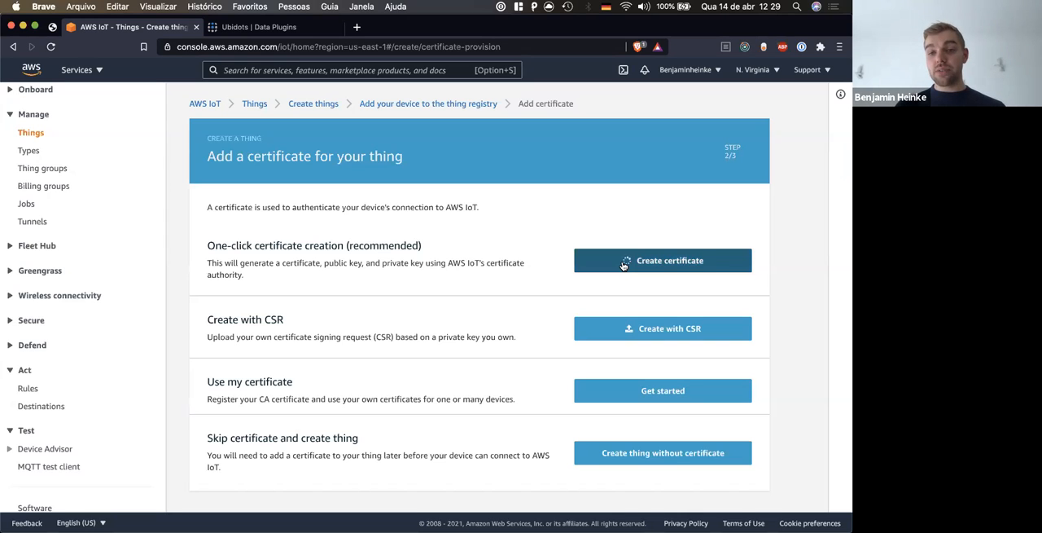
{"action": "left_click", "coordinate": [662, 260]}
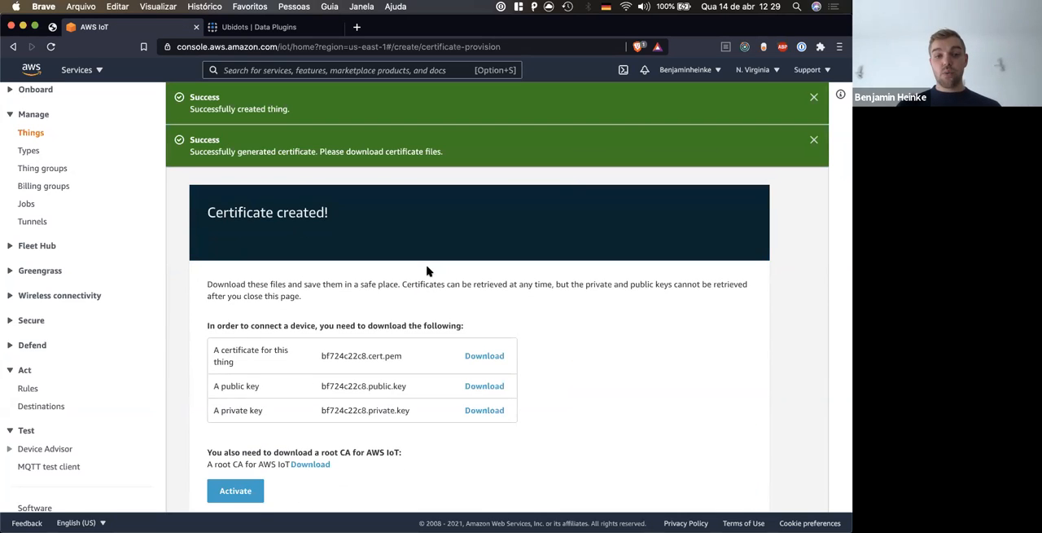
View the root CA certificate documentation, then proceed to attaching a policy
{"action": "scroll", "scroll_direction": "down", "scroll_amount": 3}
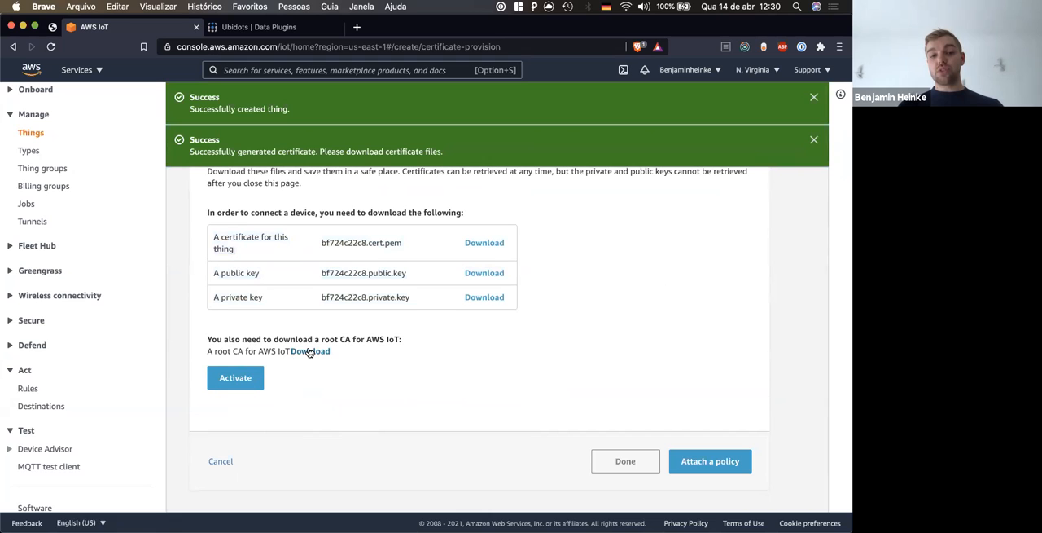
{"action": "left_click", "coordinate": [310, 351]}
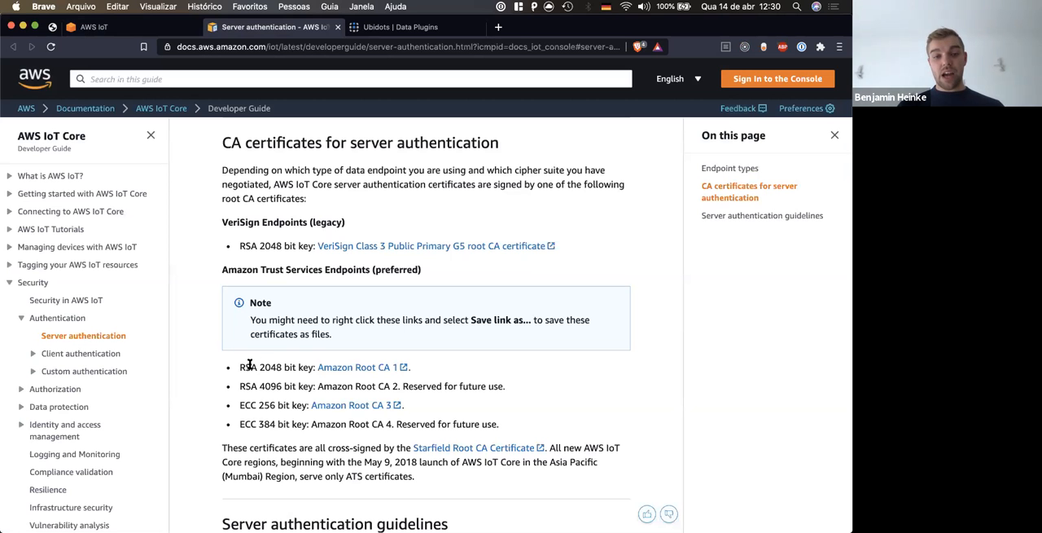
{"action": "double_click", "coordinate": [261, 367]}
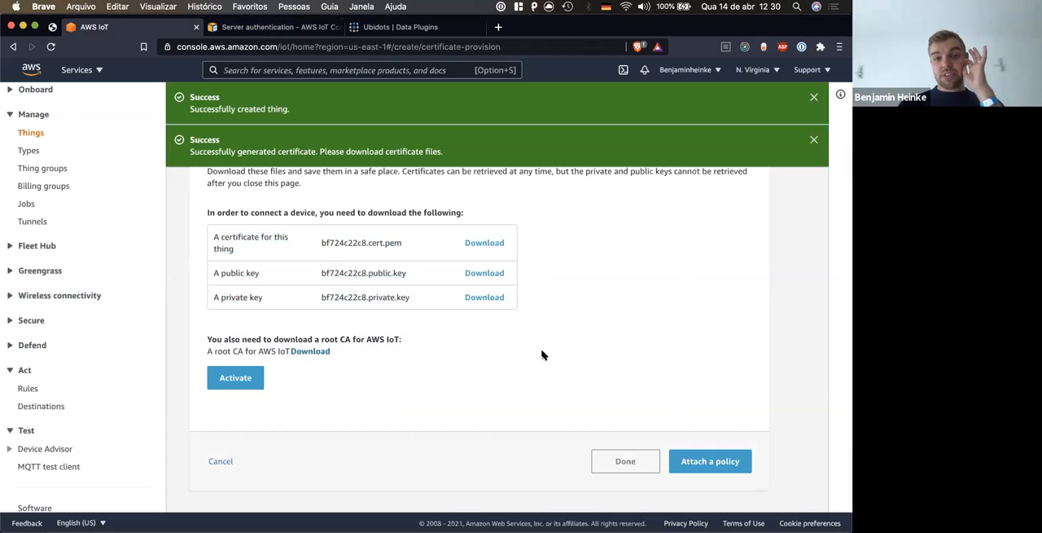
{"action": "mouse_move", "coordinate": [410, 313]}
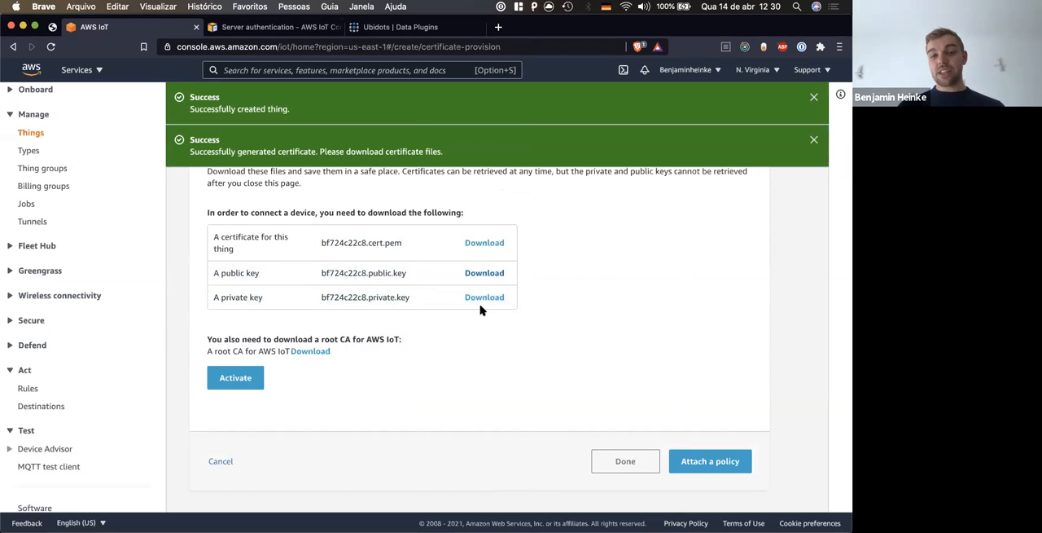
{"action": "mouse_move", "coordinate": [487, 339]}
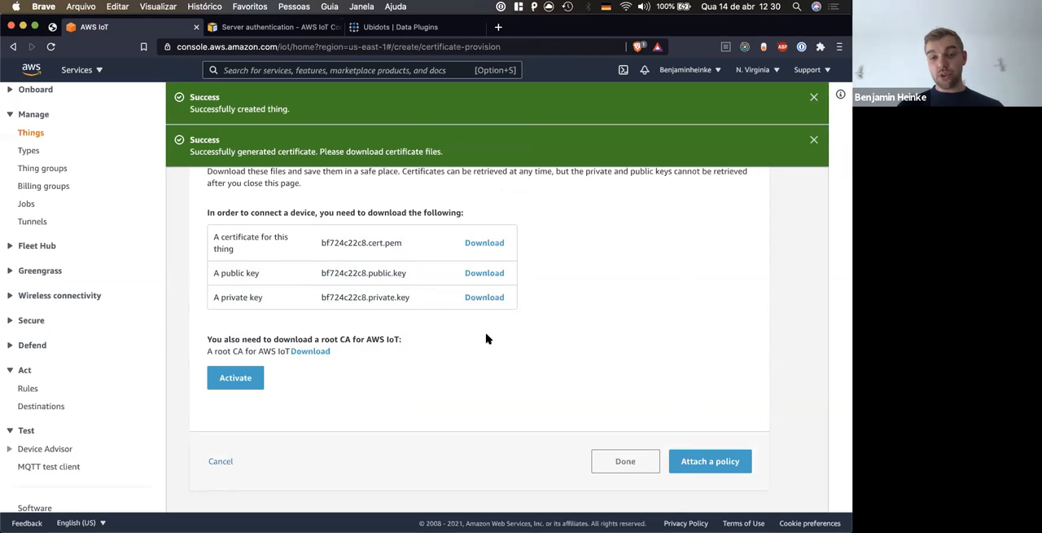
{"action": "mouse_move", "coordinate": [710, 460]}
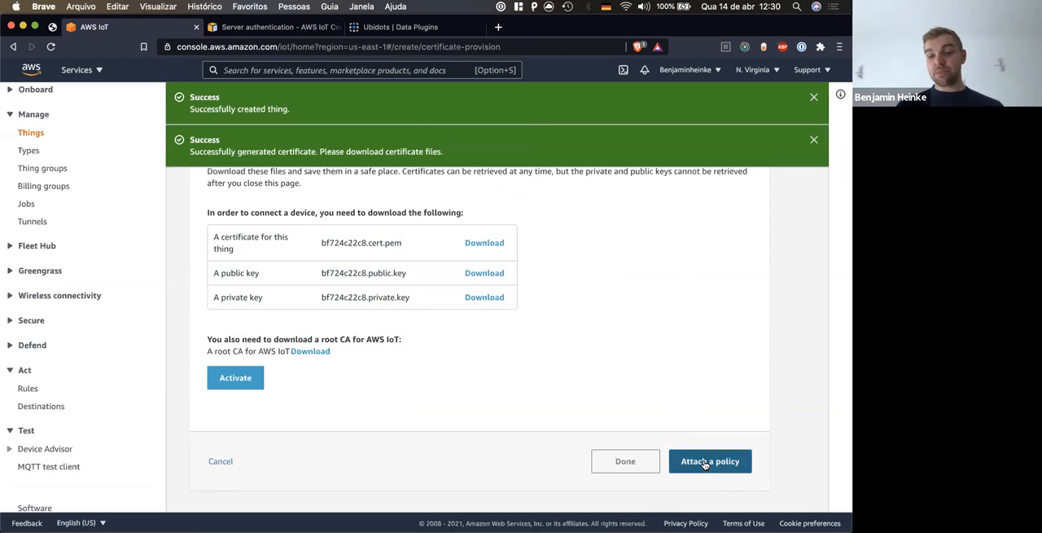
{"action": "left_click", "coordinate": [710, 461]}
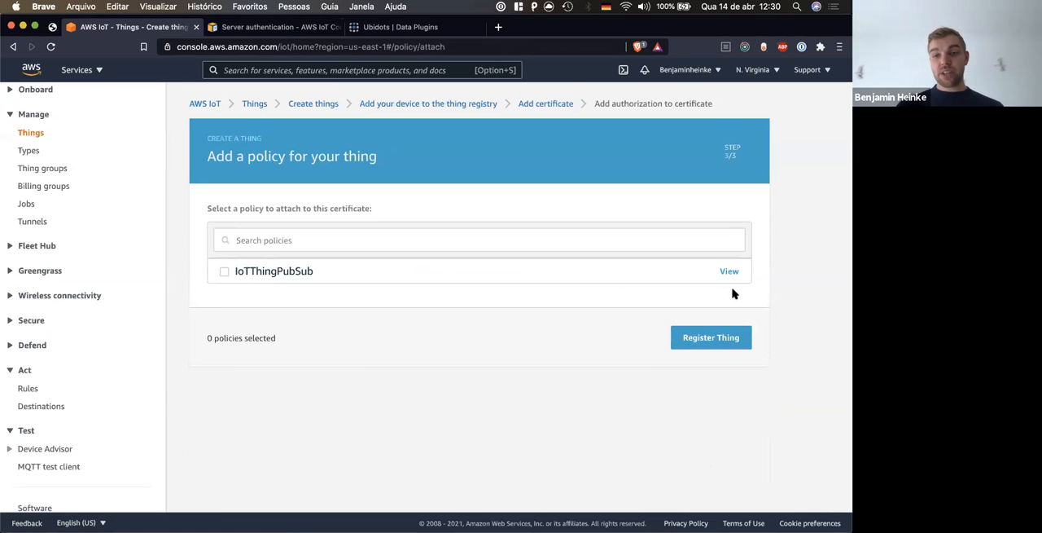
Review the IoTThingPubSub policy JSON, then return to the Things list
{"action": "left_click", "coordinate": [729, 271]}
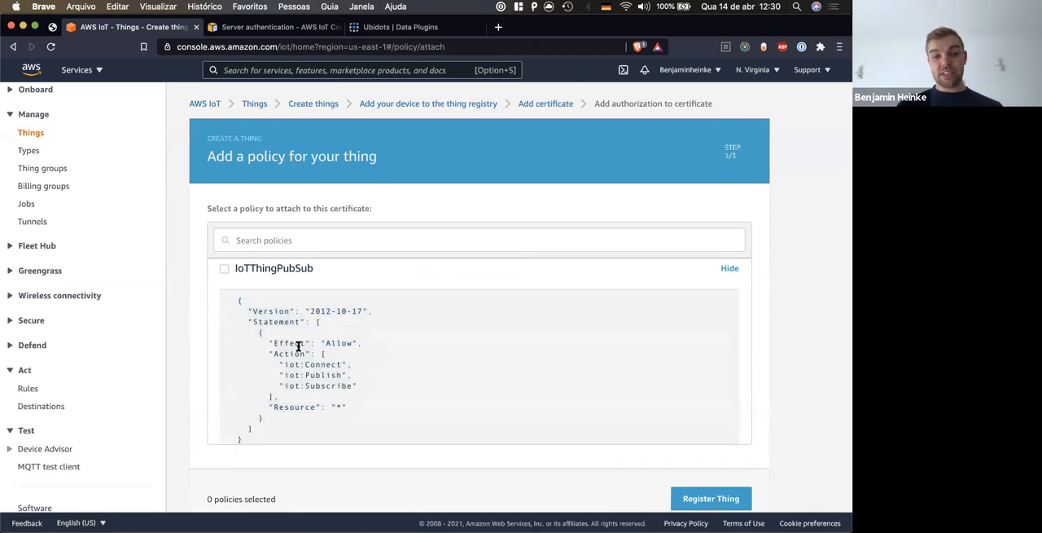
{"action": "double_click", "coordinate": [313, 375]}
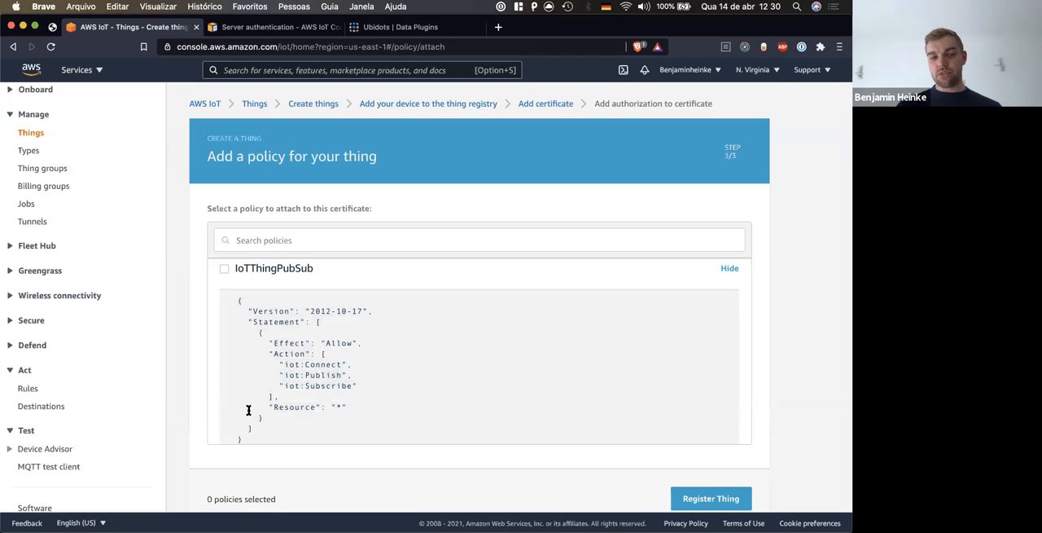
{"action": "mouse_move", "coordinate": [385, 414]}
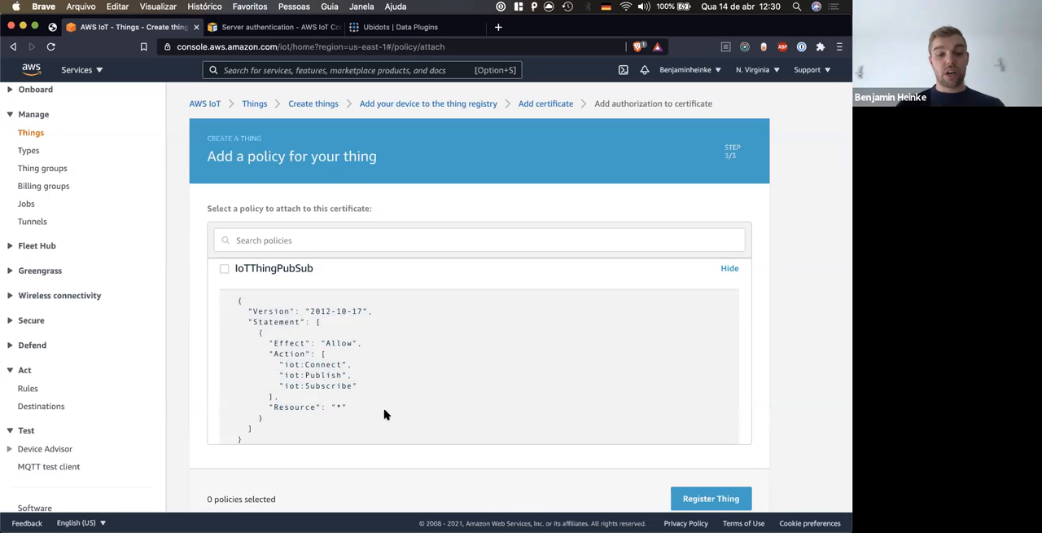
{"action": "scroll", "scroll_direction": "down", "scroll_amount": 3}
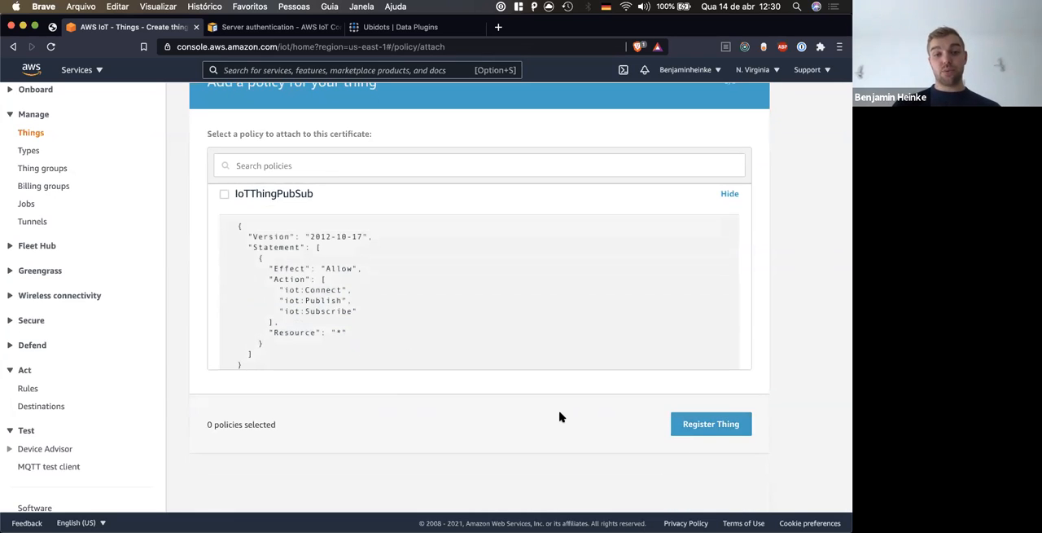
{"action": "mouse_move", "coordinate": [710, 423]}
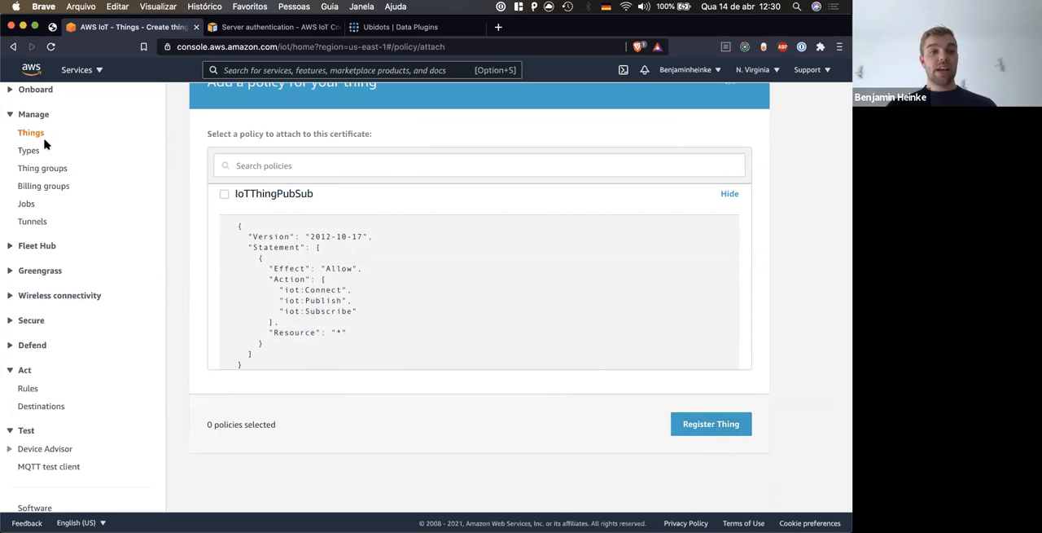
{"action": "left_click", "coordinate": [30, 132]}
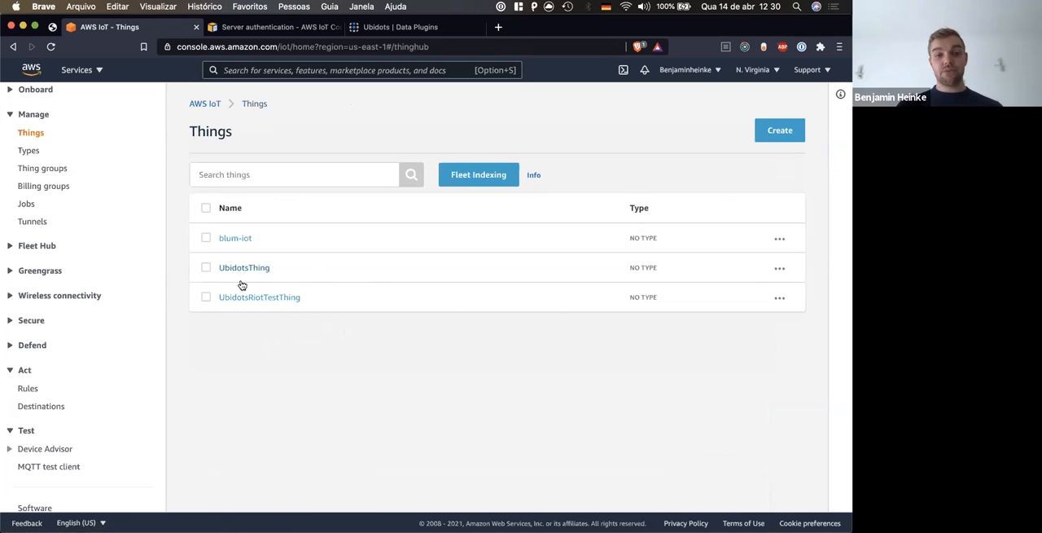
{"action": "mouse_move", "coordinate": [303, 228]}
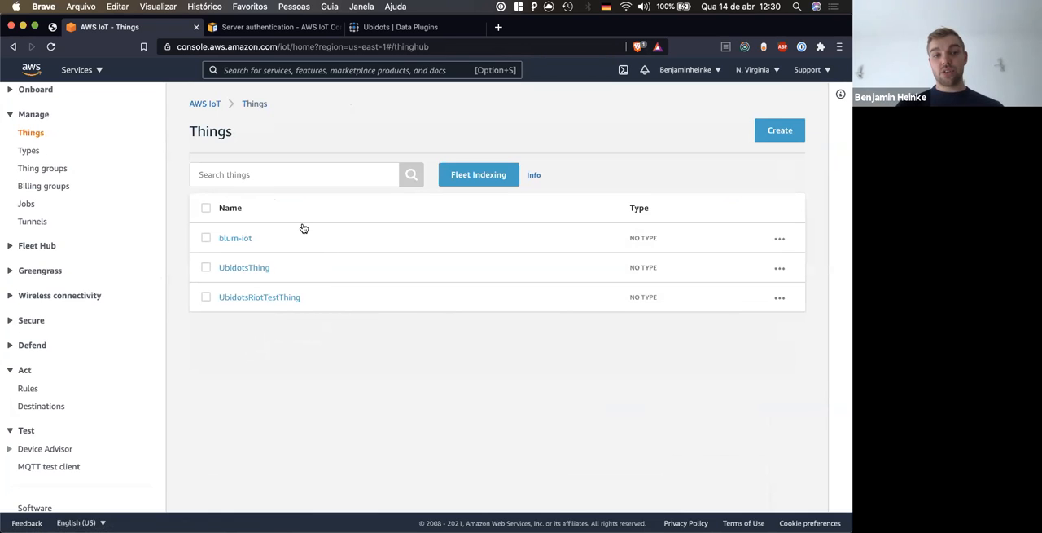
{"action": "mouse_move", "coordinate": [314, 274]}
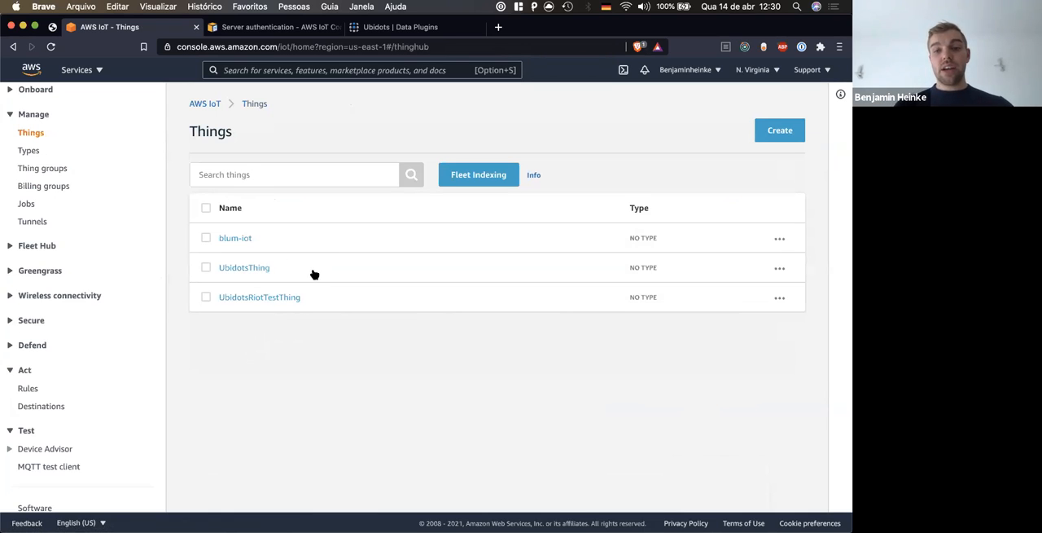
{"action": "mouse_move", "coordinate": [312, 360]}
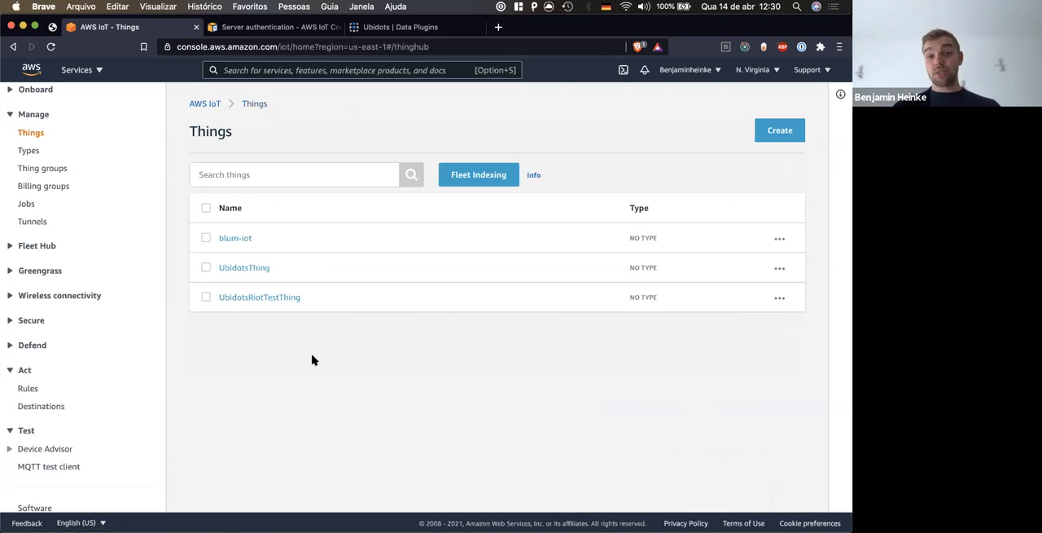
Switch from the AWS Things list back to the Ubidots Mills dashboard
{"action": "left_click", "coordinate": [274, 26]}
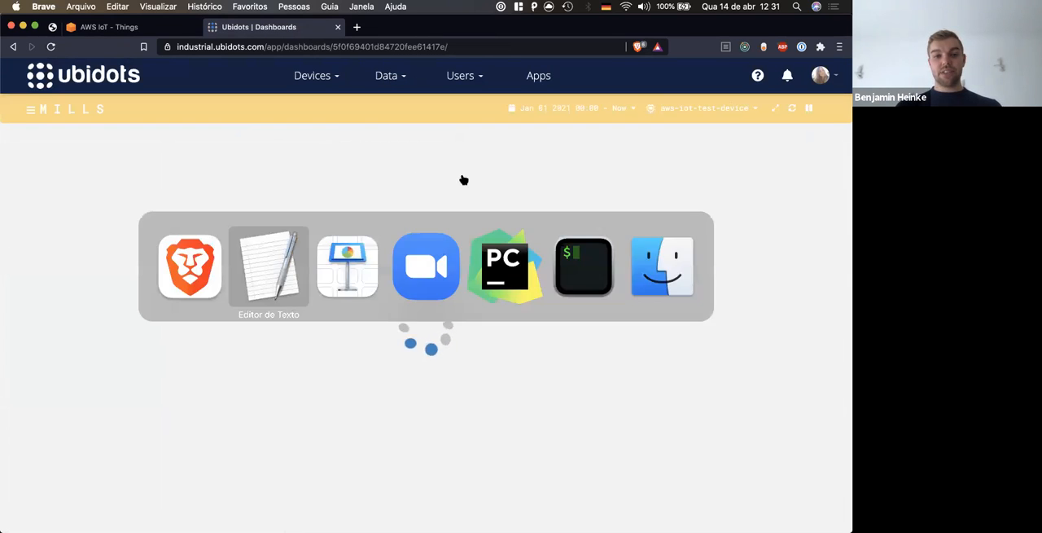
List the project folder's certificate, key and CA files in the terminal
{"action": "left_click", "coordinate": [583, 267]}
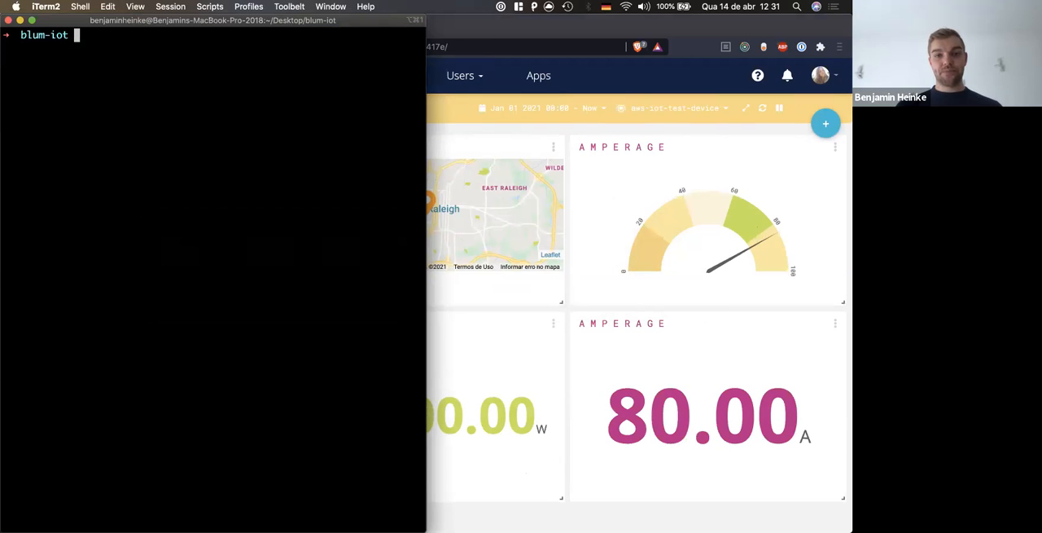
{"action": "type", "text": "ls"}
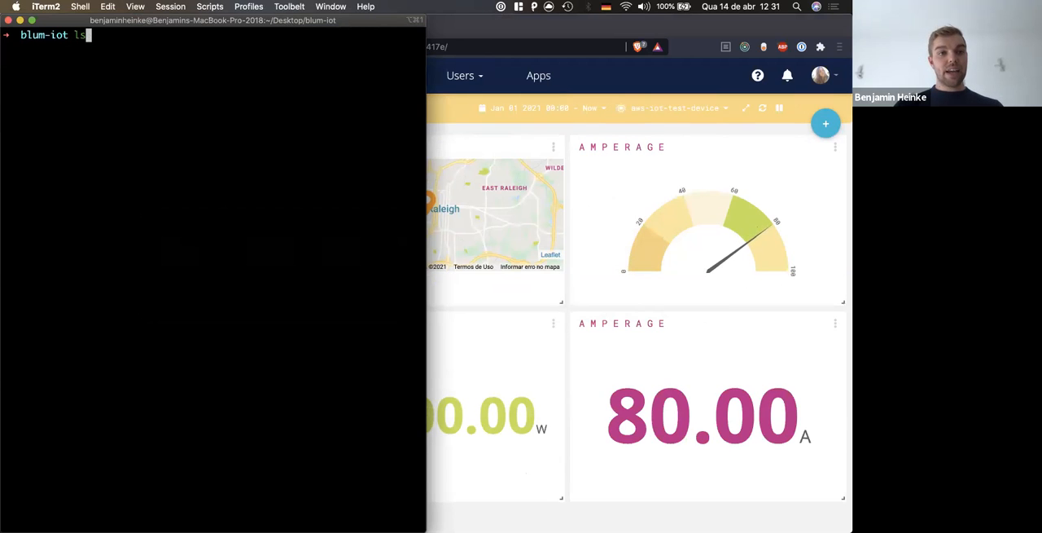
{"action": "key", "text": "Return"}
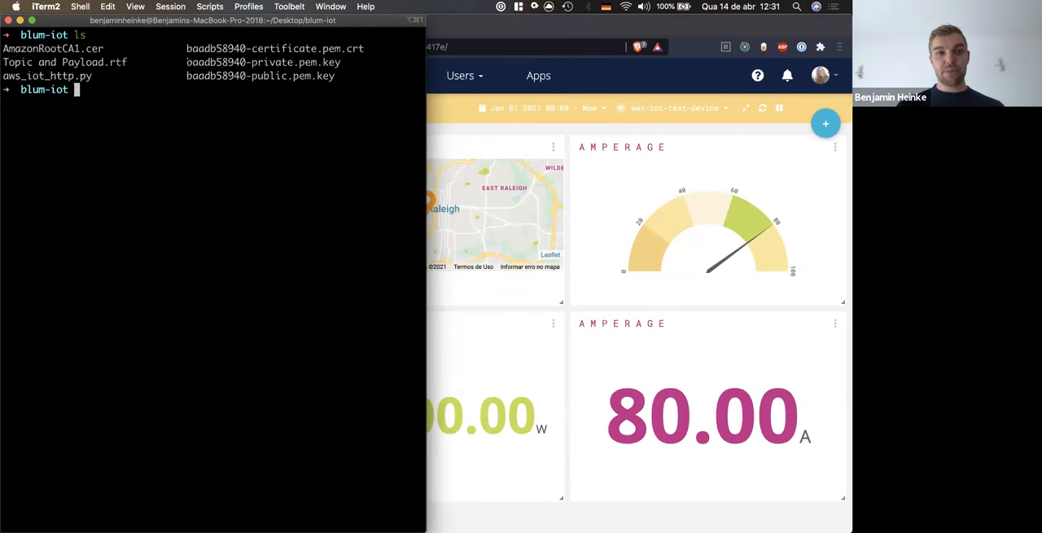
{"action": "double_click", "coordinate": [52, 49]}
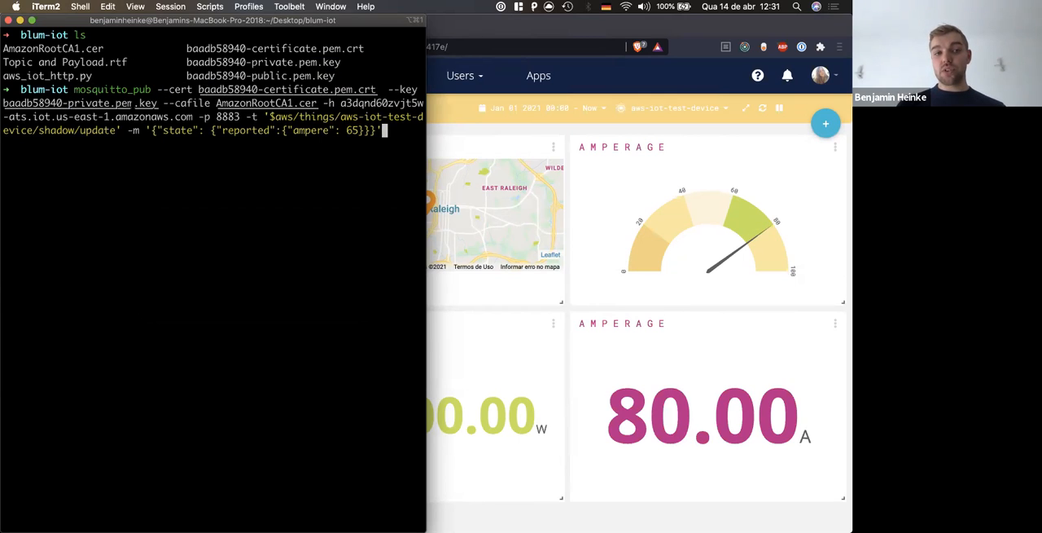
{"action": "double_click", "coordinate": [92, 102]}
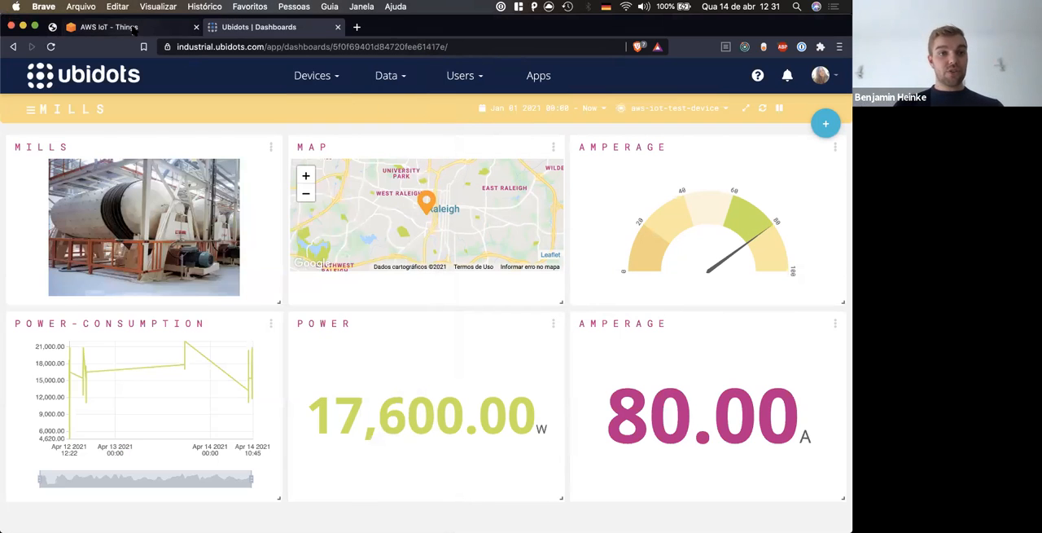
Run mosquitto_pub sending an ampere 65 payload to the device's shadow update topic
{"action": "left_click", "coordinate": [111, 26]}
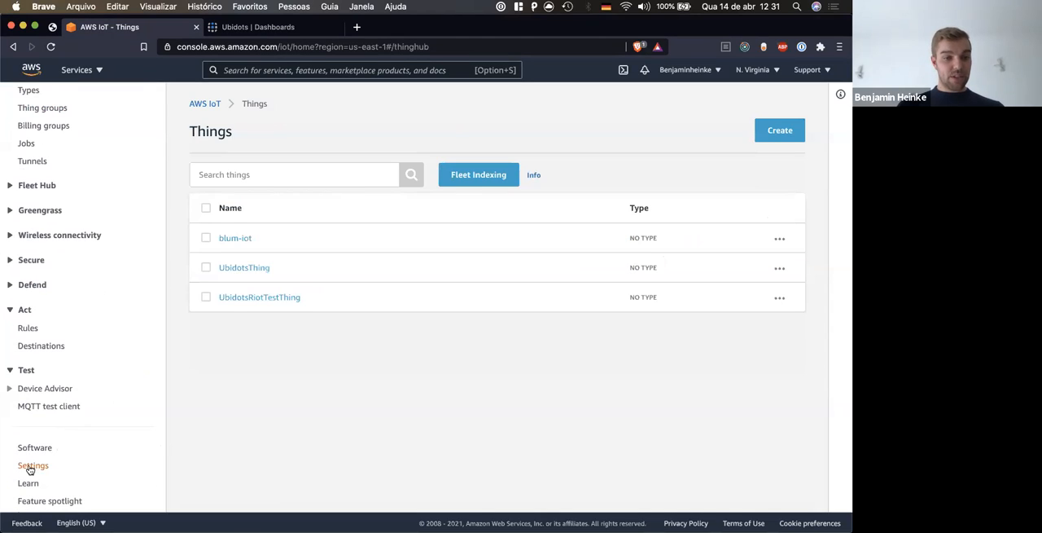
{"action": "left_click", "coordinate": [33, 465]}
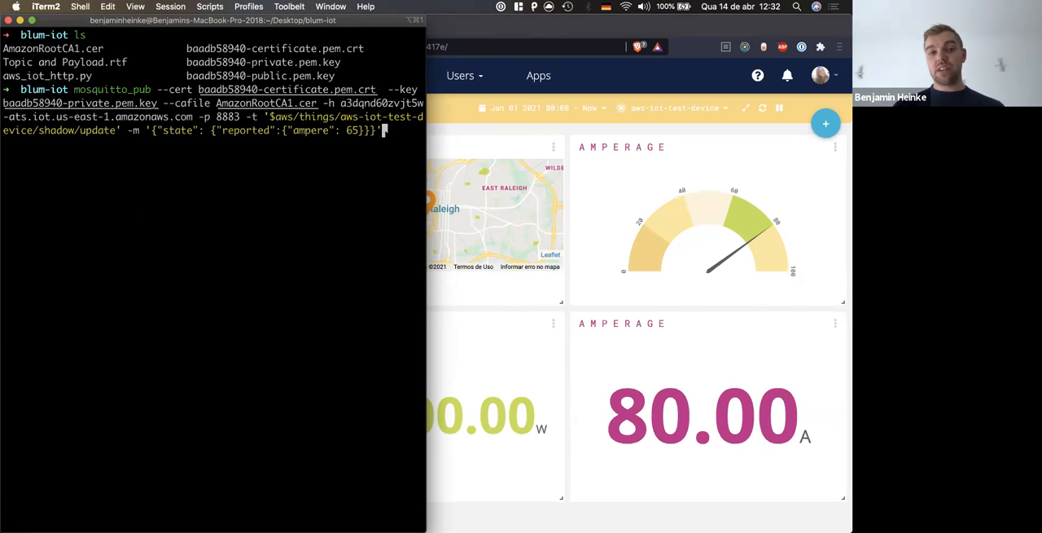
{"action": "key", "text": "Return"}
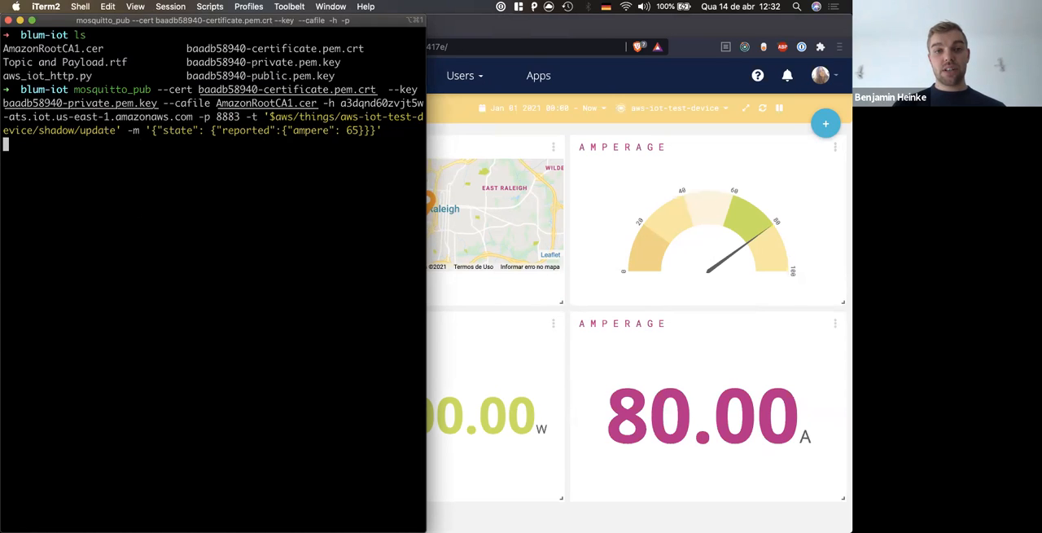
Resend the shadow update with ampere 75 and then 95, then move to PyCharm
{"action": "key", "text": "Return"}
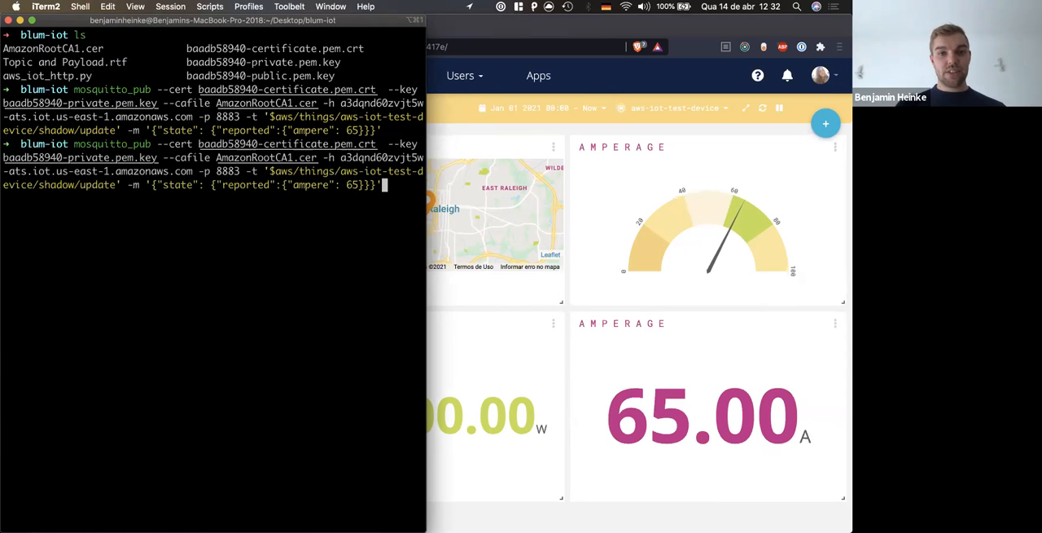
{"action": "type", "text": "7"}
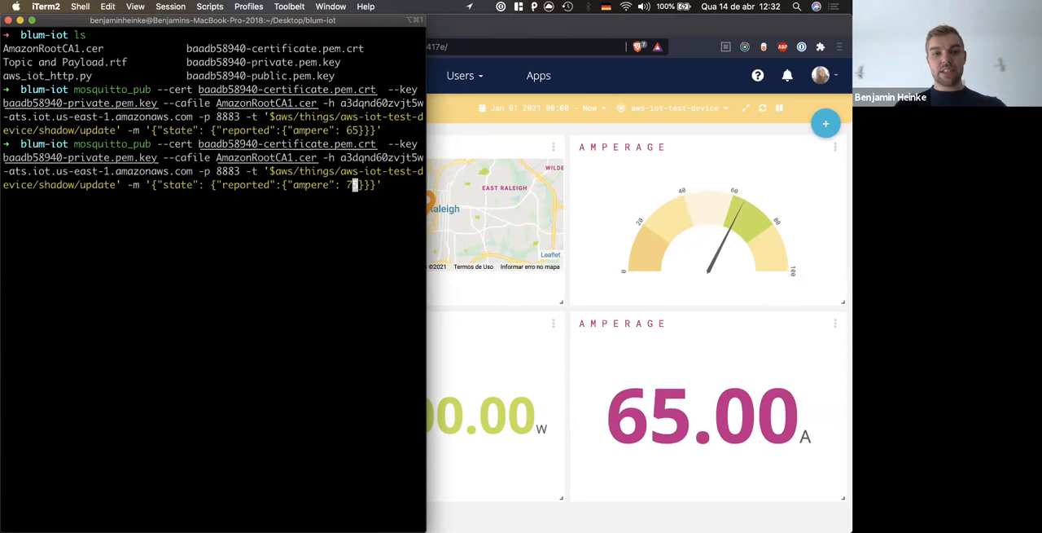
{"action": "key", "text": "Return"}
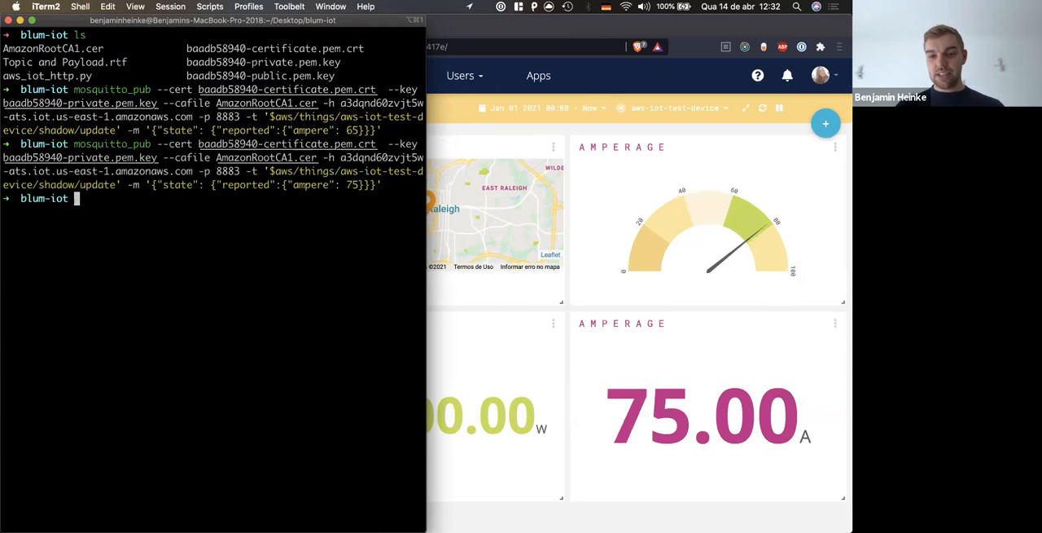
{"action": "key", "text": "Return"}
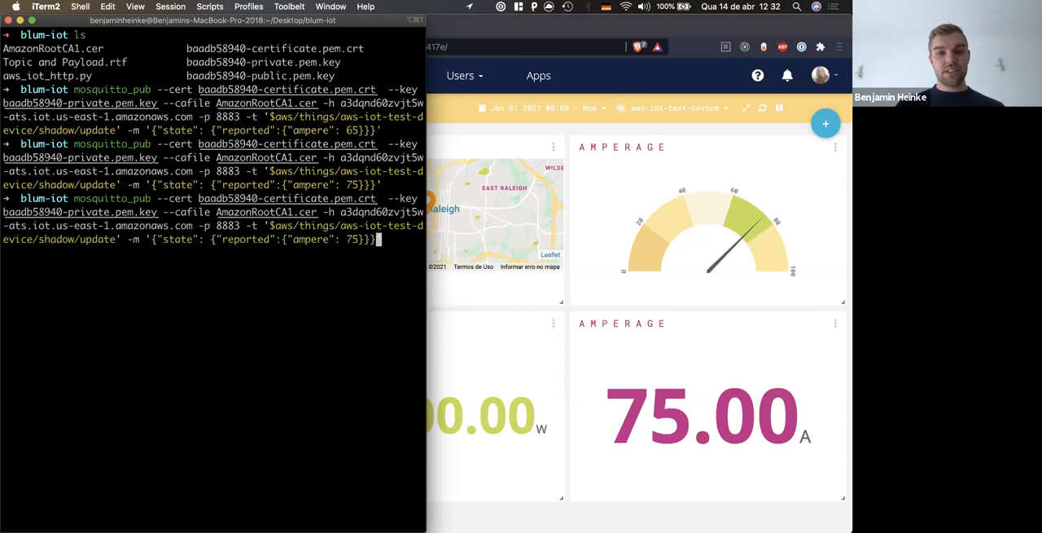
{"action": "type", "text": "9"}
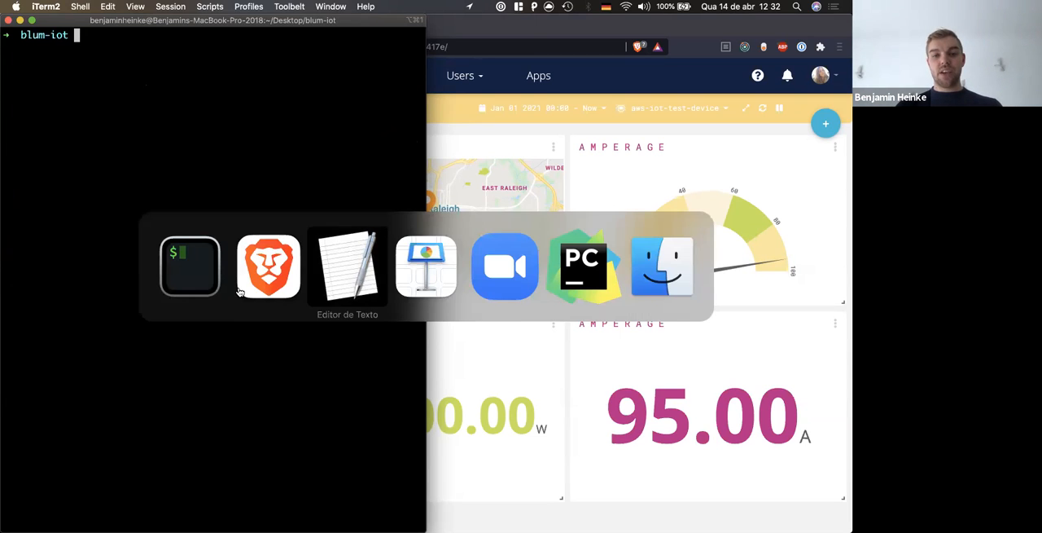
{"action": "left_click", "coordinate": [583, 266]}
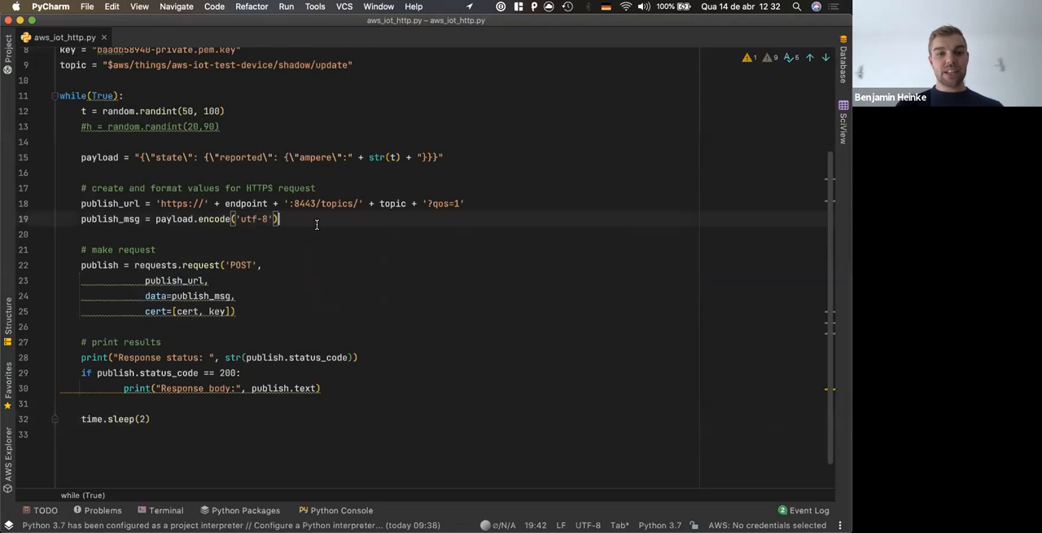
Point out the endpoint and topic parameters in aws_iot_http.py
{"action": "scroll", "scroll_direction": "up", "scroll_amount": 3}
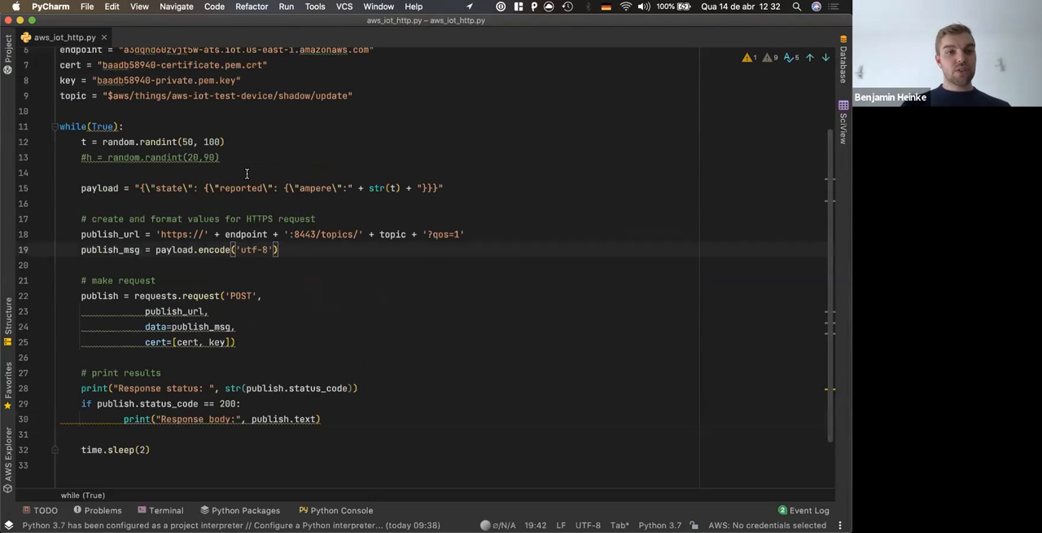
{"action": "scroll", "scroll_direction": "up", "scroll_amount": 3}
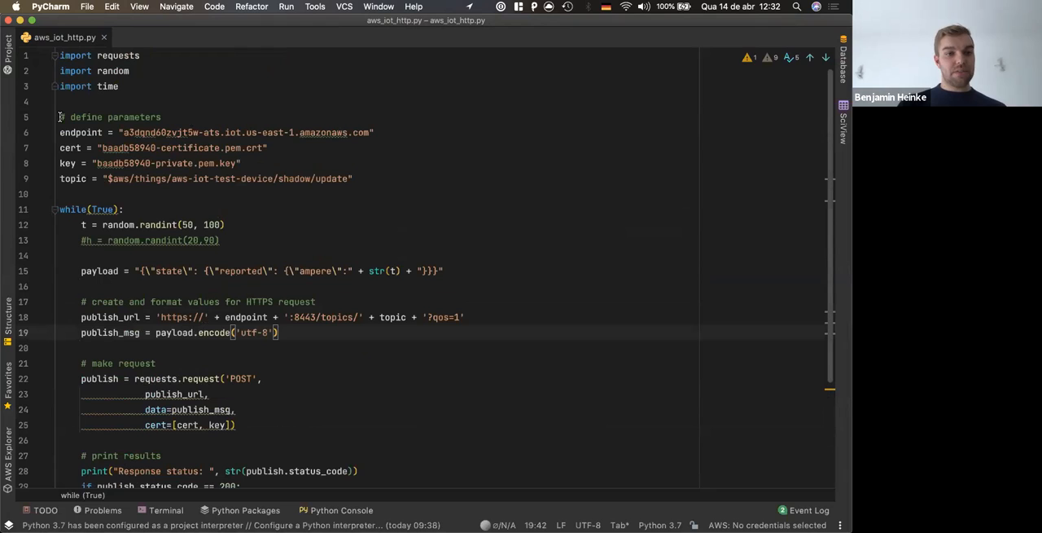
{"action": "left_click", "coordinate": [59, 132]}
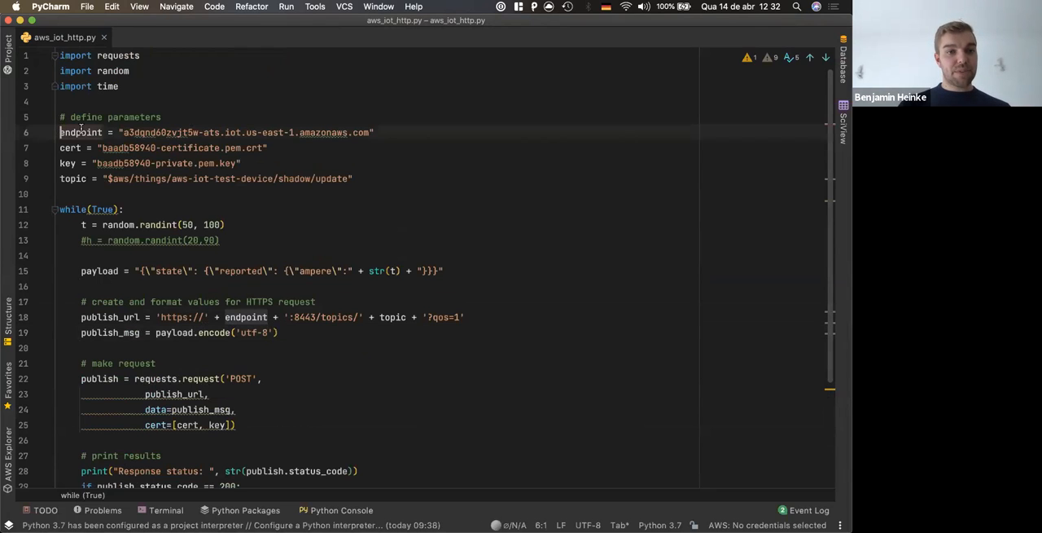
{"action": "left_click", "coordinate": [355, 179]}
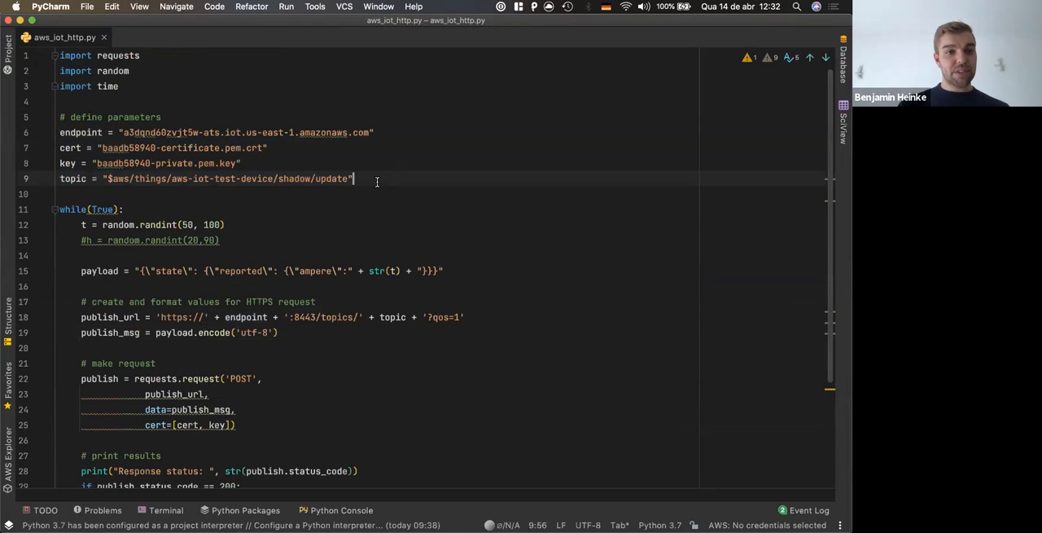
Highlight the publish_url line, then return to the terminal
{"action": "left_click_drag", "start_coordinate": [355, 180], "coordinate": [59, 132]}
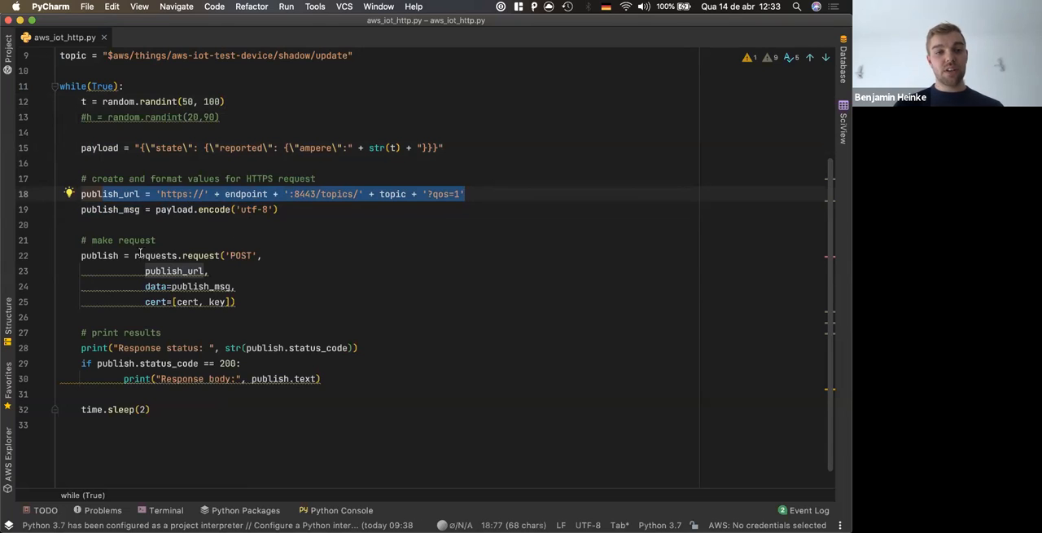
{"action": "left_click", "coordinate": [271, 316]}
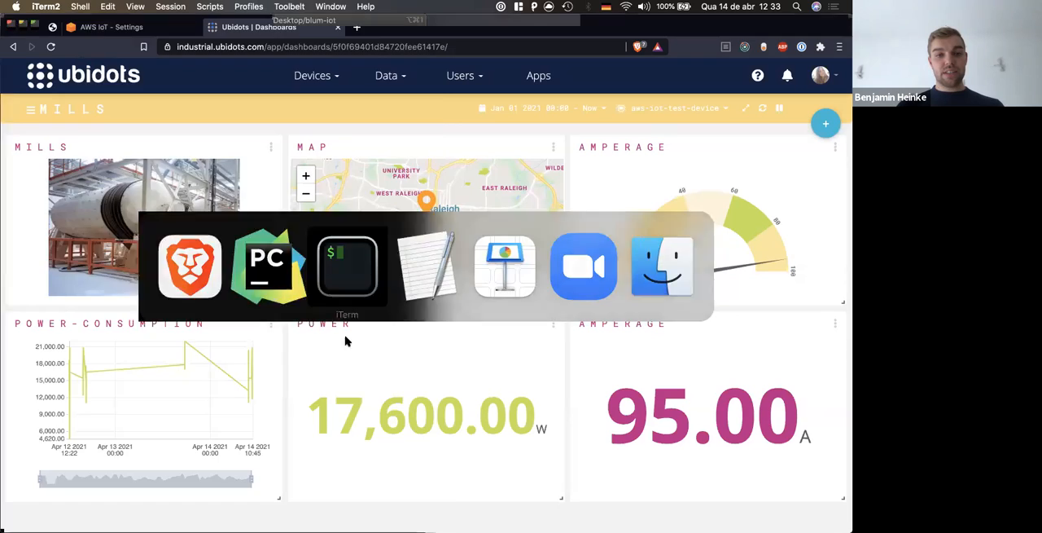
{"action": "left_click", "coordinate": [347, 265]}
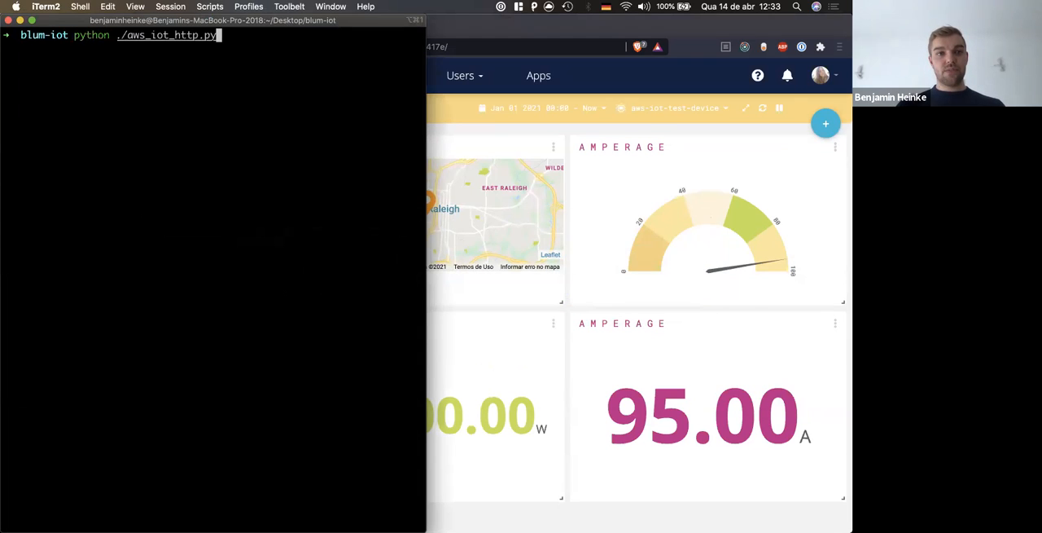
Run aws_iot_http.py until it returns repeated 200 OK amperage publishes, then stop it
{"action": "key", "text": "Return"}
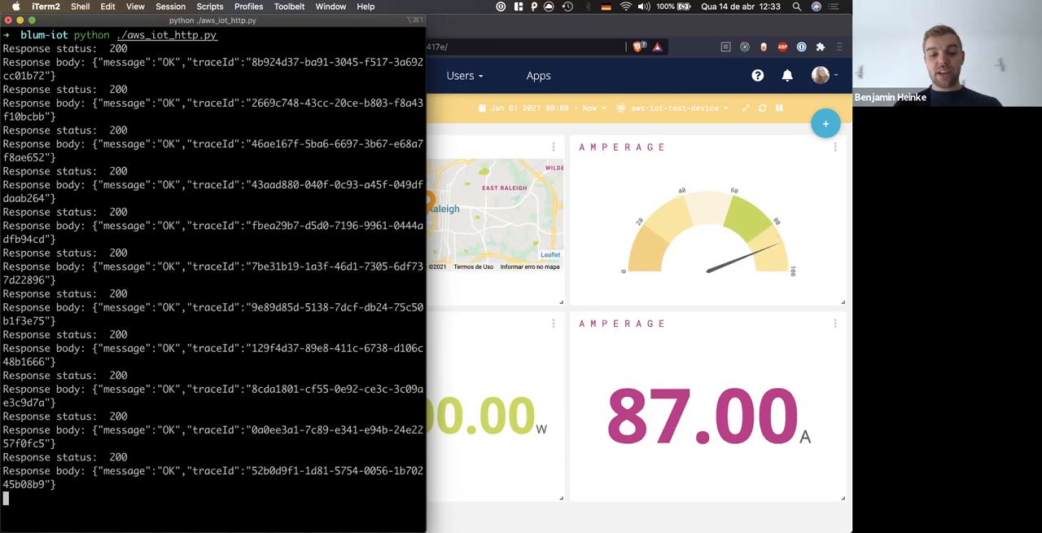
{"action": "key", "text": "ctrl+c"}
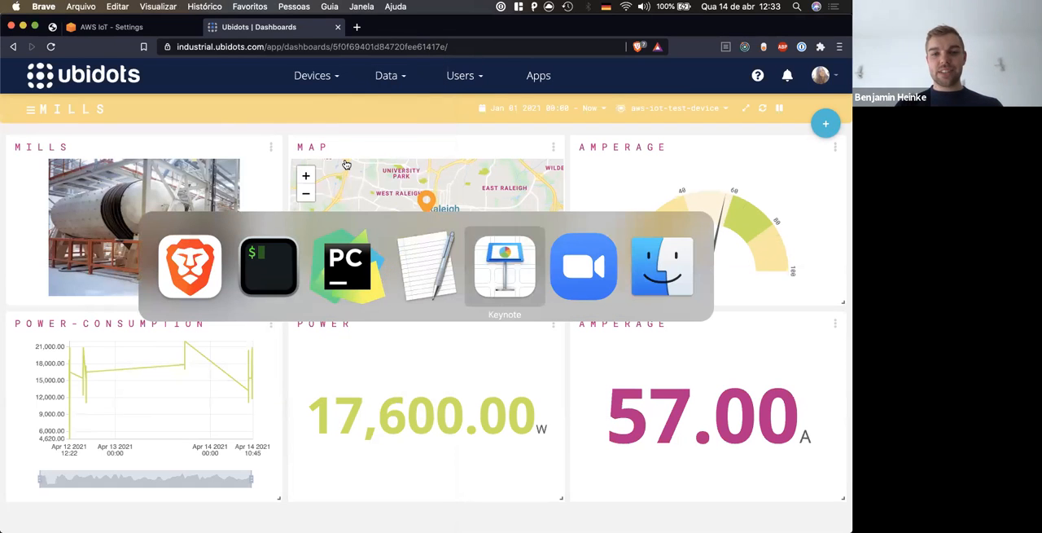
{"action": "left_click", "coordinate": [505, 265]}
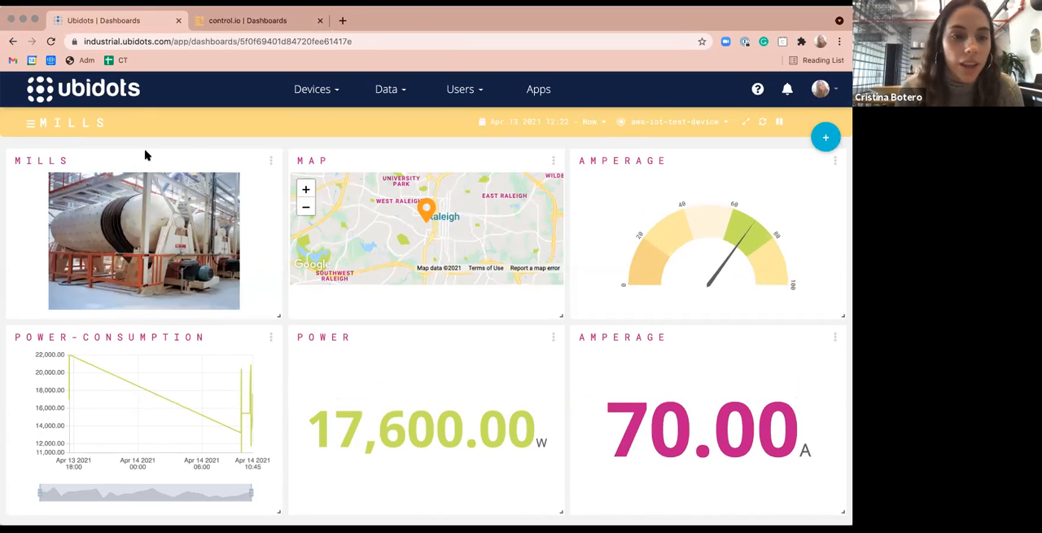
{"action": "mouse_move", "coordinate": [150, 234]}
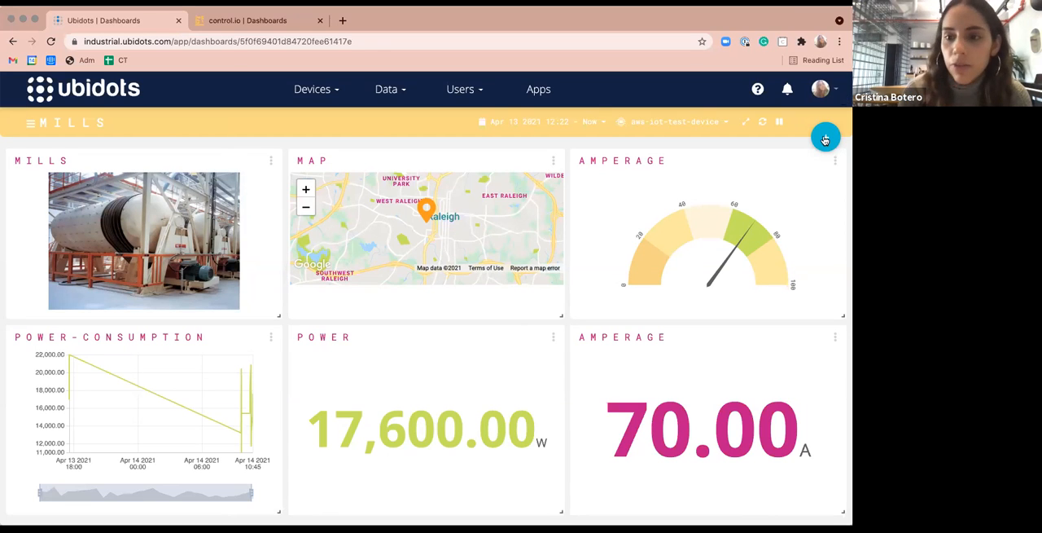
{"action": "left_click", "coordinate": [824, 137]}
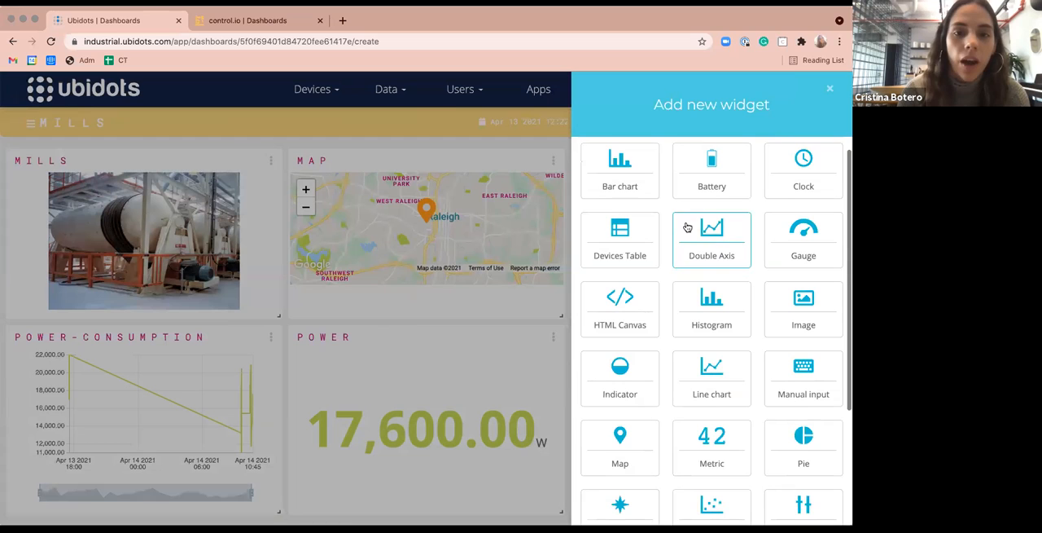
{"action": "left_click", "coordinate": [831, 88]}
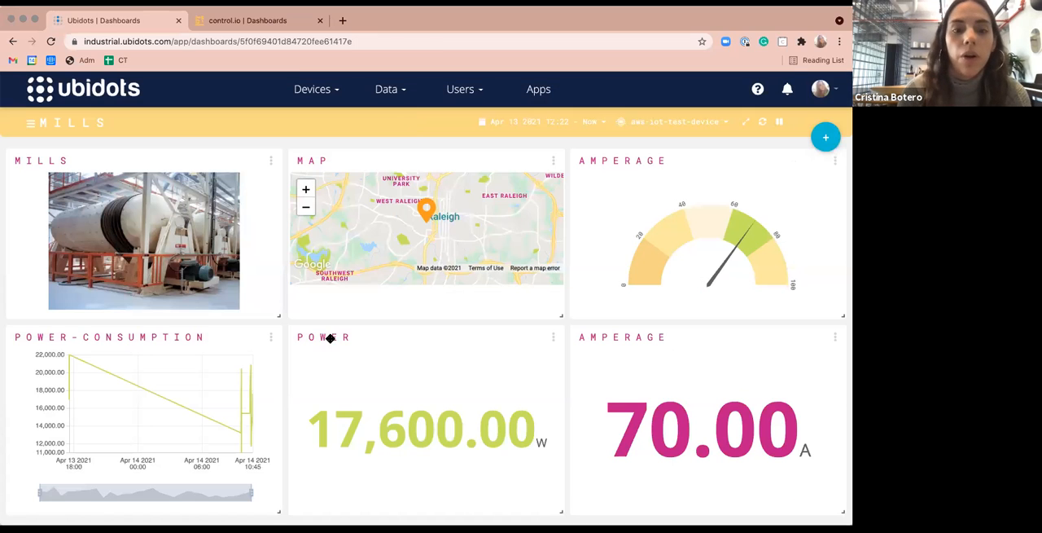
{"action": "mouse_move", "coordinate": [285, 338]}
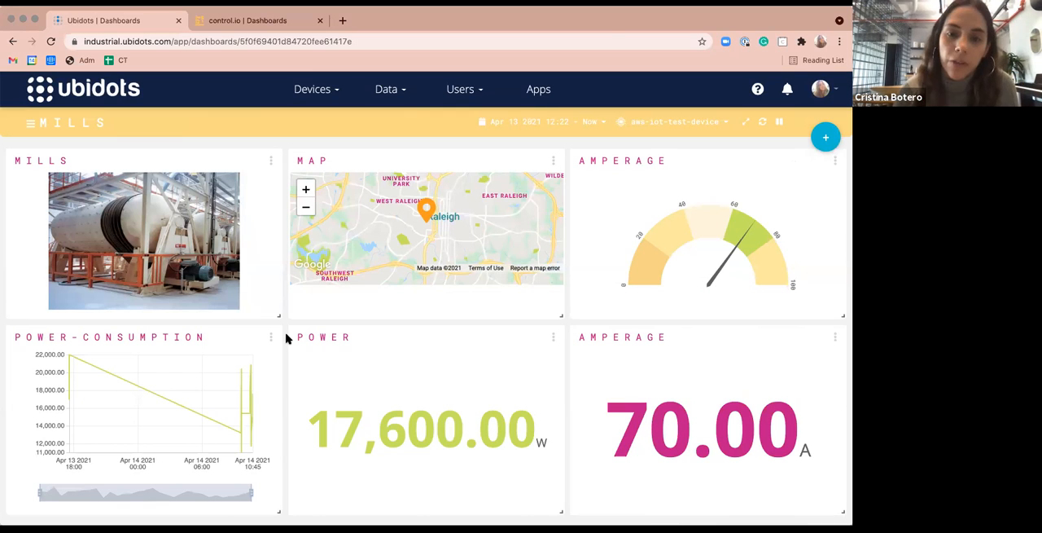
{"action": "left_click", "coordinate": [459, 88]}
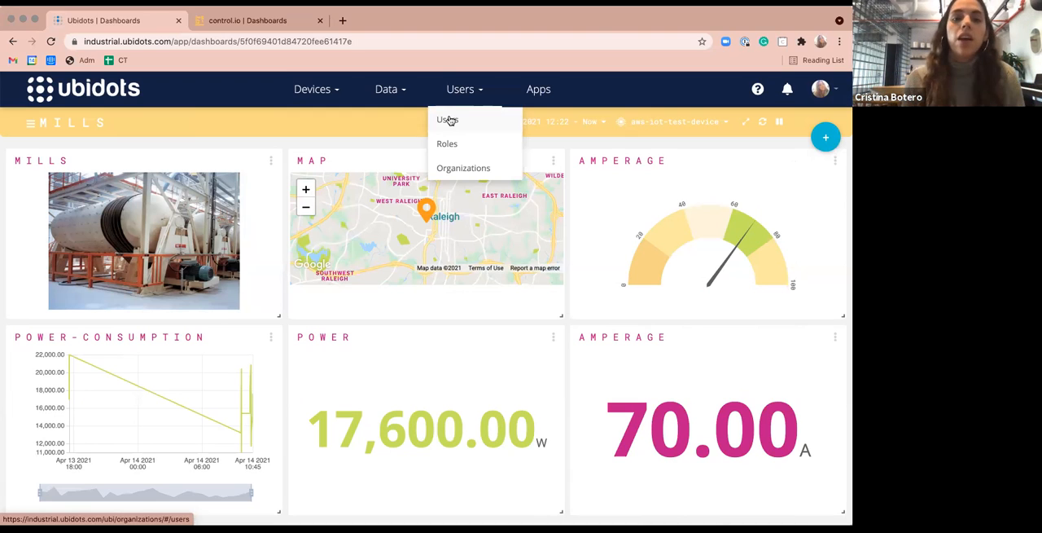
Switch to the control.io tab showing the white-labelled Mills dashboard at 80 A
{"action": "left_click", "coordinate": [259, 20]}
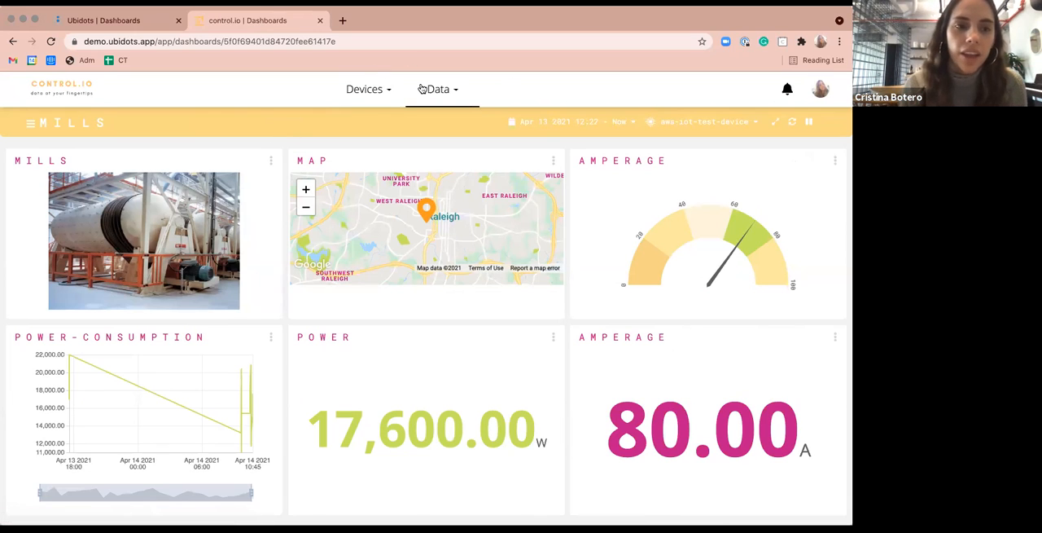
{"action": "mouse_move", "coordinate": [106, 97]}
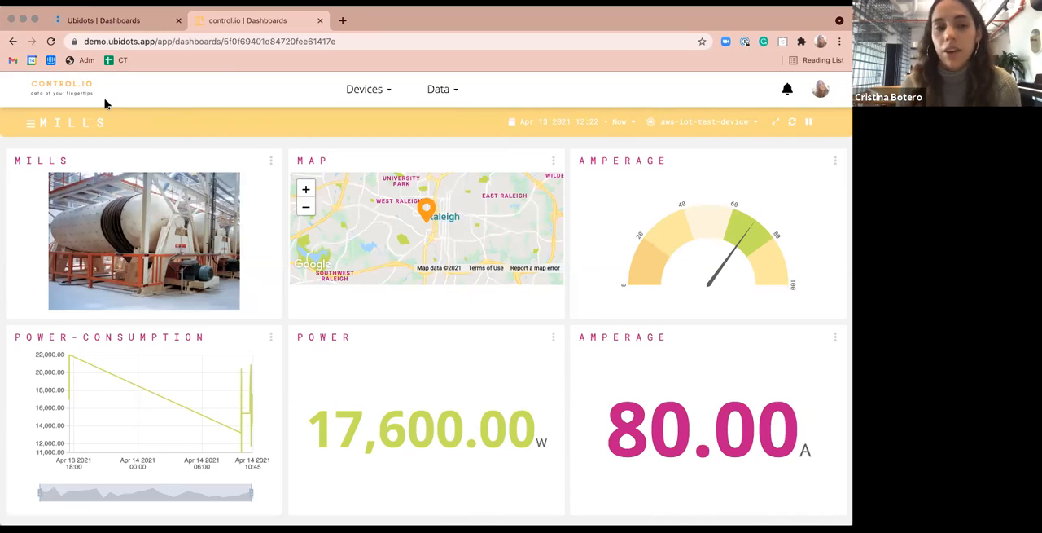
{"action": "mouse_move", "coordinate": [354, 169]}
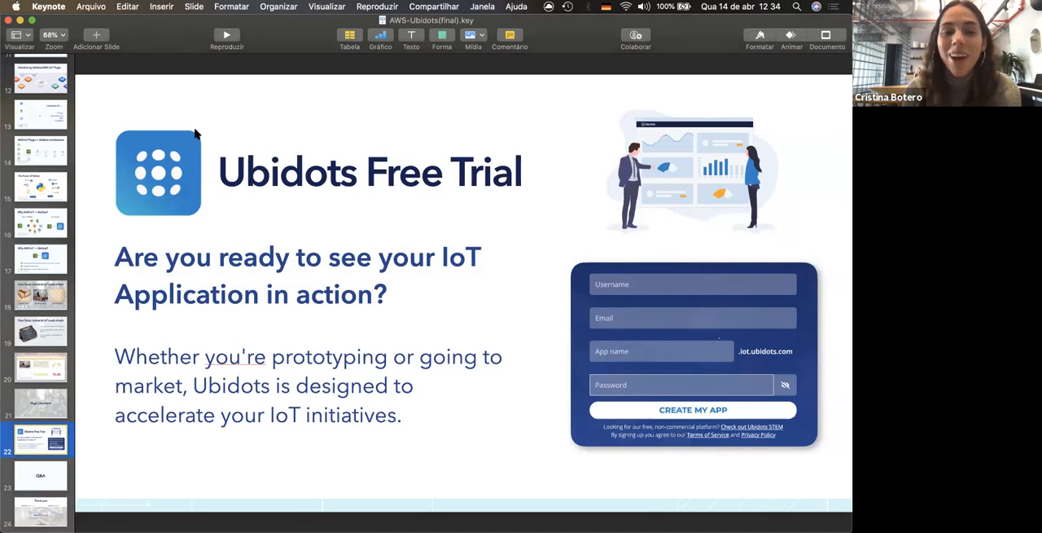
{"action": "mouse_move", "coordinate": [183, 108]}
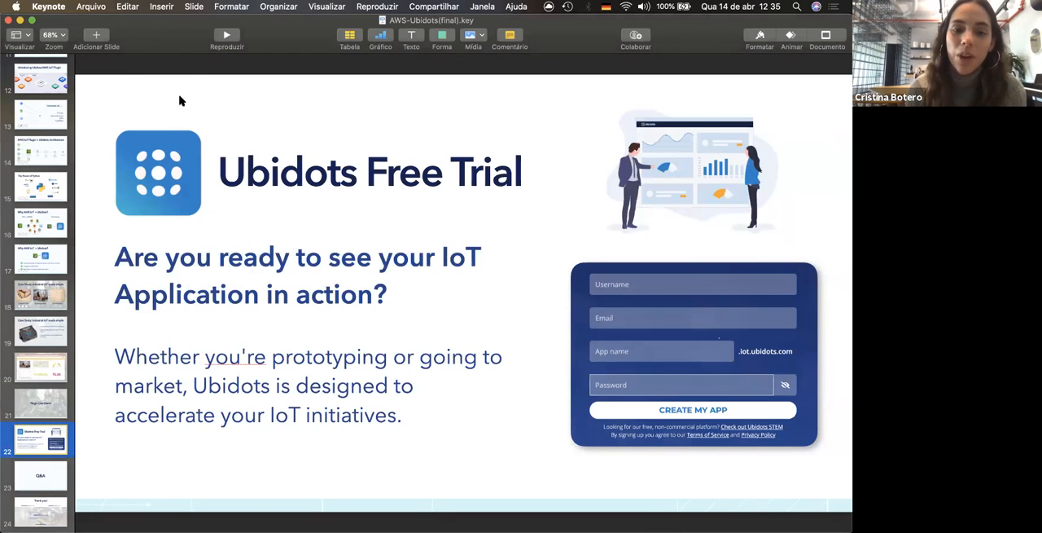
Bring Keynote forward on the Ubidots Free Trial slide
{"action": "left_click", "coordinate": [227, 36]}
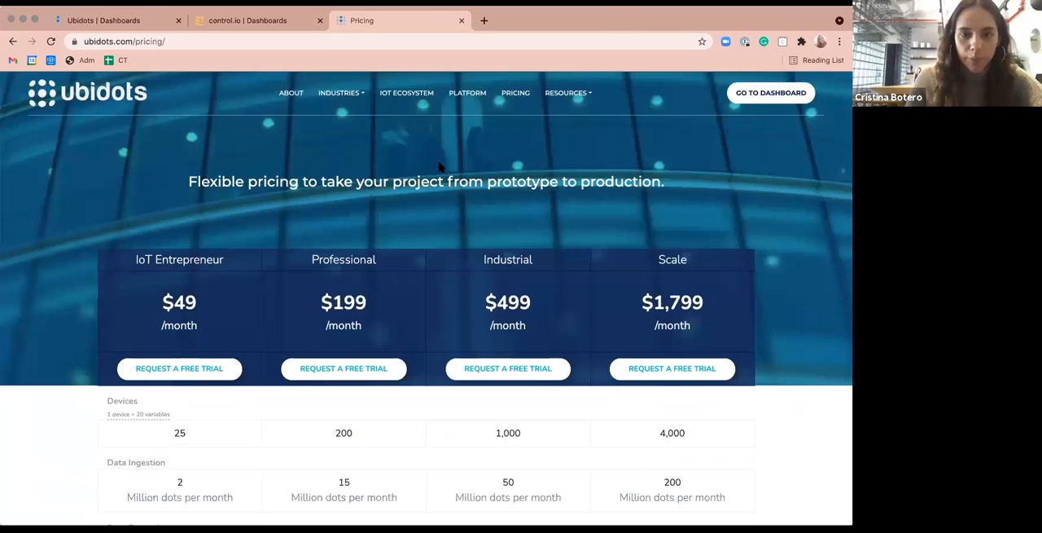
{"action": "mouse_move", "coordinate": [422, 247]}
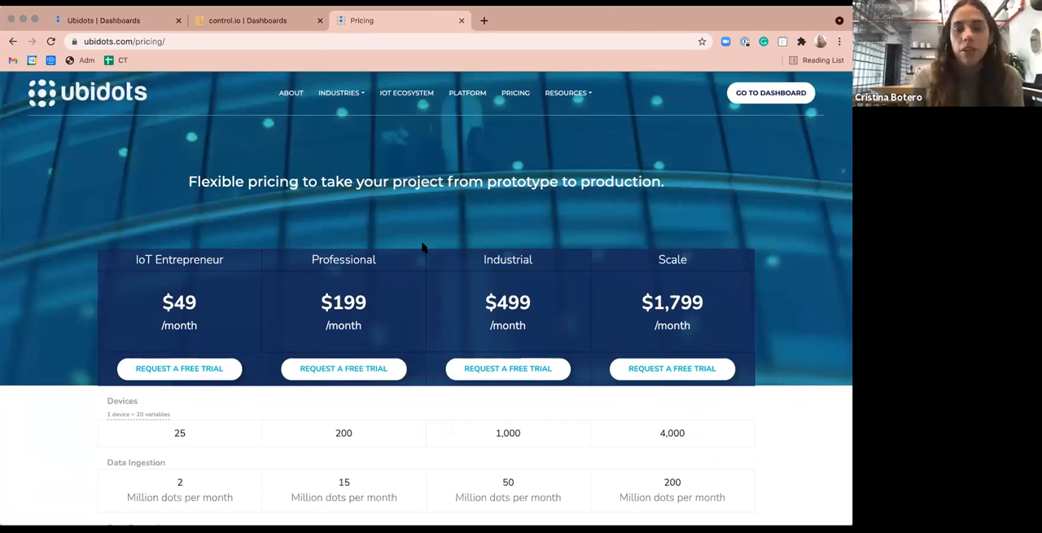
{"action": "scroll", "scroll_direction": "down", "scroll_amount": 3}
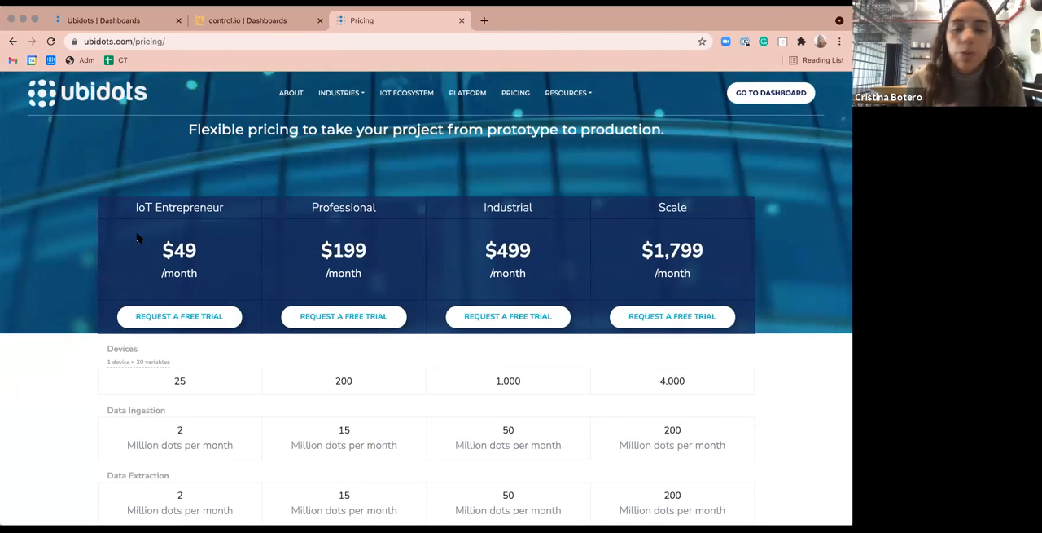
{"action": "mouse_move", "coordinate": [179, 334]}
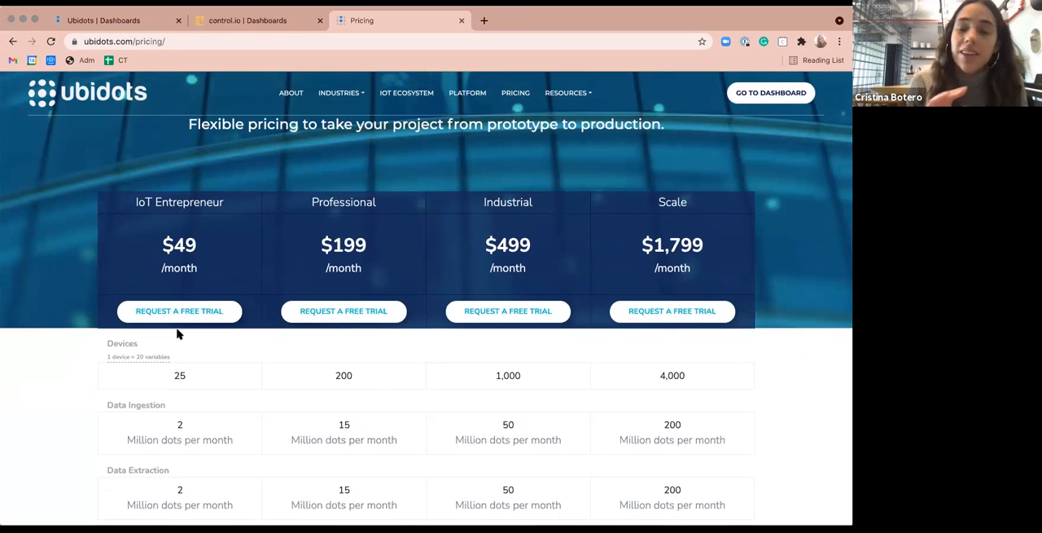
{"action": "scroll", "scroll_direction": "down", "scroll_amount": 3}
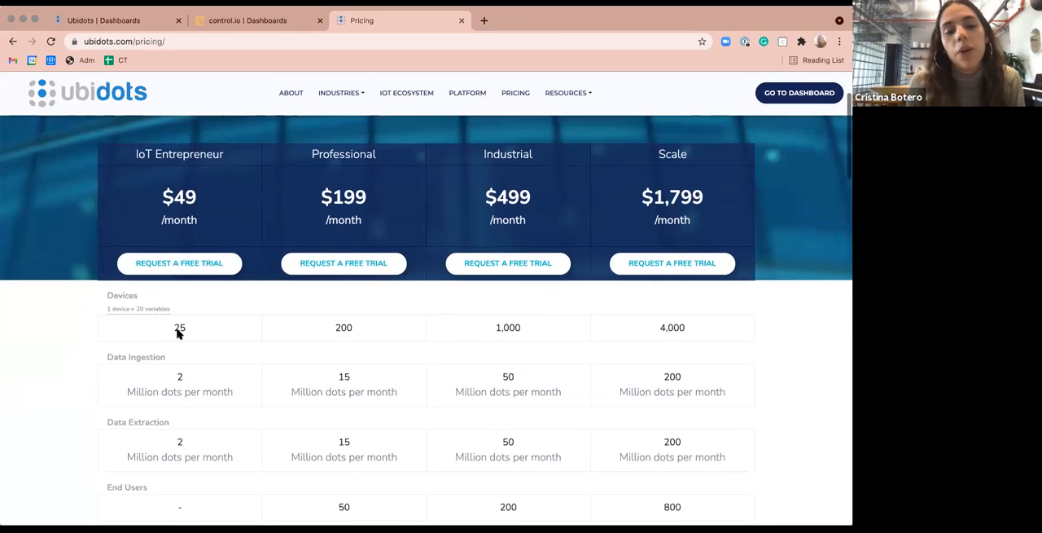
{"action": "scroll", "scroll_direction": "down", "scroll_amount": 3}
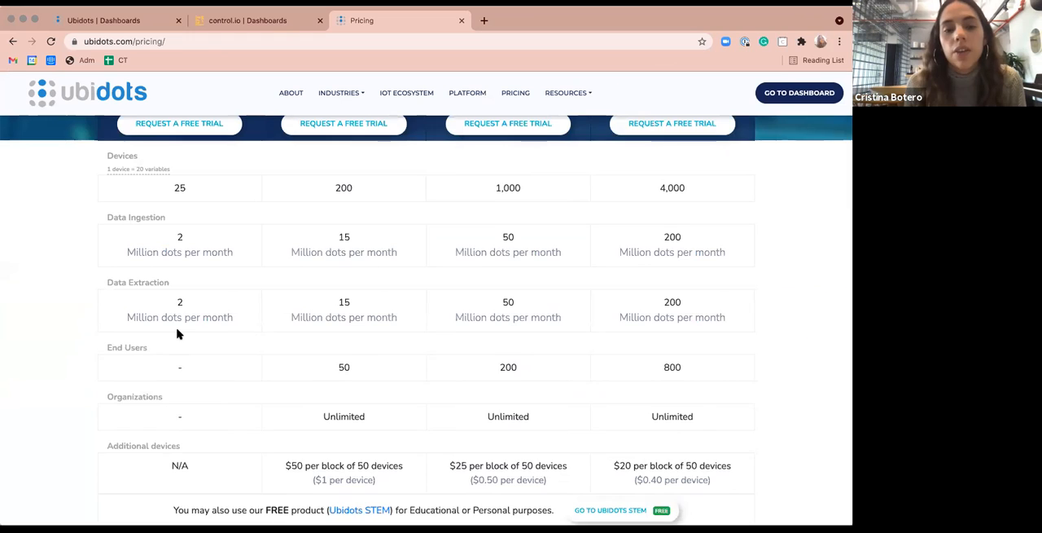
{"action": "scroll", "scroll_direction": "up", "scroll_amount": 3}
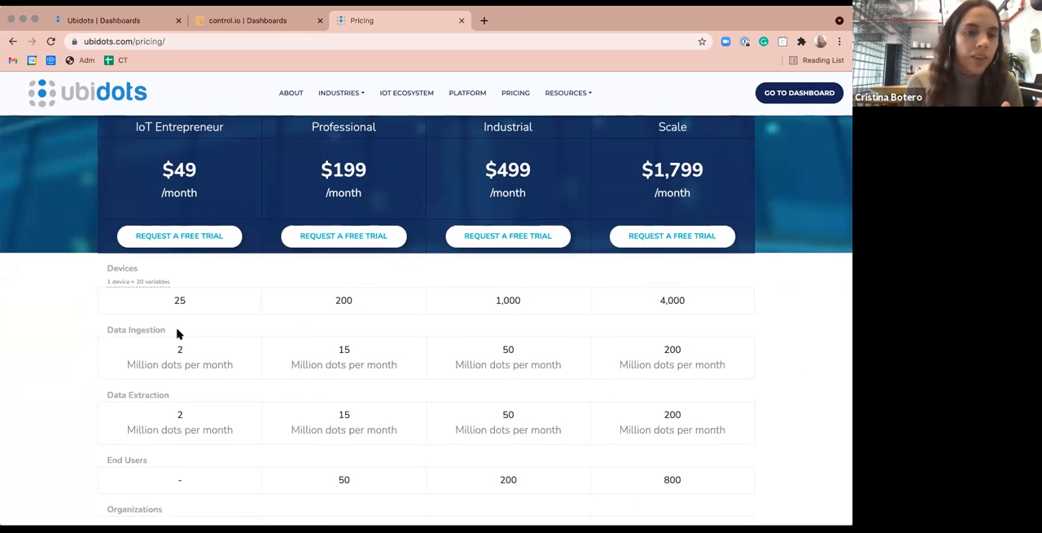
{"action": "scroll", "scroll_direction": "up", "scroll_amount": 3}
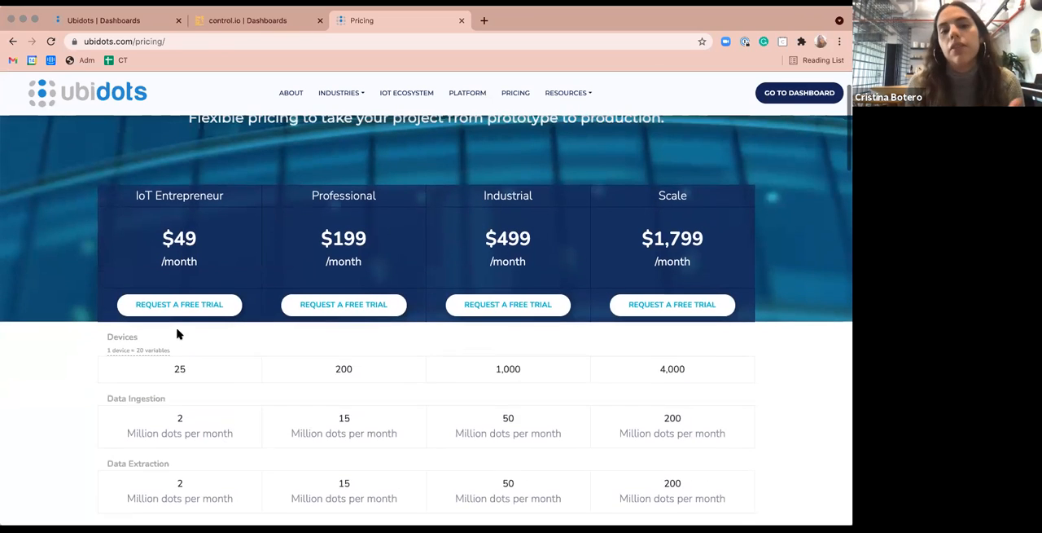
{"action": "scroll", "scroll_direction": "up", "scroll_amount": 3}
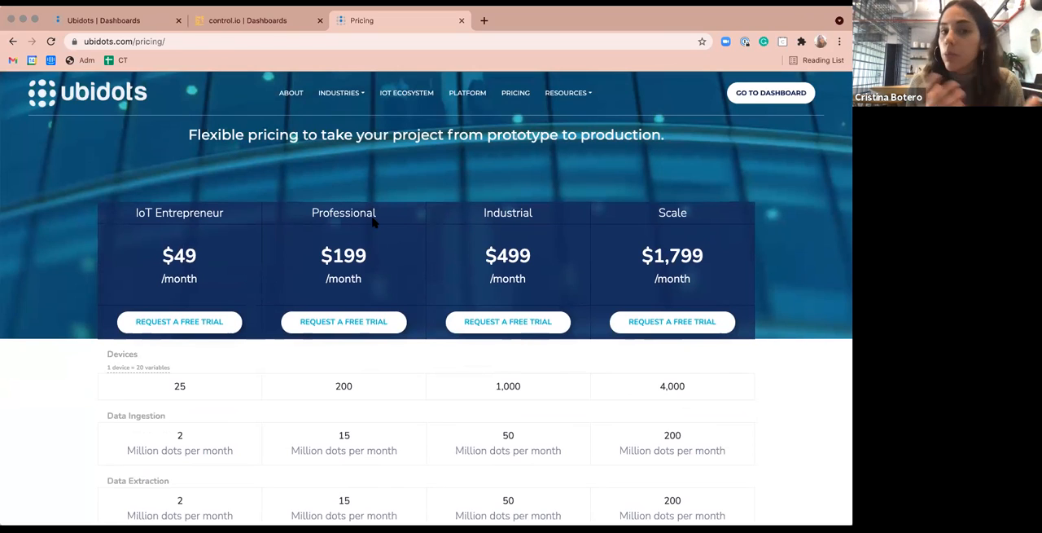
{"action": "mouse_move", "coordinate": [309, 275]}
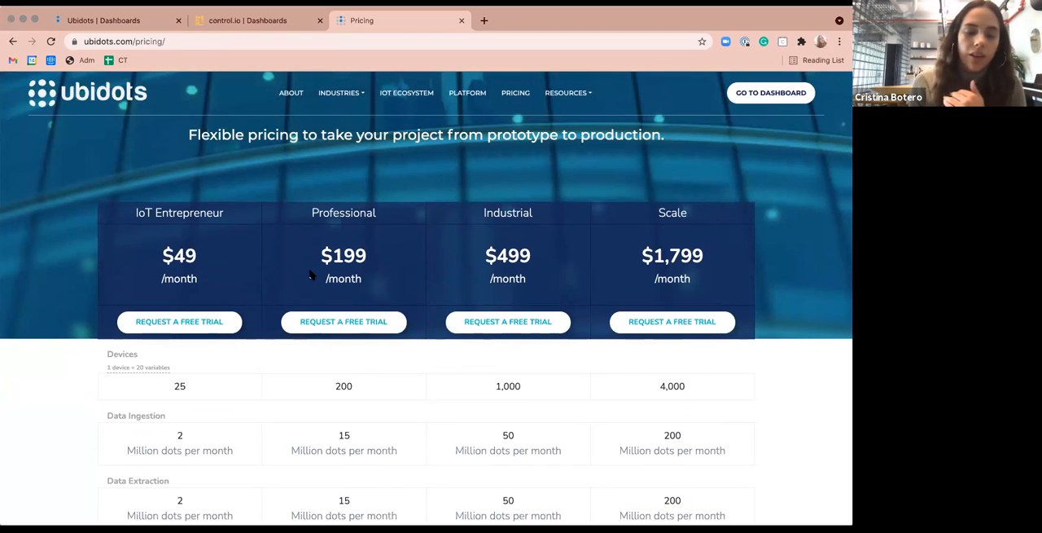
{"action": "scroll", "scroll_direction": "down", "scroll_amount": 3}
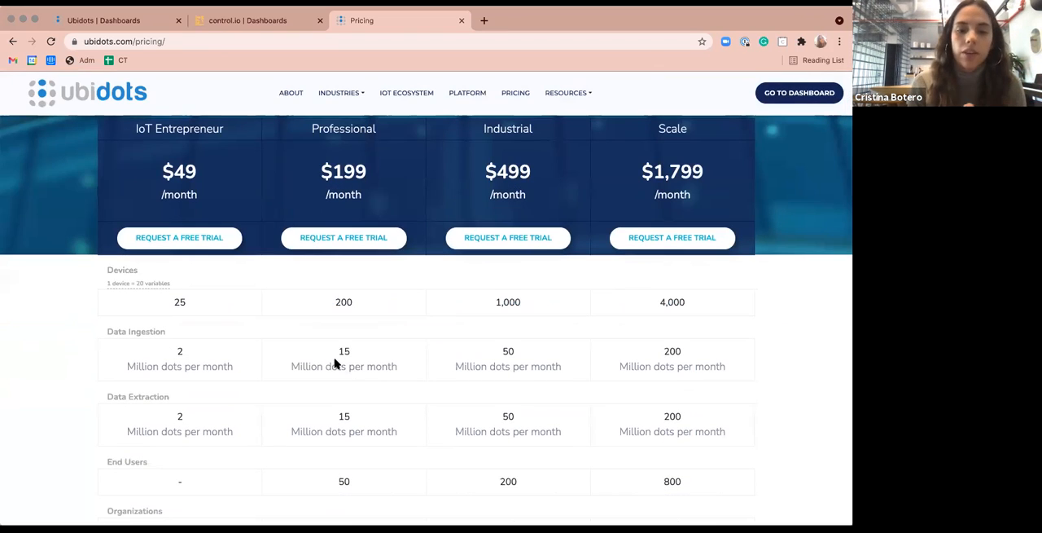
{"action": "scroll", "scroll_direction": "down", "scroll_amount": 3}
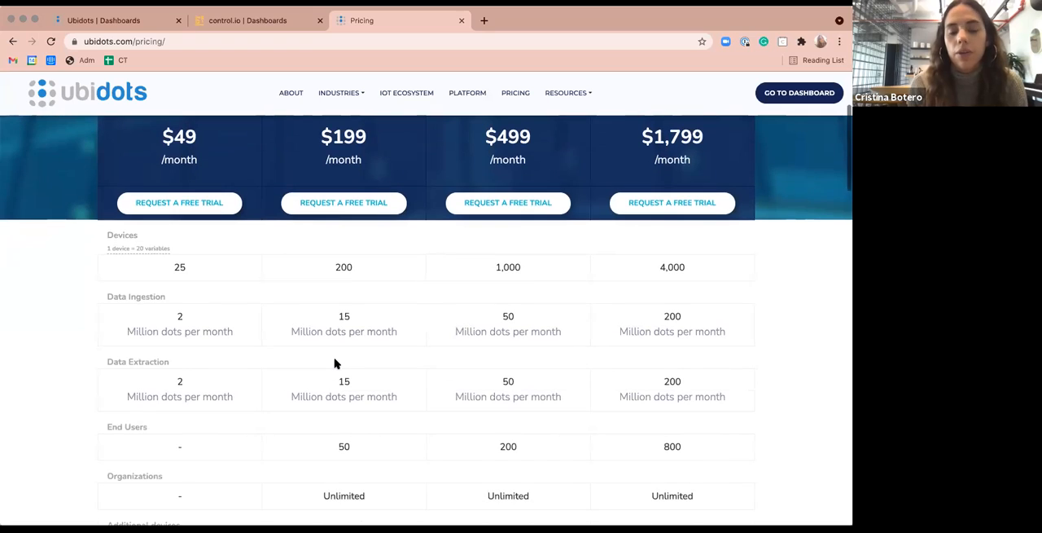
{"action": "scroll", "scroll_direction": "down", "scroll_amount": 3}
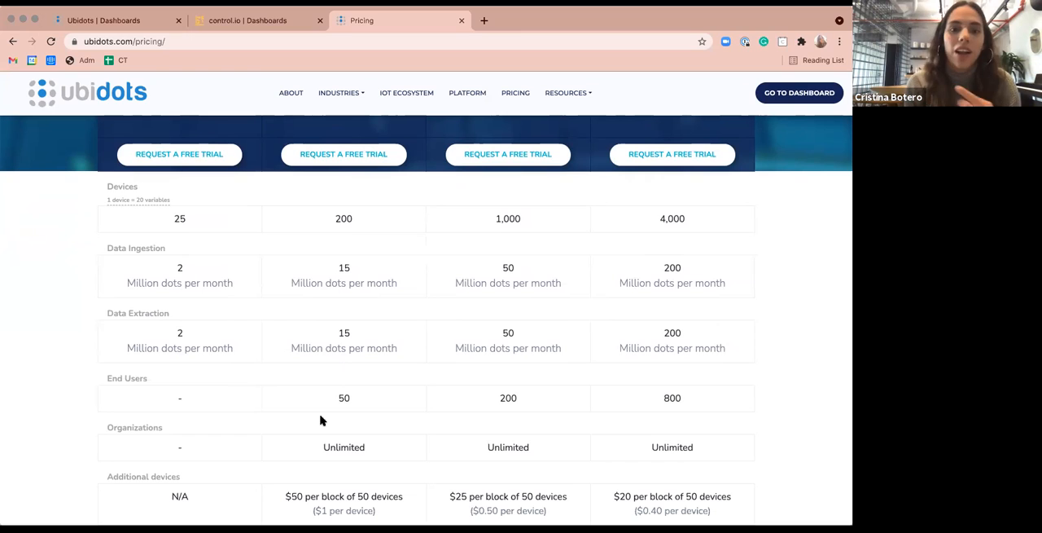
{"action": "mouse_move", "coordinate": [508, 381]}
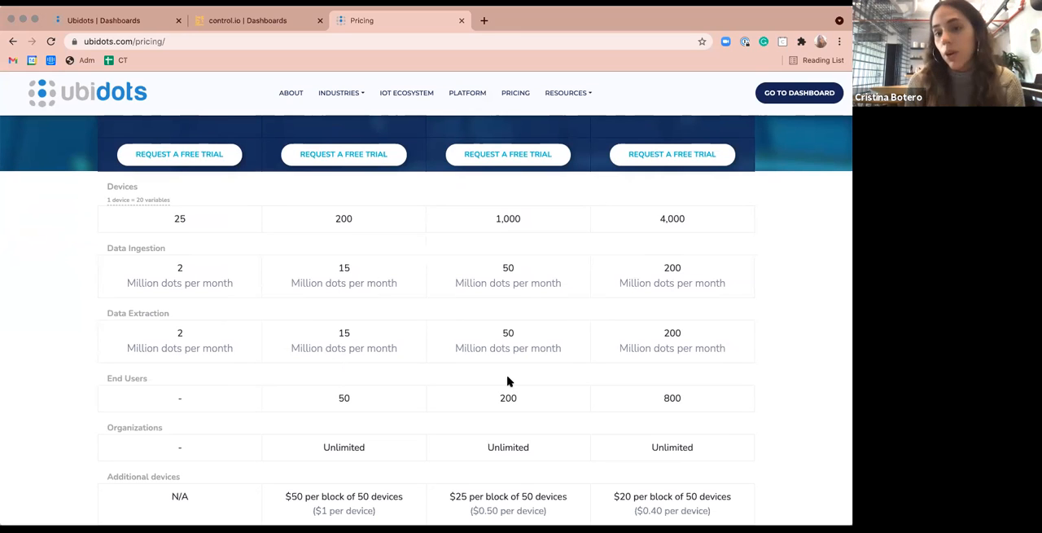
{"action": "scroll", "scroll_direction": "up", "scroll_amount": 3}
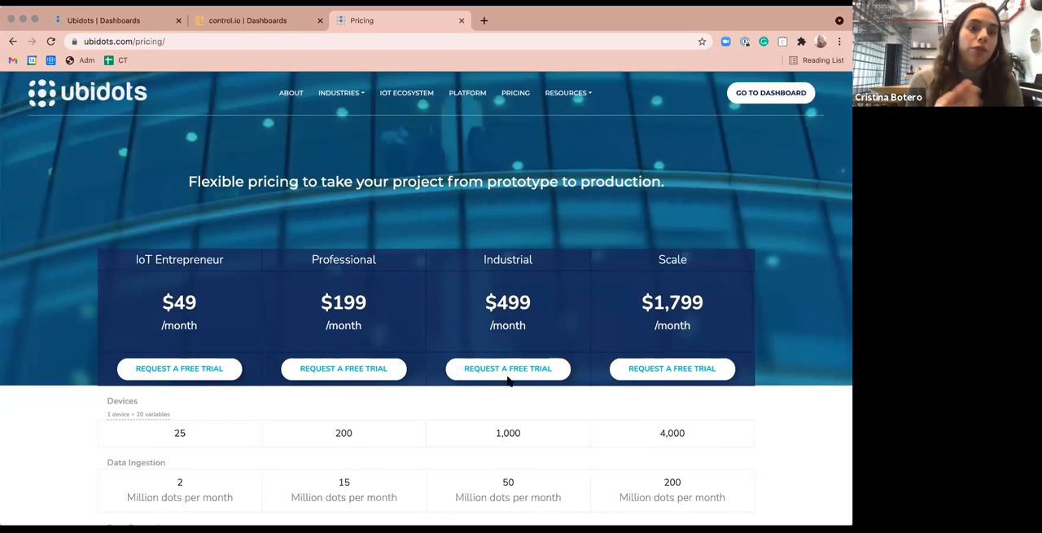
{"action": "mouse_move", "coordinate": [430, 238]}
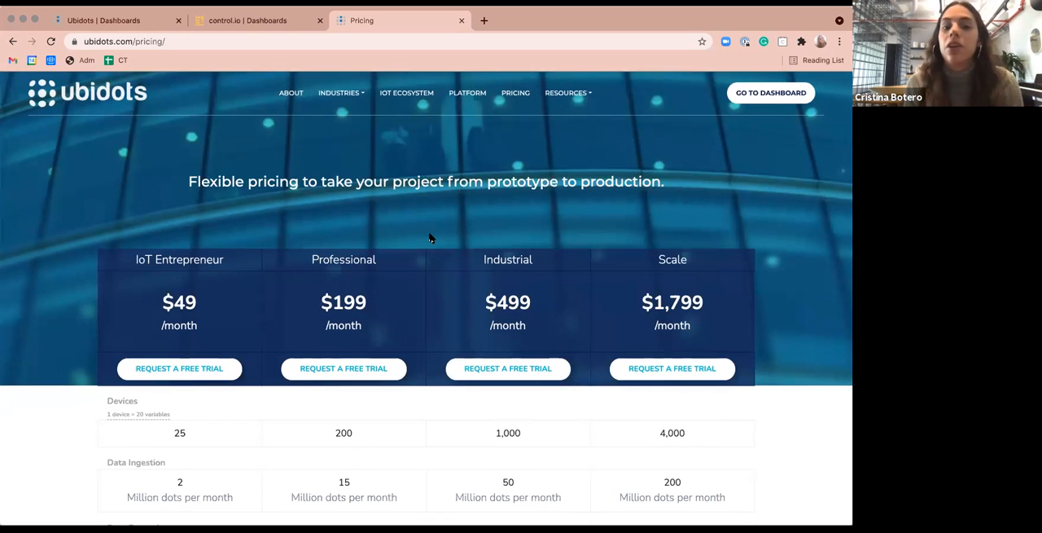
{"action": "mouse_move", "coordinate": [367, 179]}
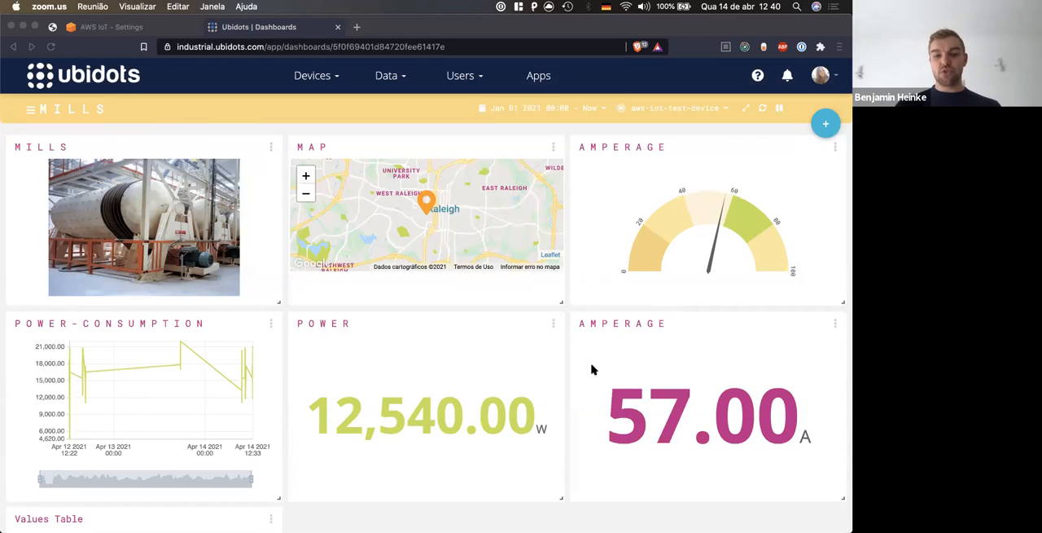
Reveal the Values Table of timestamped ampere readings and show its widget options menu
{"action": "scroll", "scroll_direction": "down", "scroll_amount": 3}
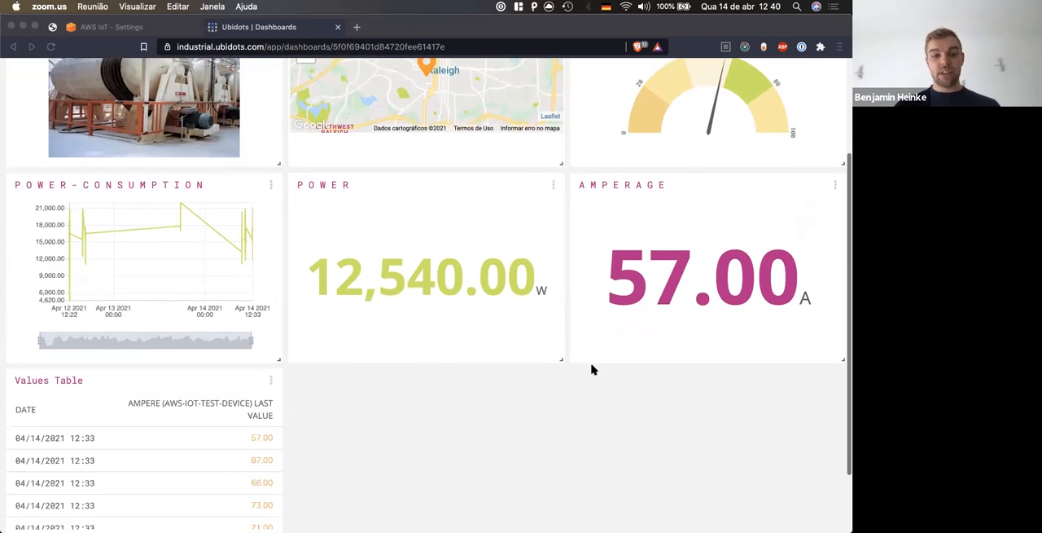
{"action": "scroll", "scroll_direction": "down", "scroll_amount": 3}
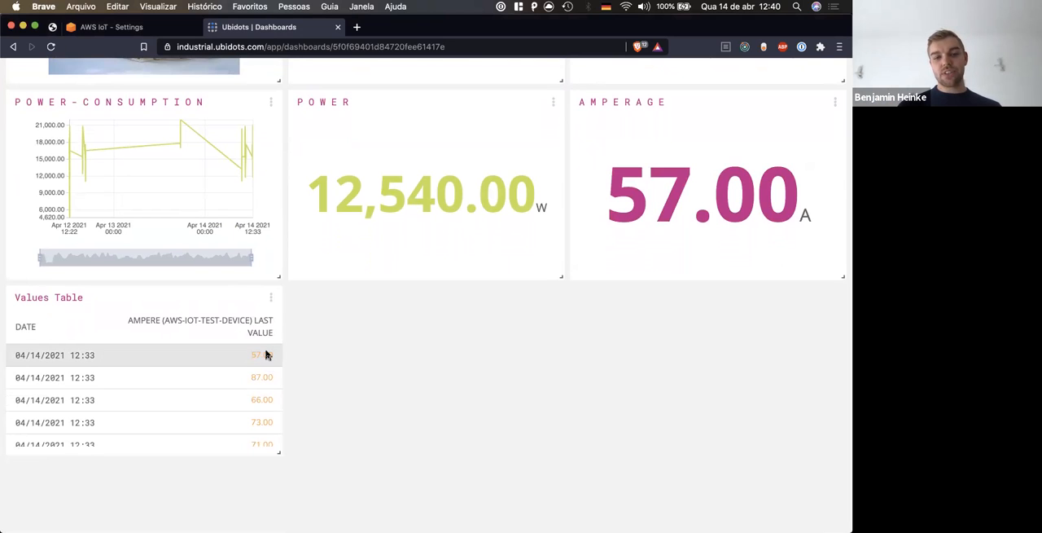
{"action": "left_click", "coordinate": [271, 296]}
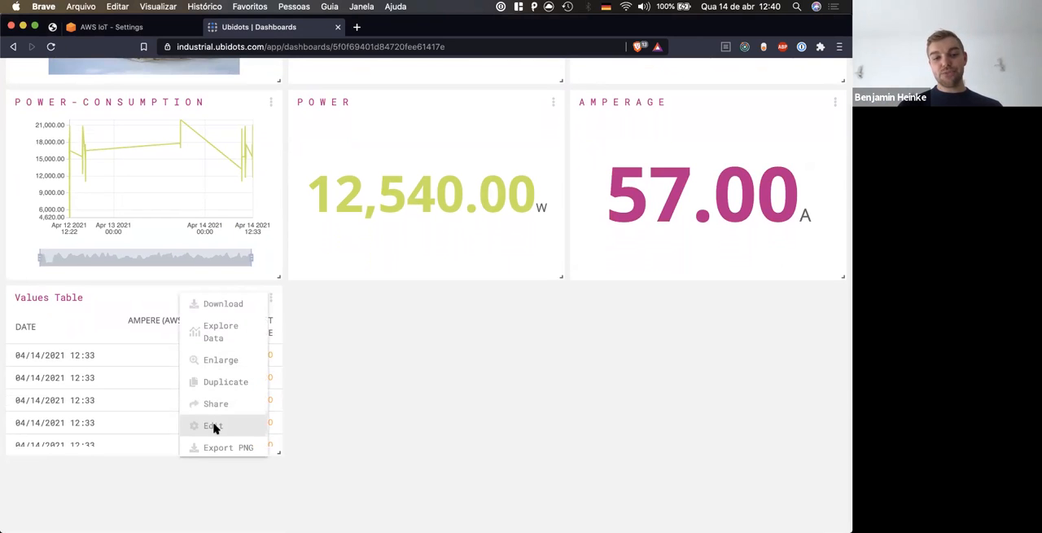
Add an ampere context-data column to the Values Table with context key 'image'
{"action": "left_click", "coordinate": [212, 425]}
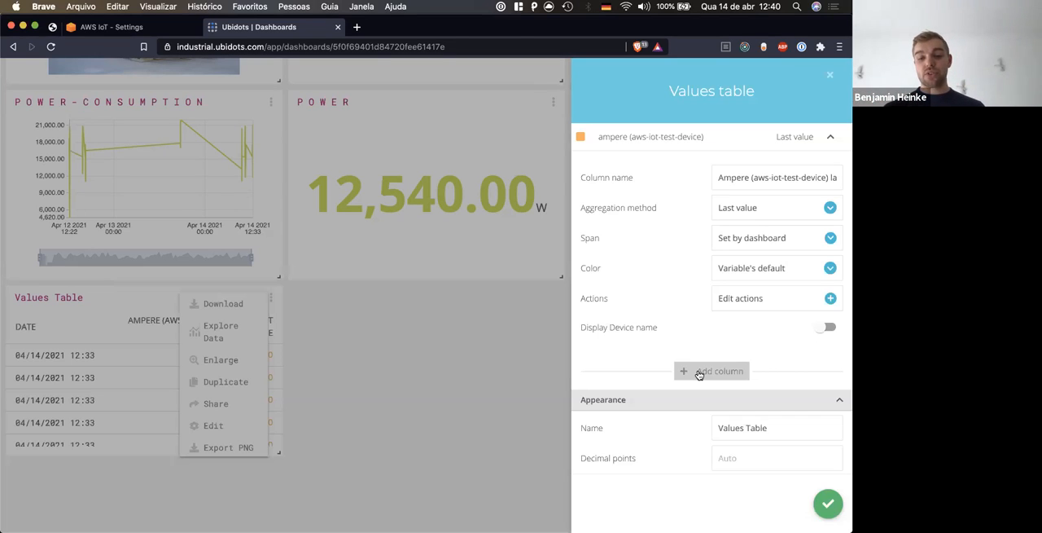
{"action": "left_click", "coordinate": [719, 371]}
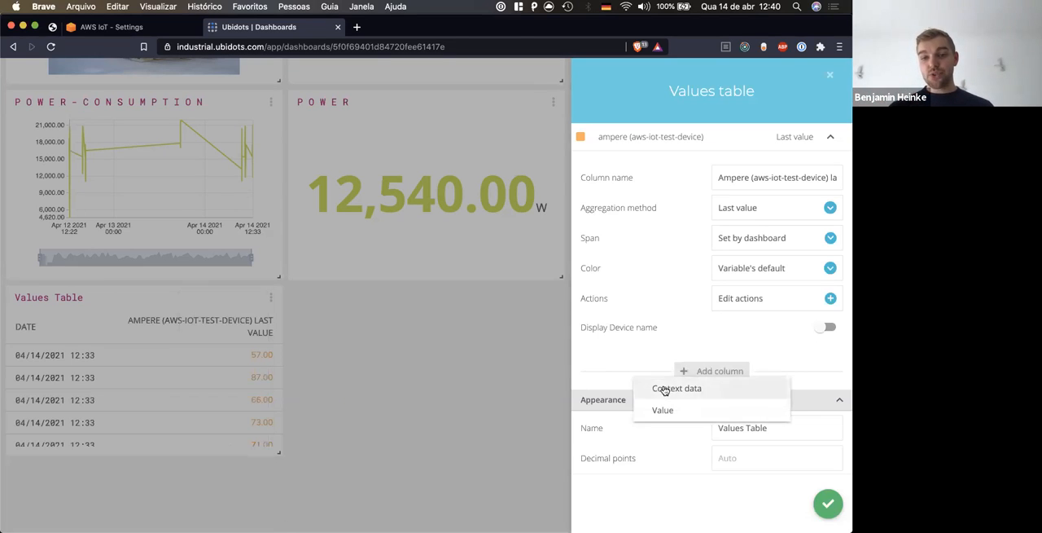
{"action": "mouse_move", "coordinate": [675, 391]}
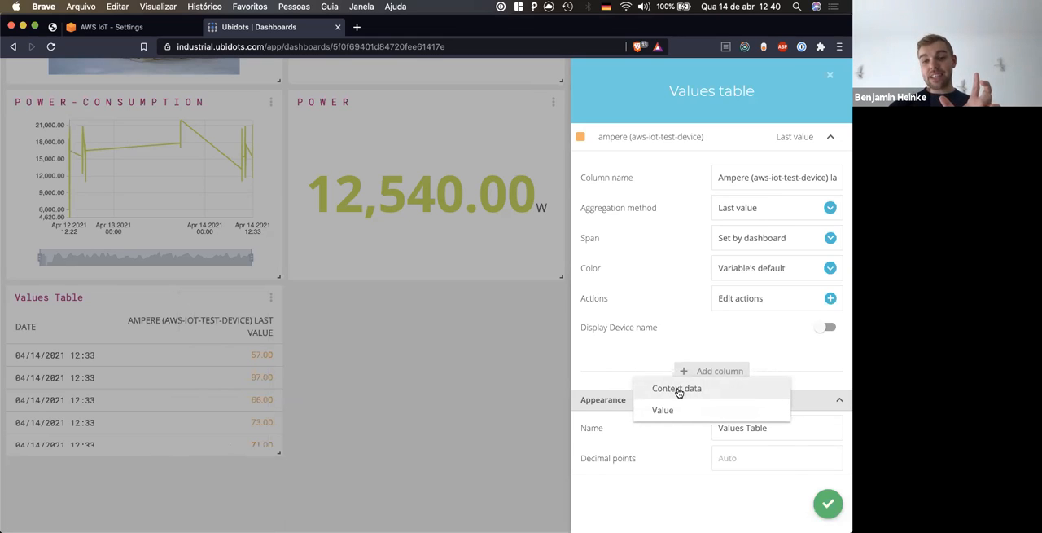
{"action": "mouse_move", "coordinate": [361, 380]}
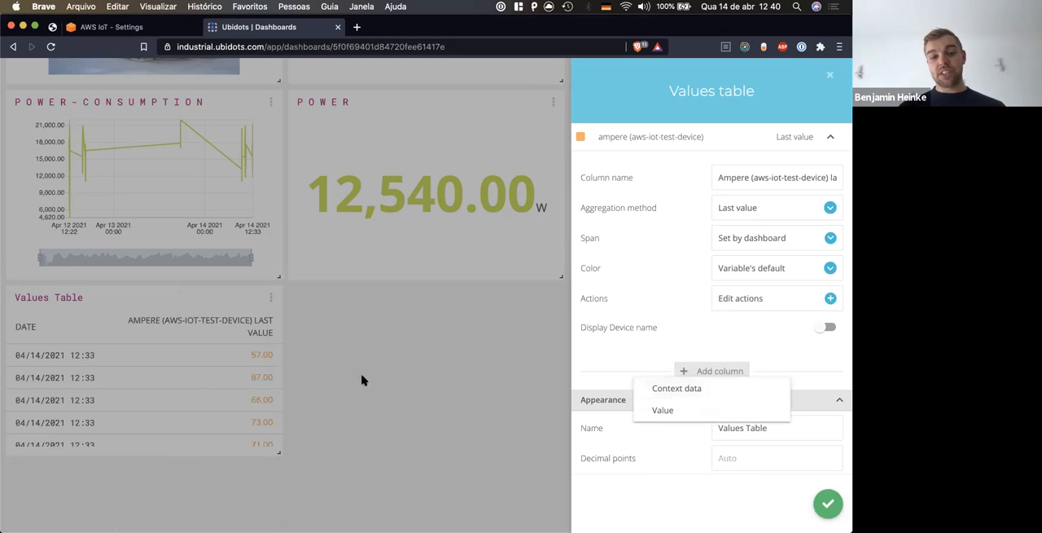
{"action": "mouse_move", "coordinate": [502, 423]}
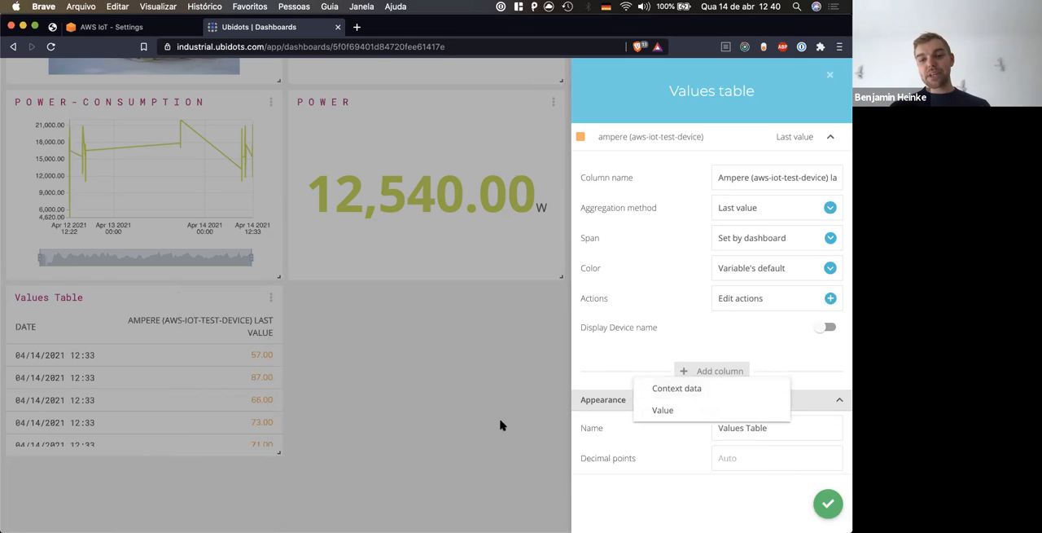
{"action": "mouse_move", "coordinate": [687, 388]}
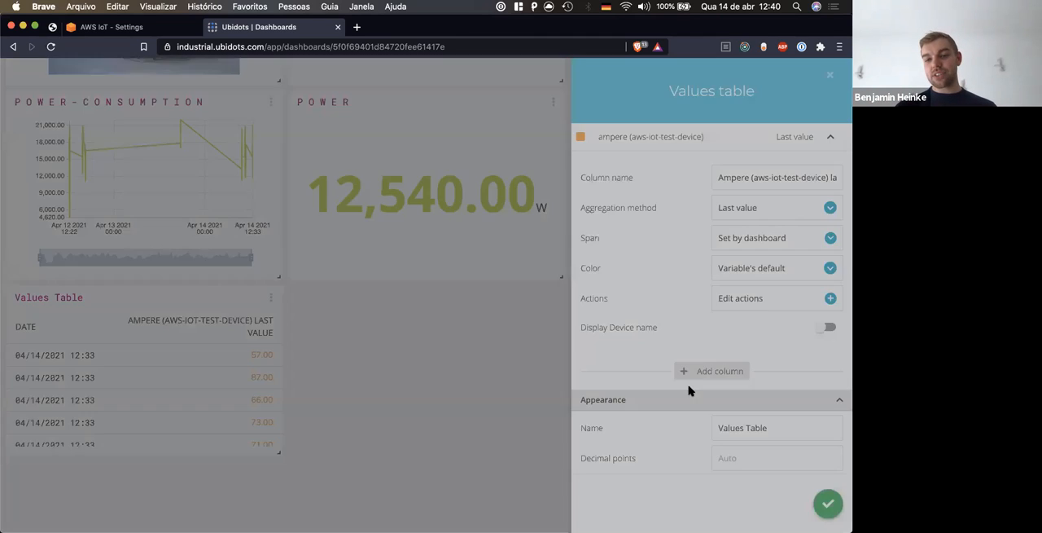
{"action": "left_click", "coordinate": [720, 372]}
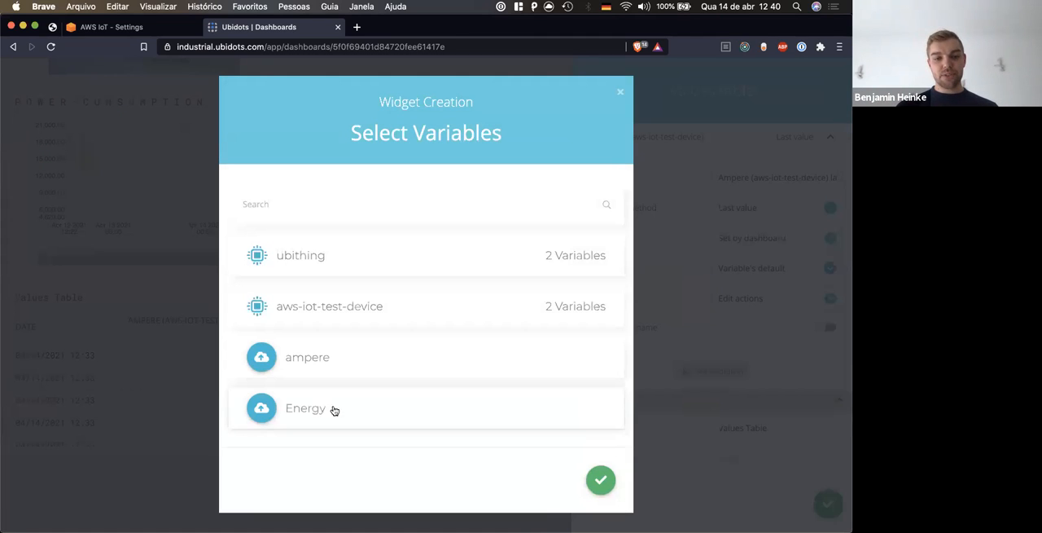
{"action": "left_click", "coordinate": [601, 479]}
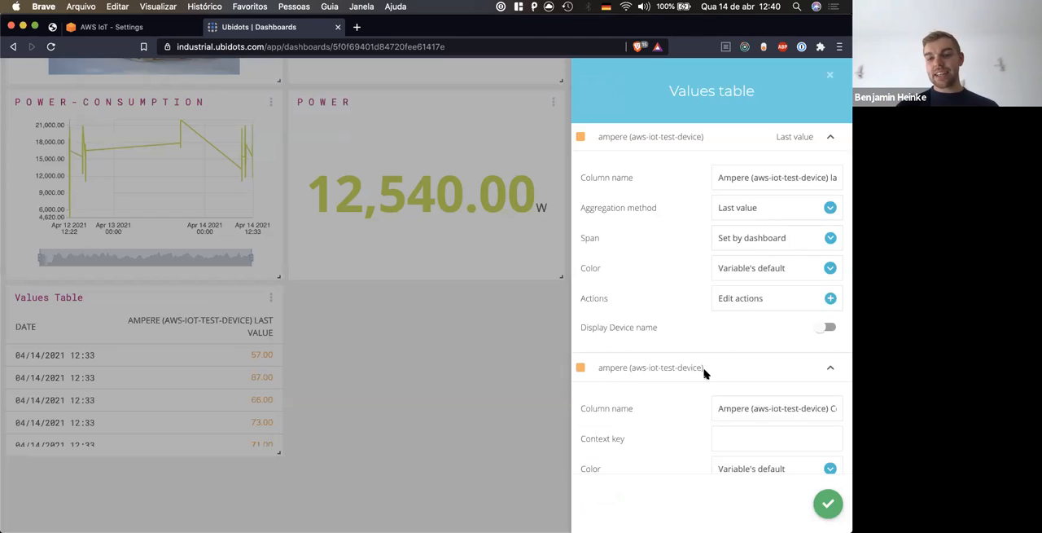
{"action": "scroll", "scroll_direction": "down", "scroll_amount": 3}
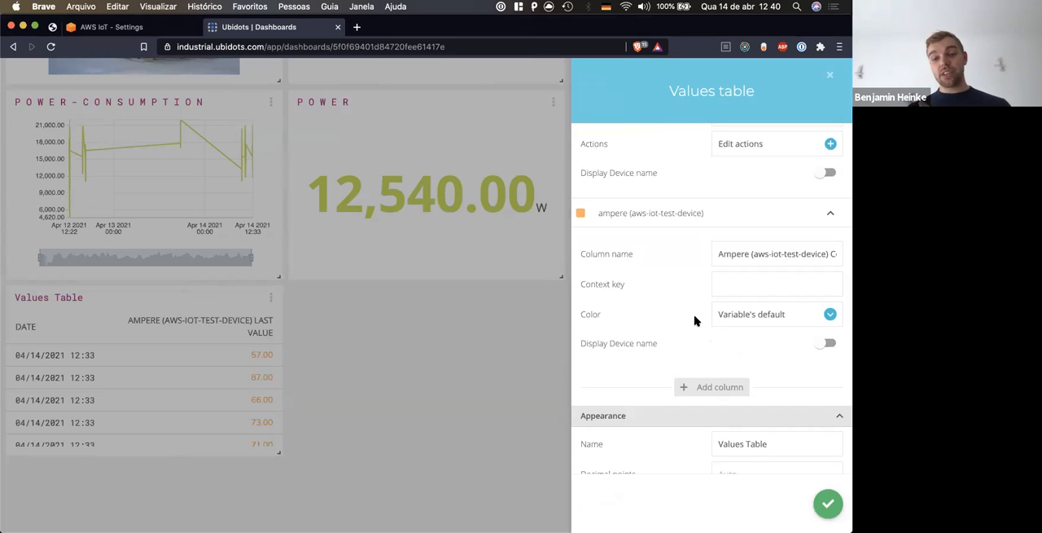
{"action": "left_click", "coordinate": [775, 284]}
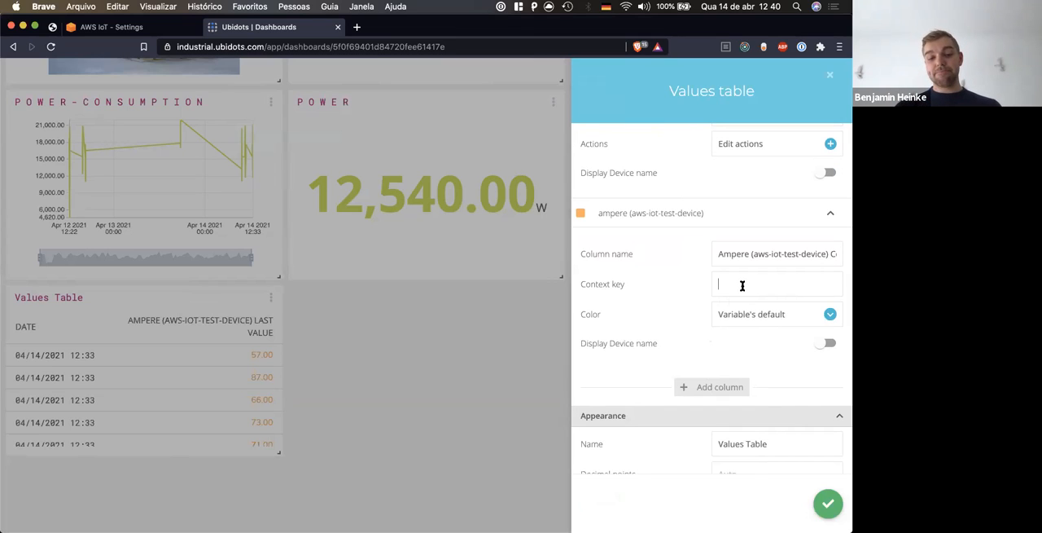
{"action": "type", "text": "image"}
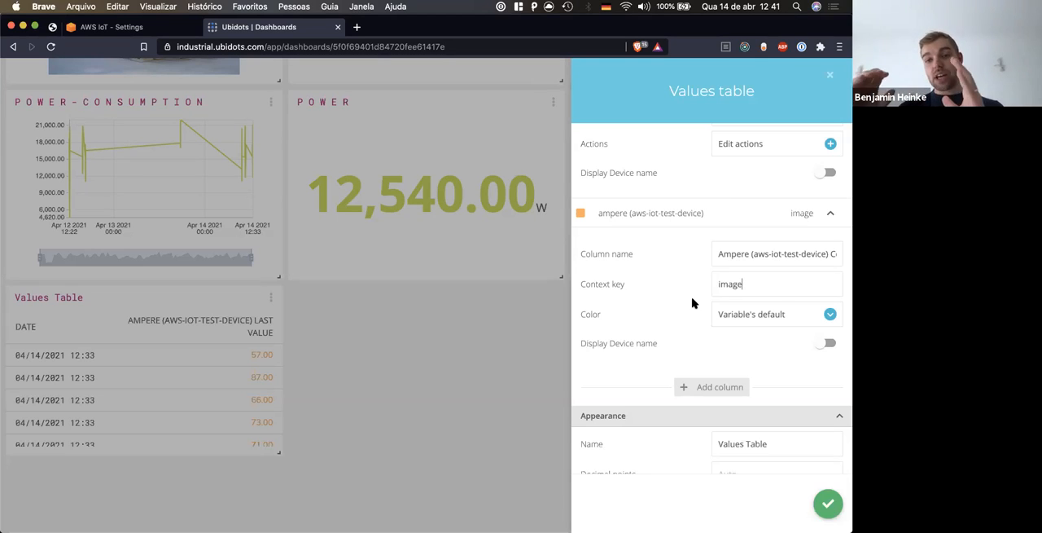
{"action": "mouse_move", "coordinate": [475, 368]}
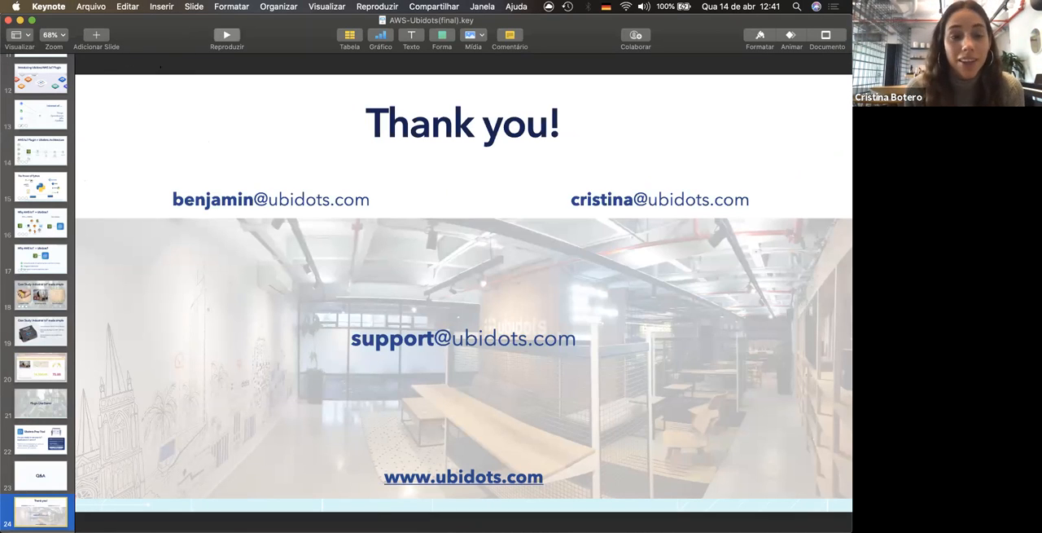
Play the Keynote slideshow so the Thank you! slide fills the screen
{"action": "left_click", "coordinate": [226, 36]}
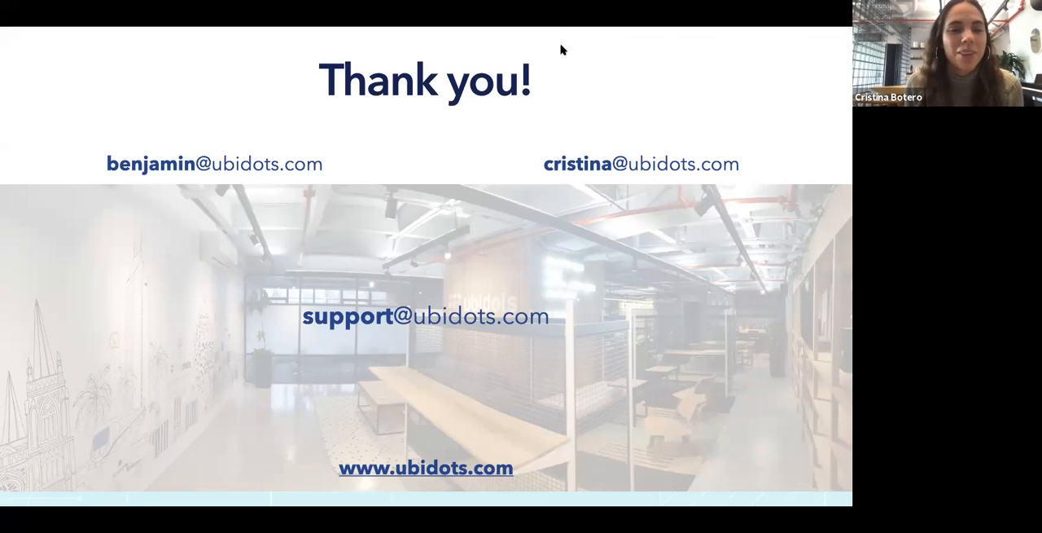